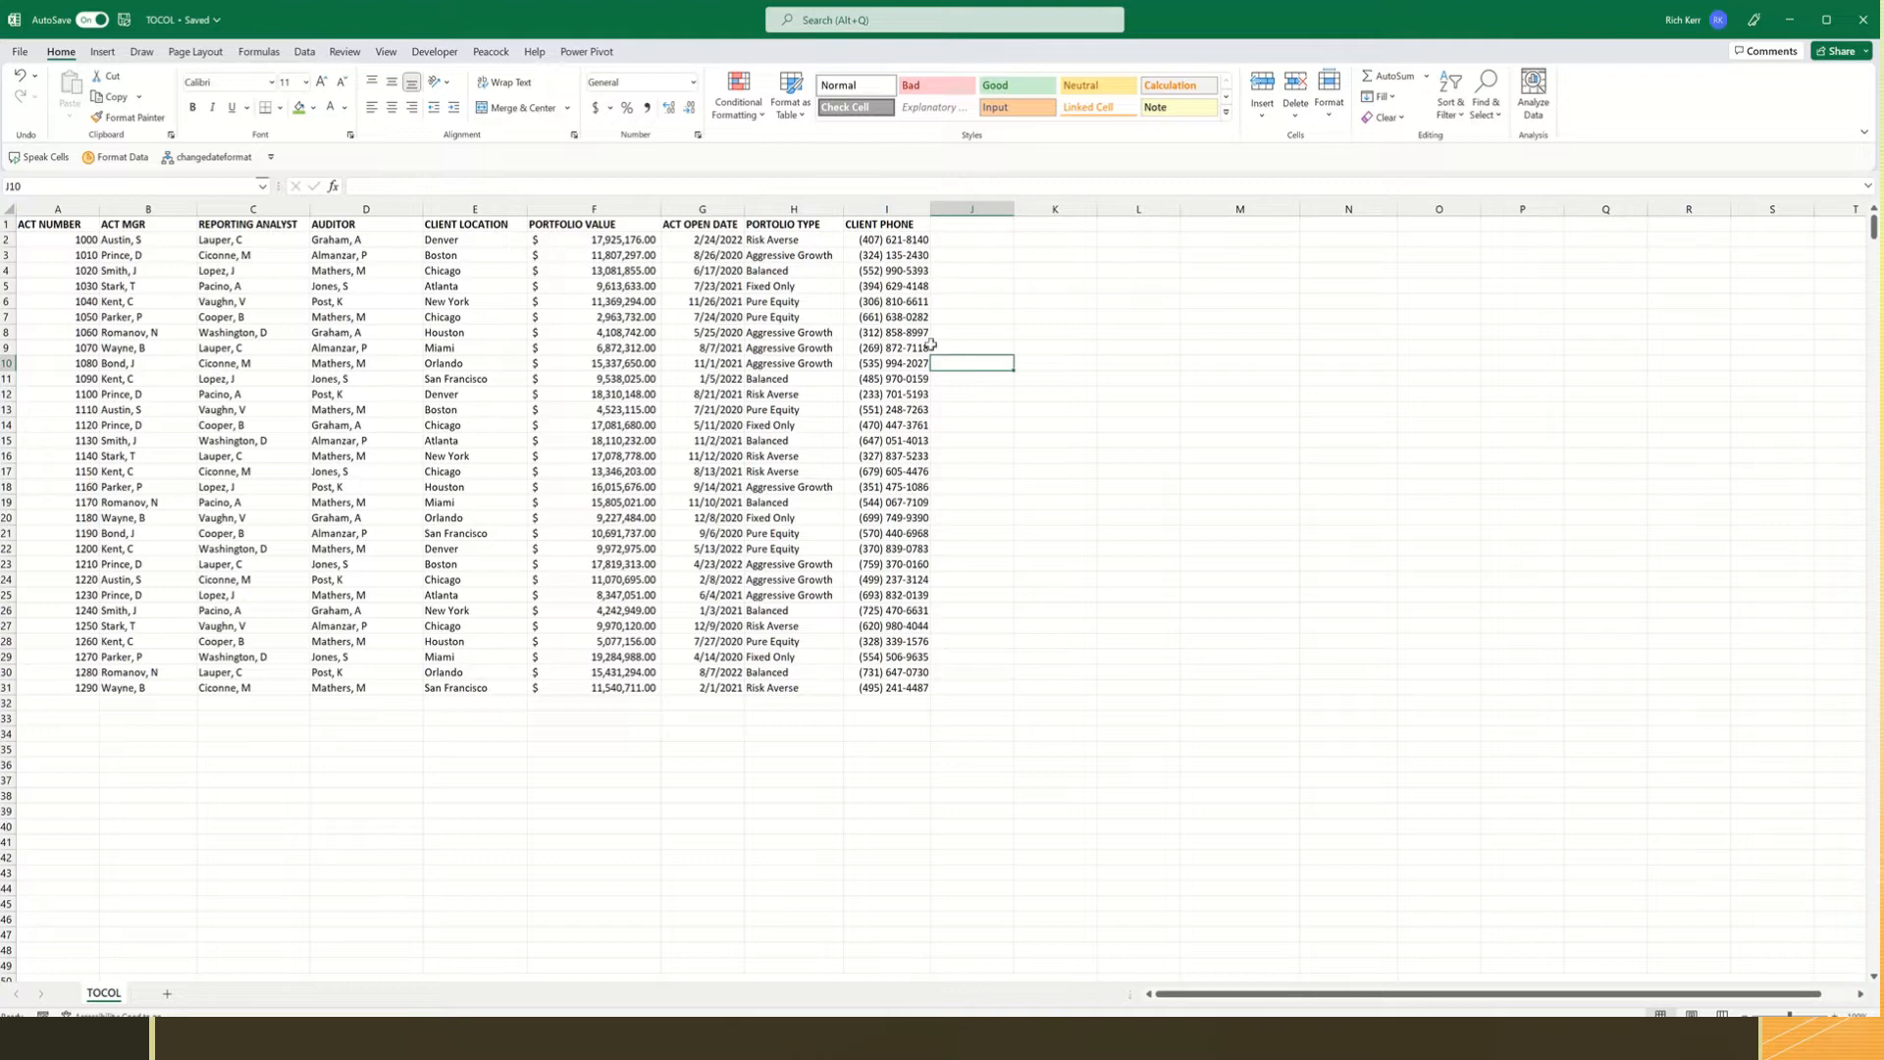
mouse_move(310, 333)
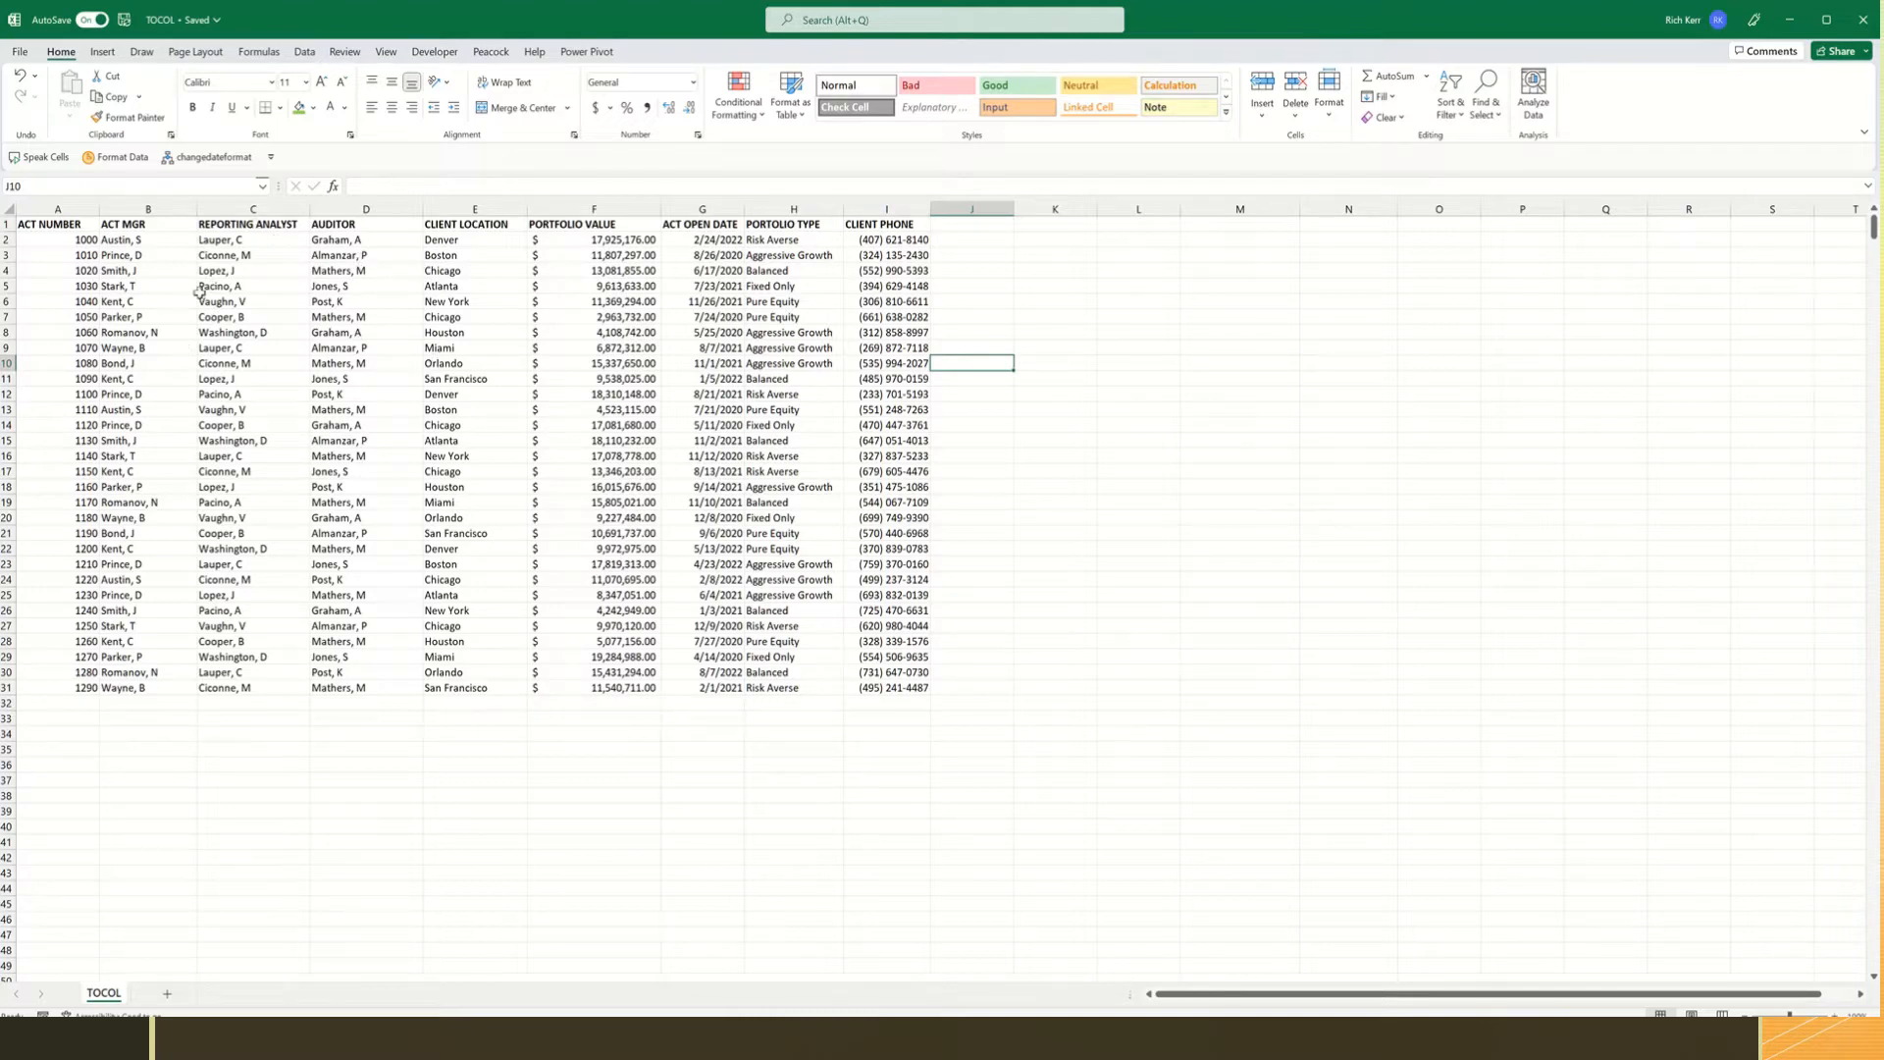
mouse_move(294, 348)
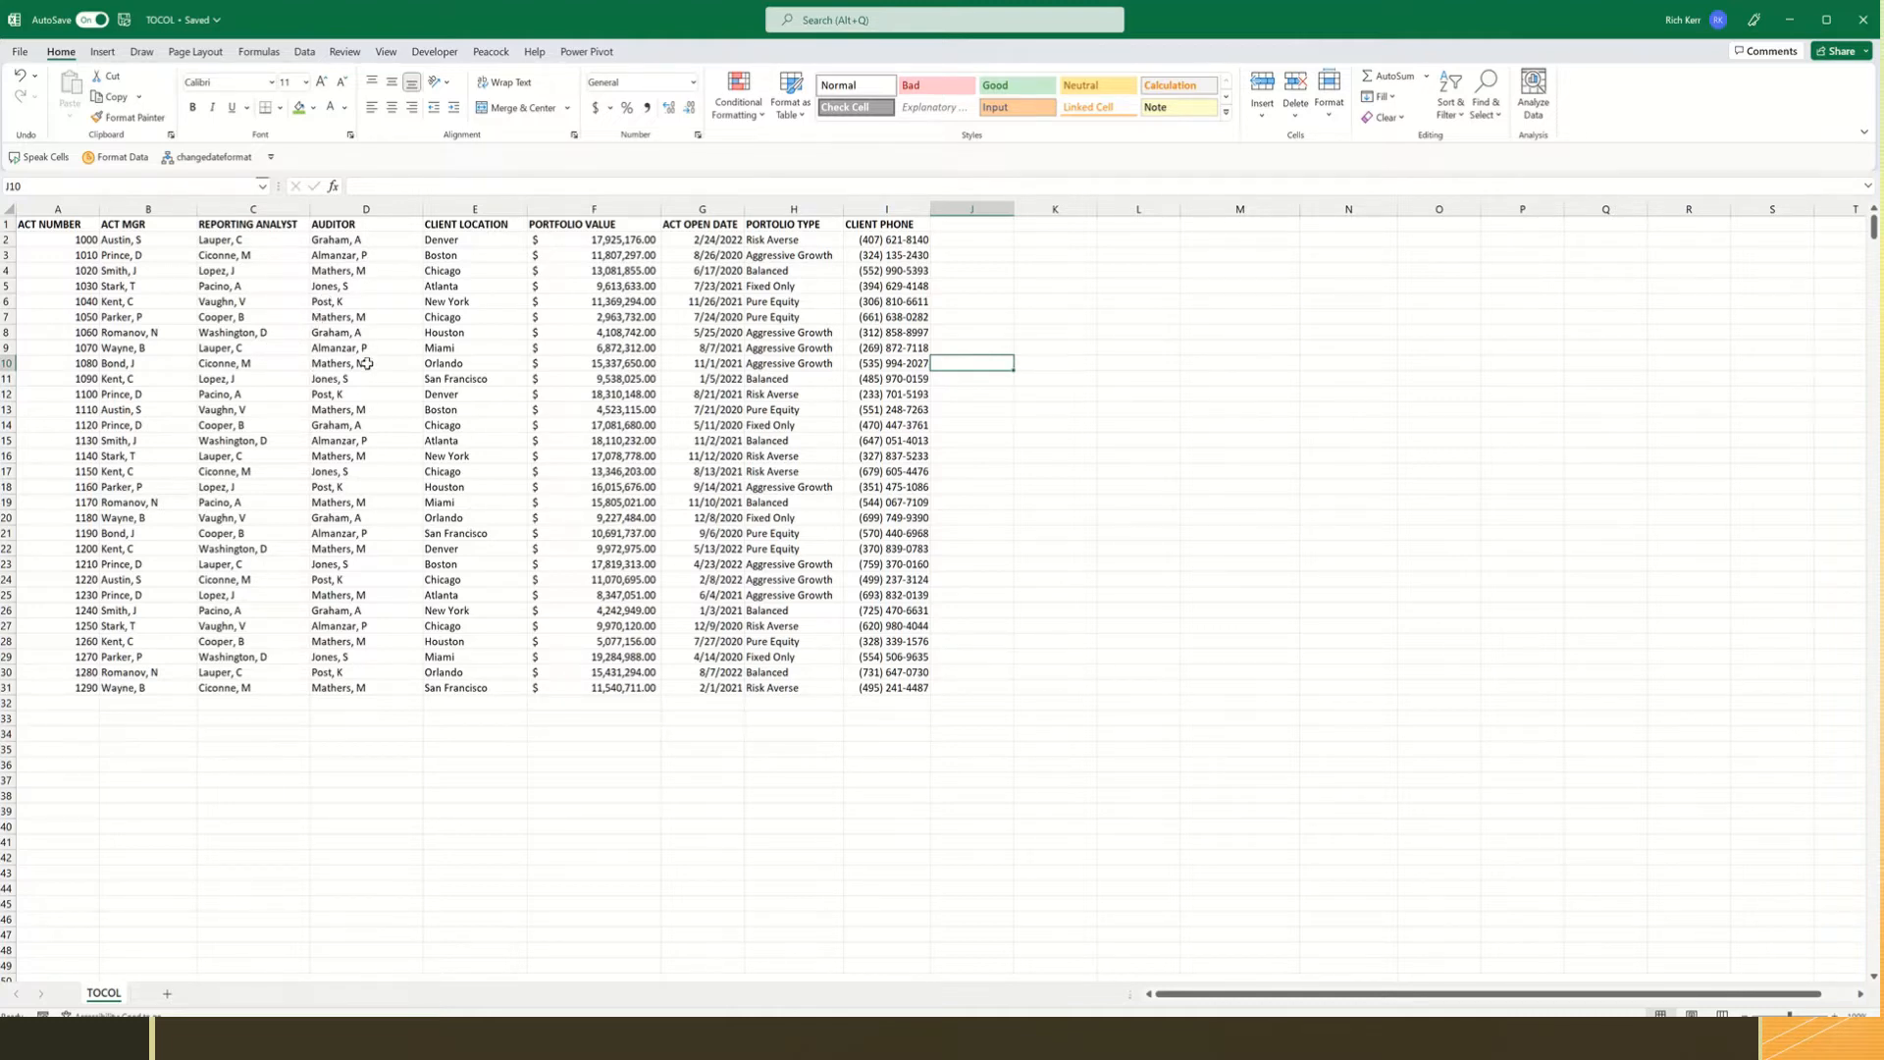
mouse_move(123, 284)
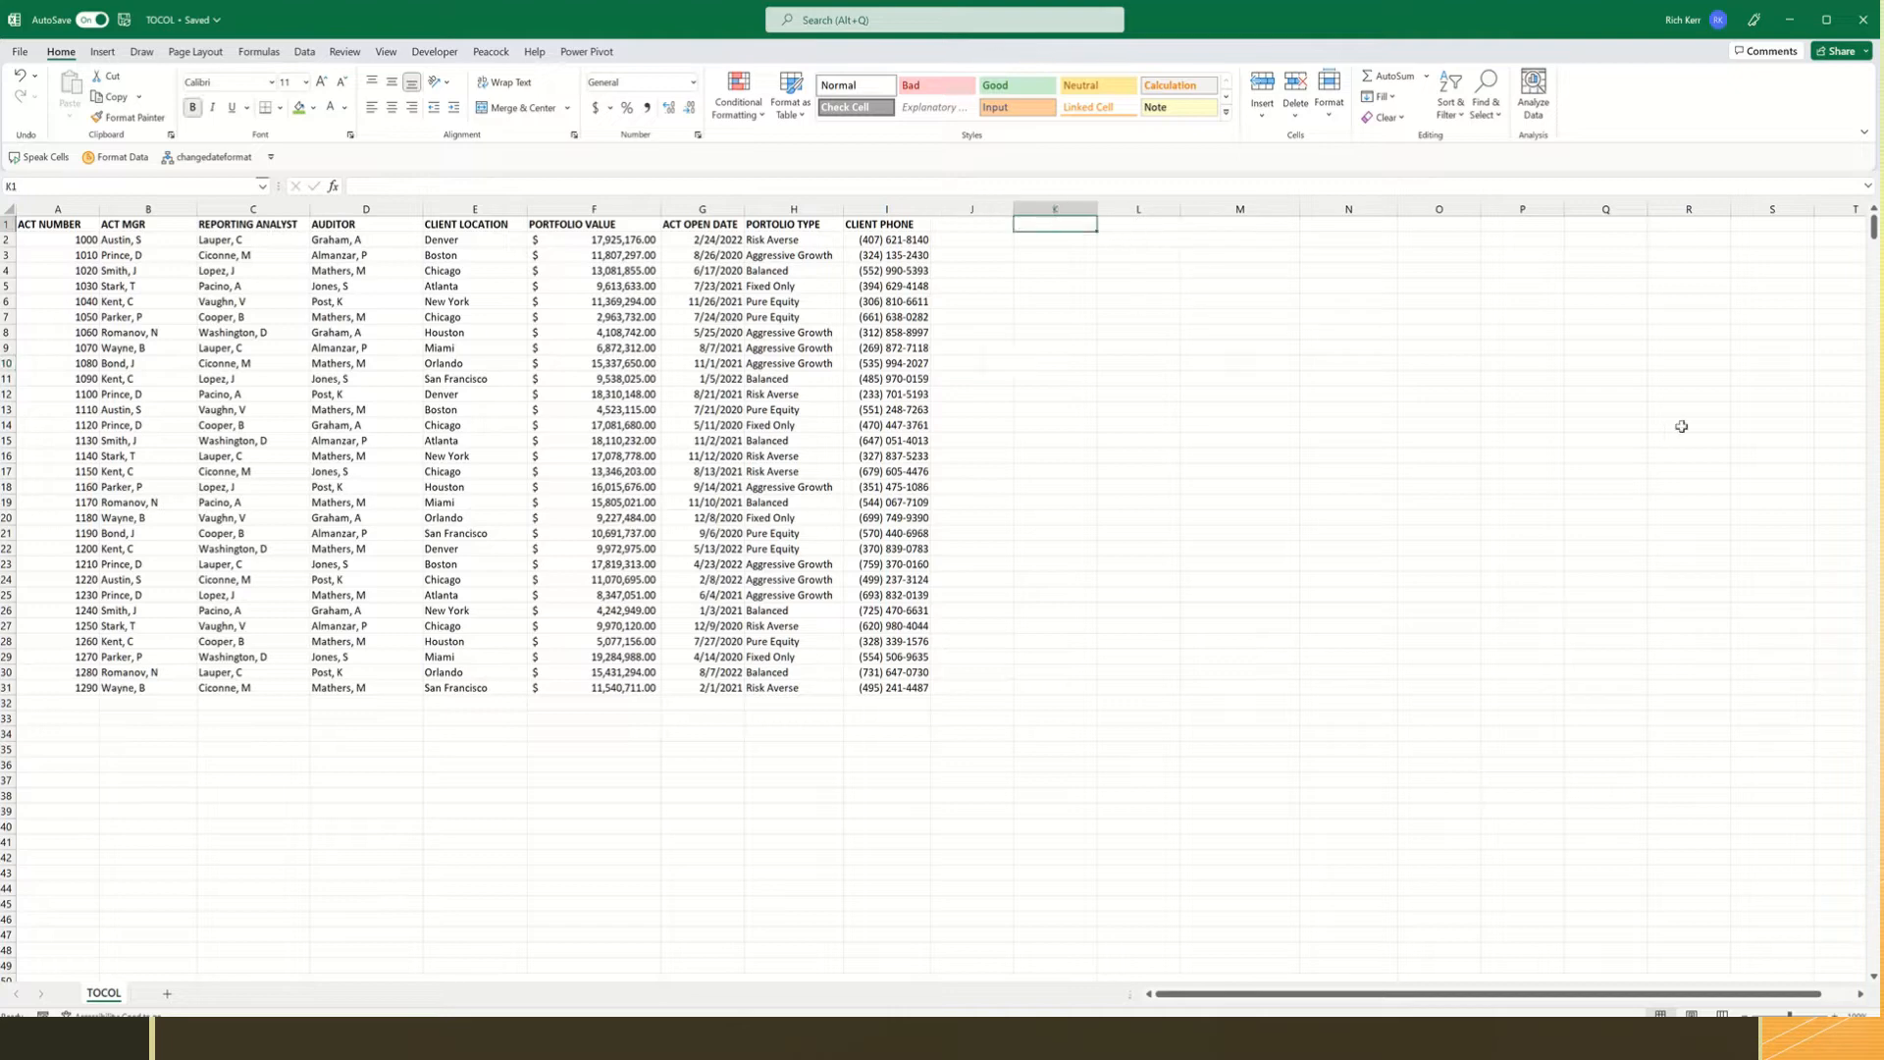
Add a STAFF heading in K1 and enter =TOCOL(B2:D31) in K2 to stack the manager, analyst and auditor names.
text(STAFF)
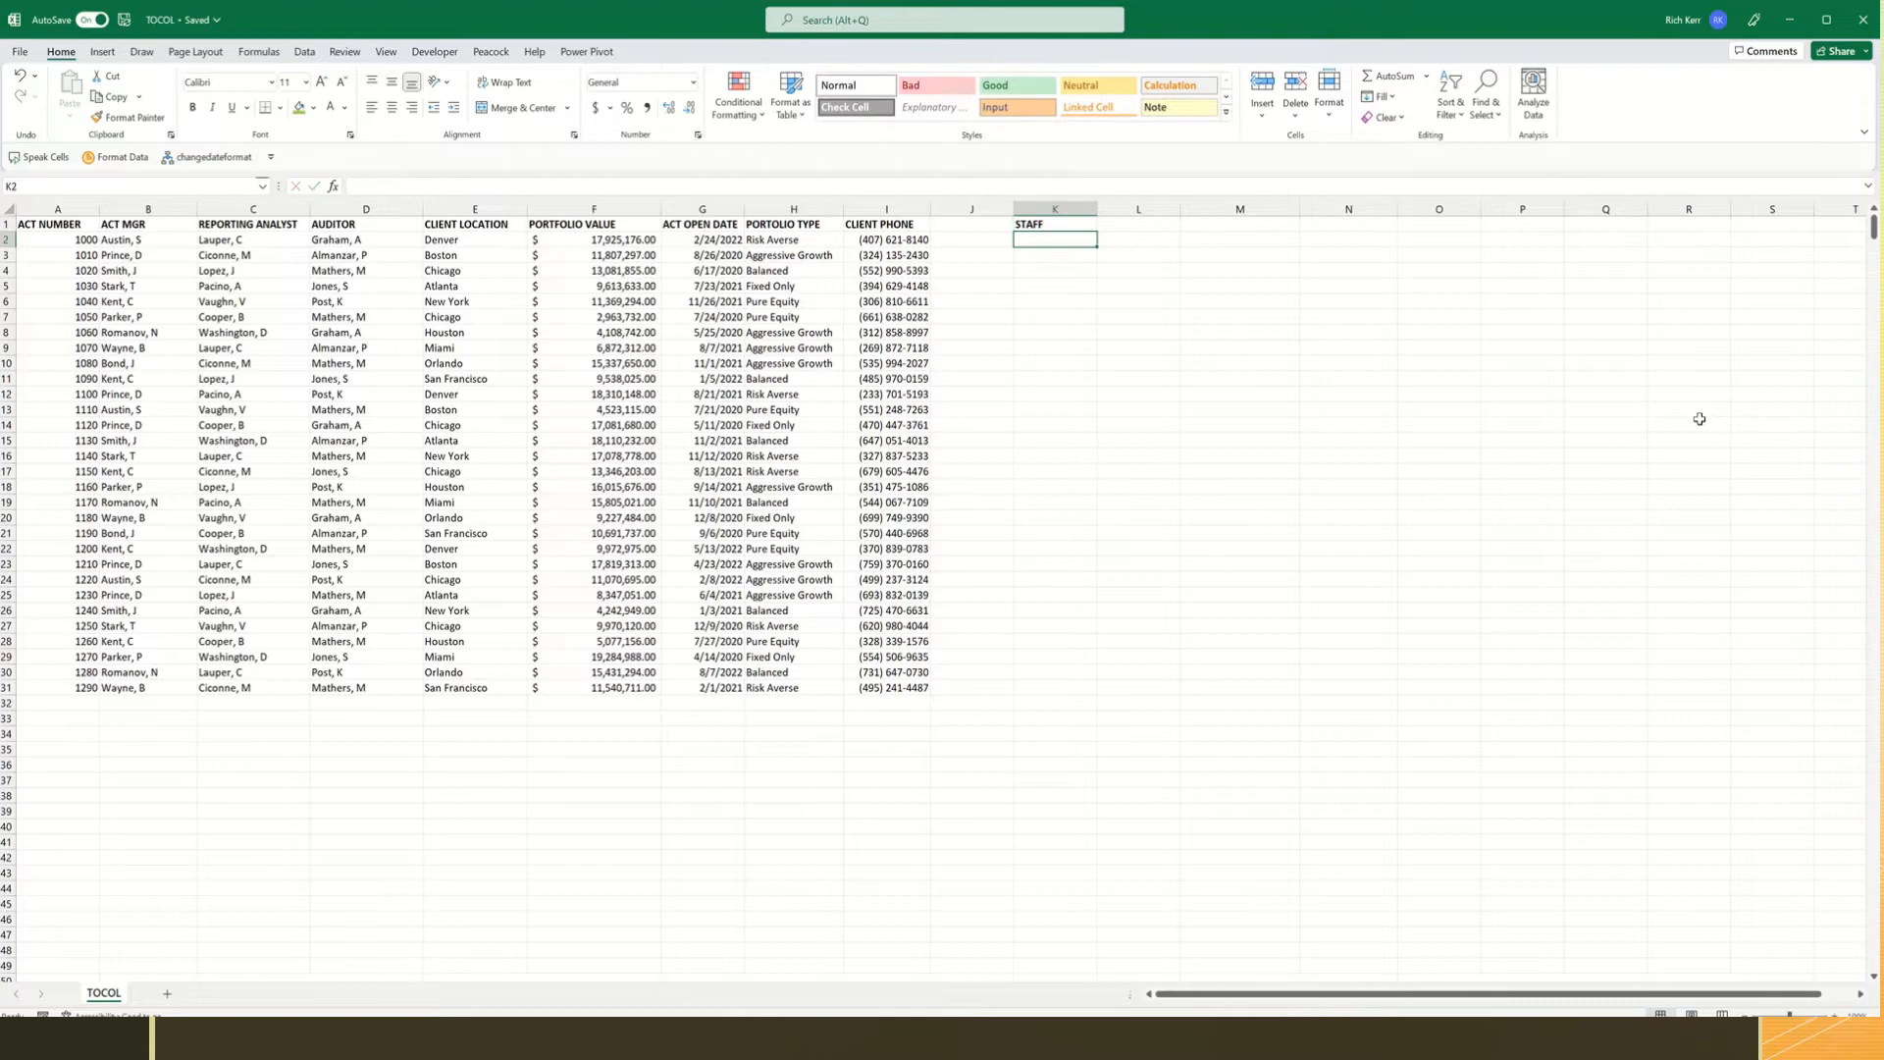
text(=tocol()
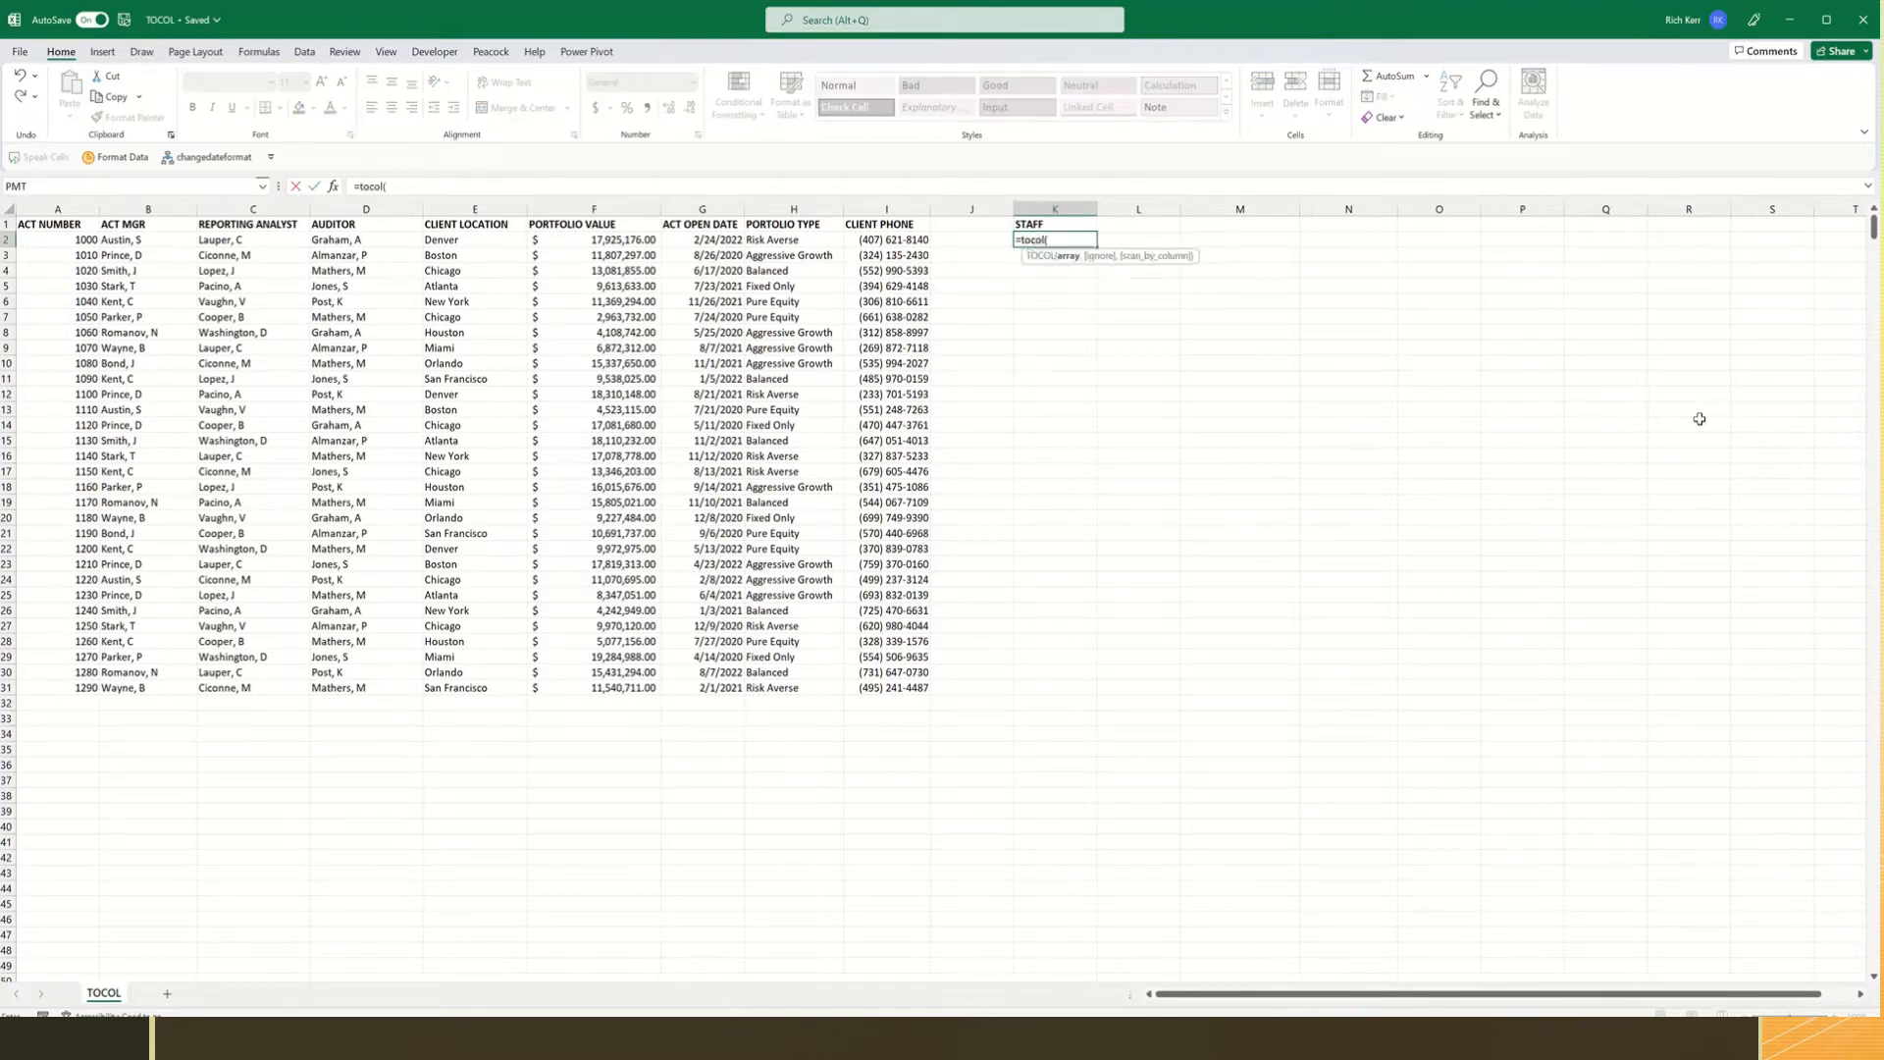
mouse_move(1263, 229)
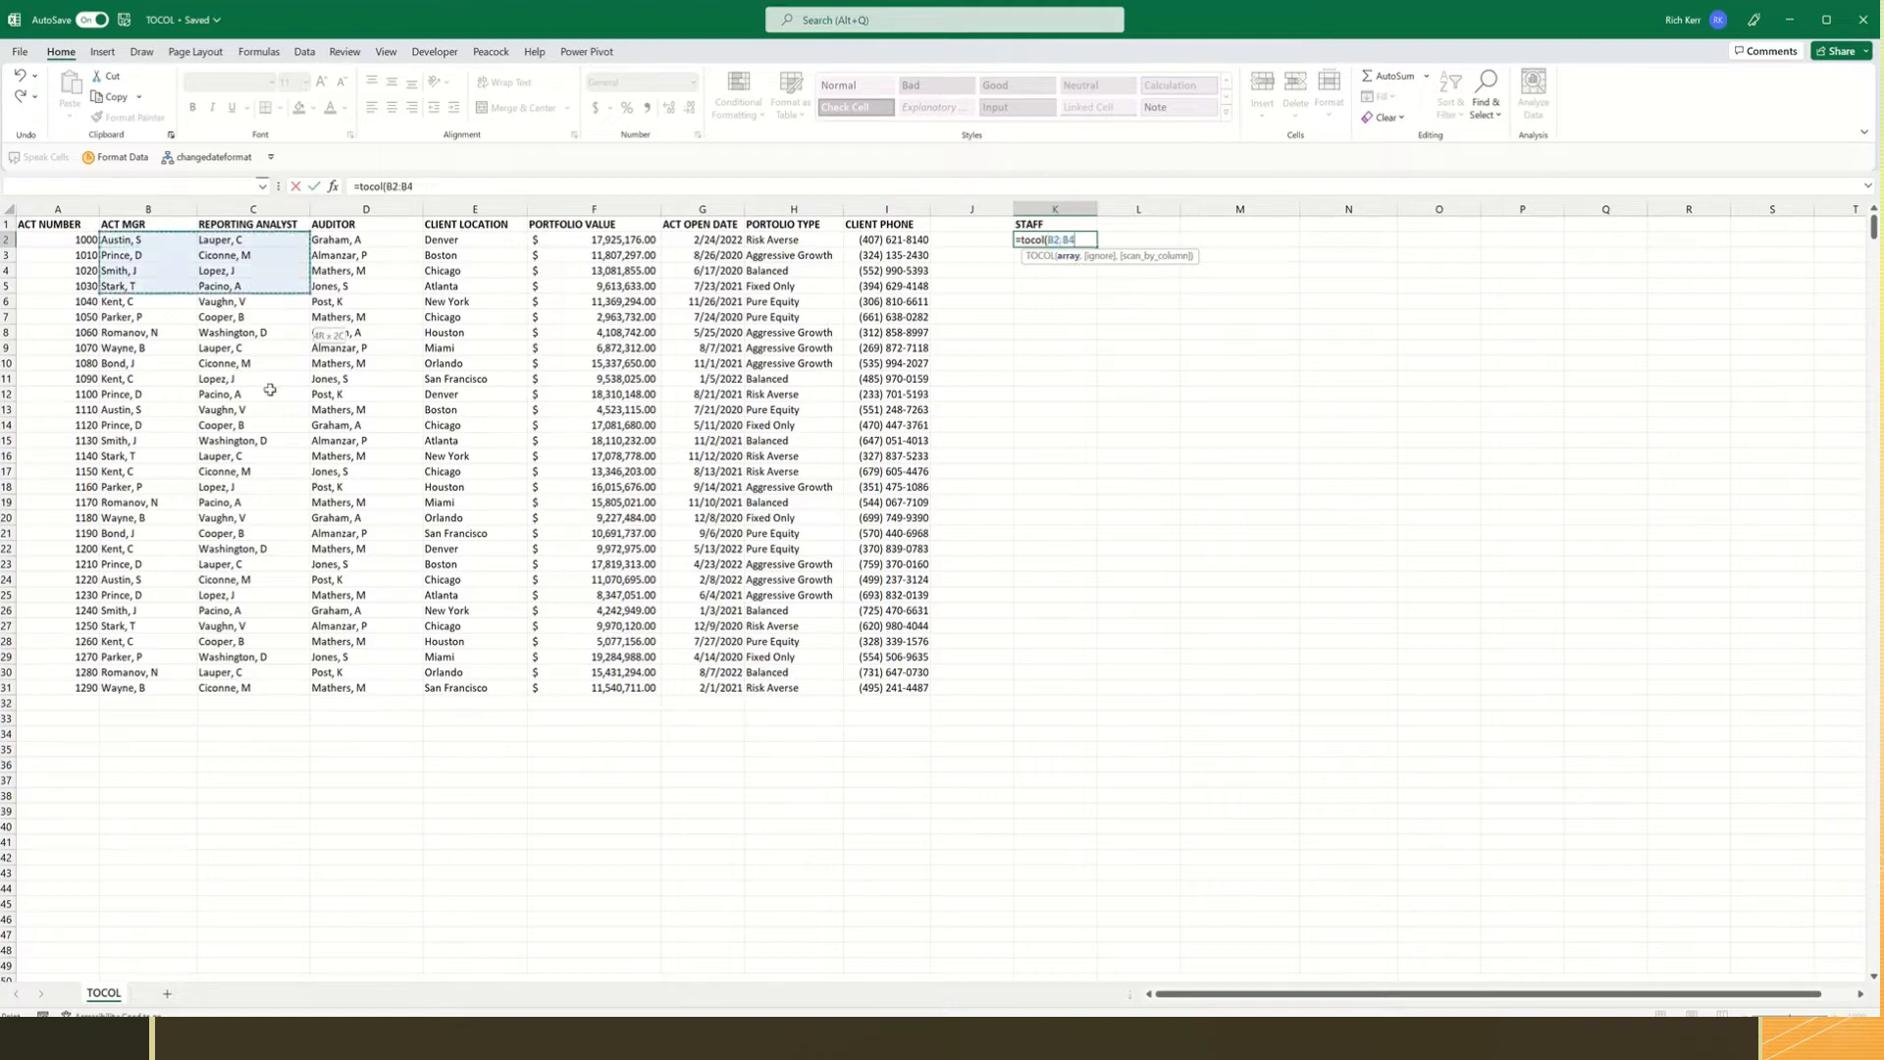
drag(146, 240, 402, 689)
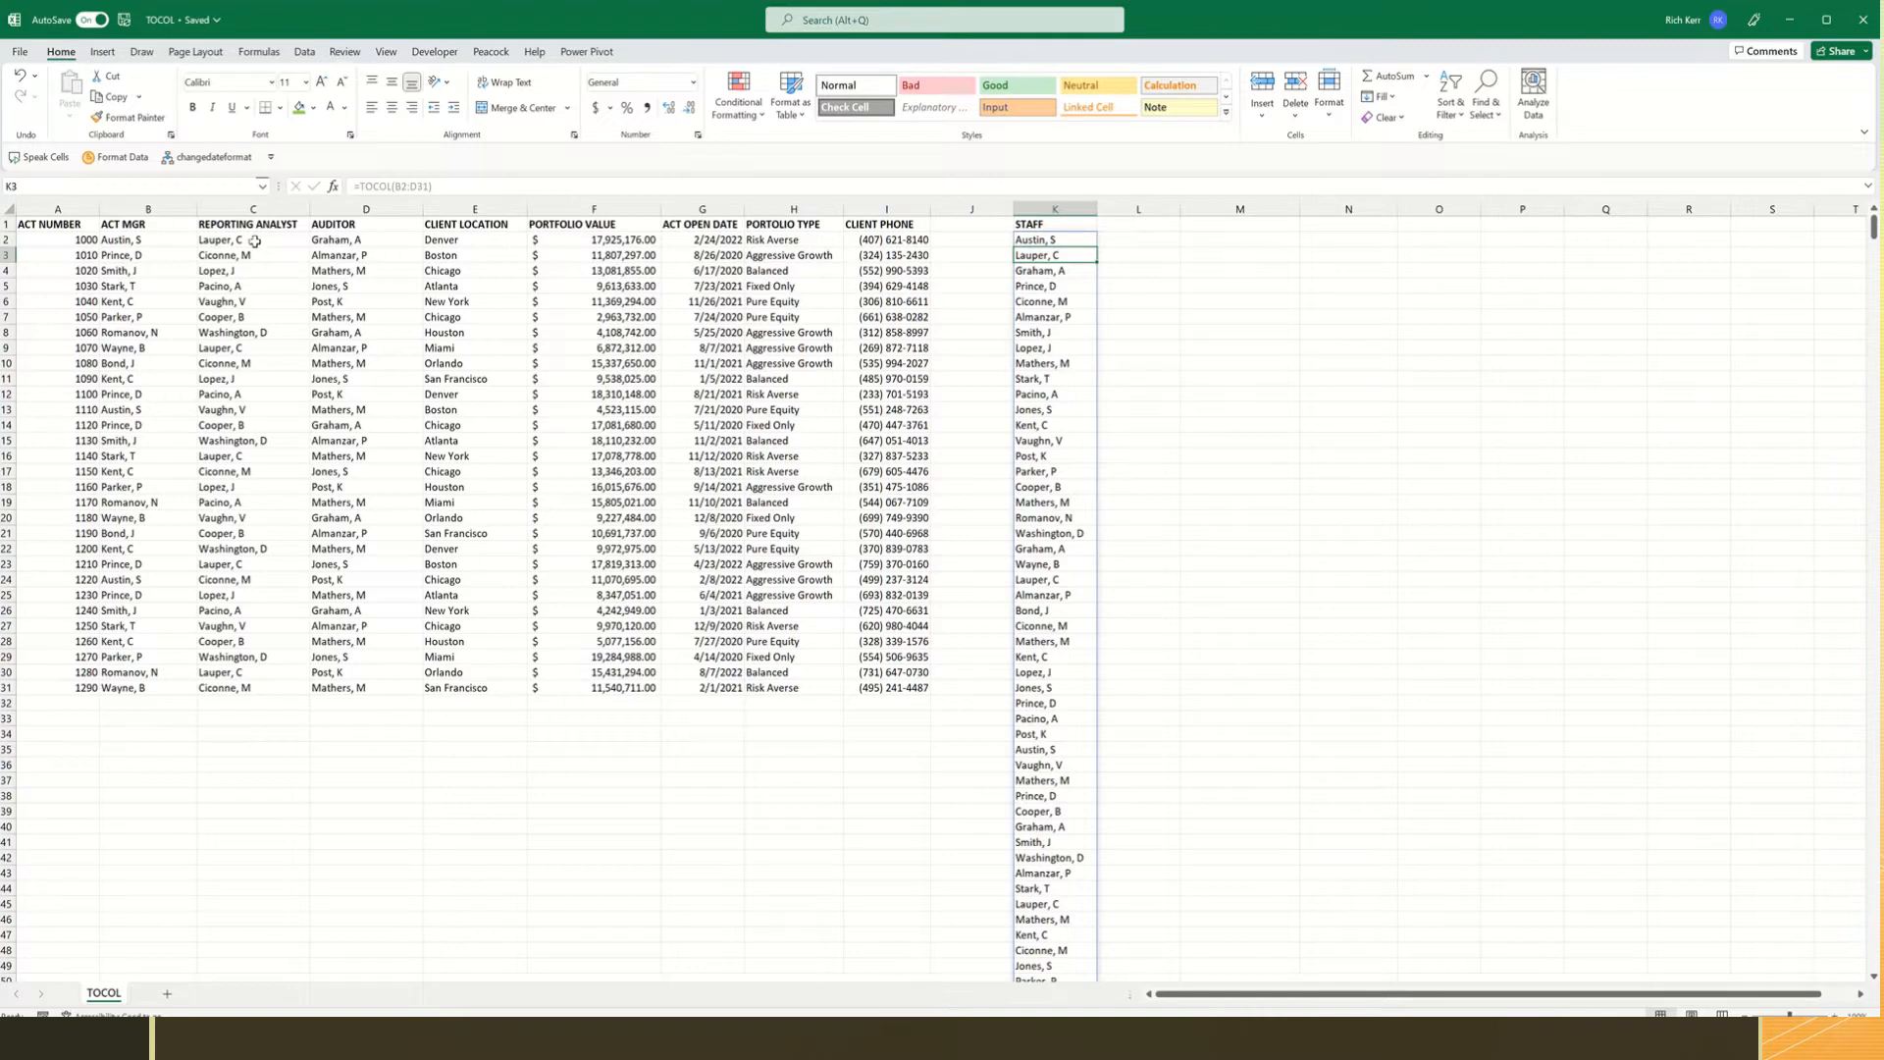
mouse_move(307, 266)
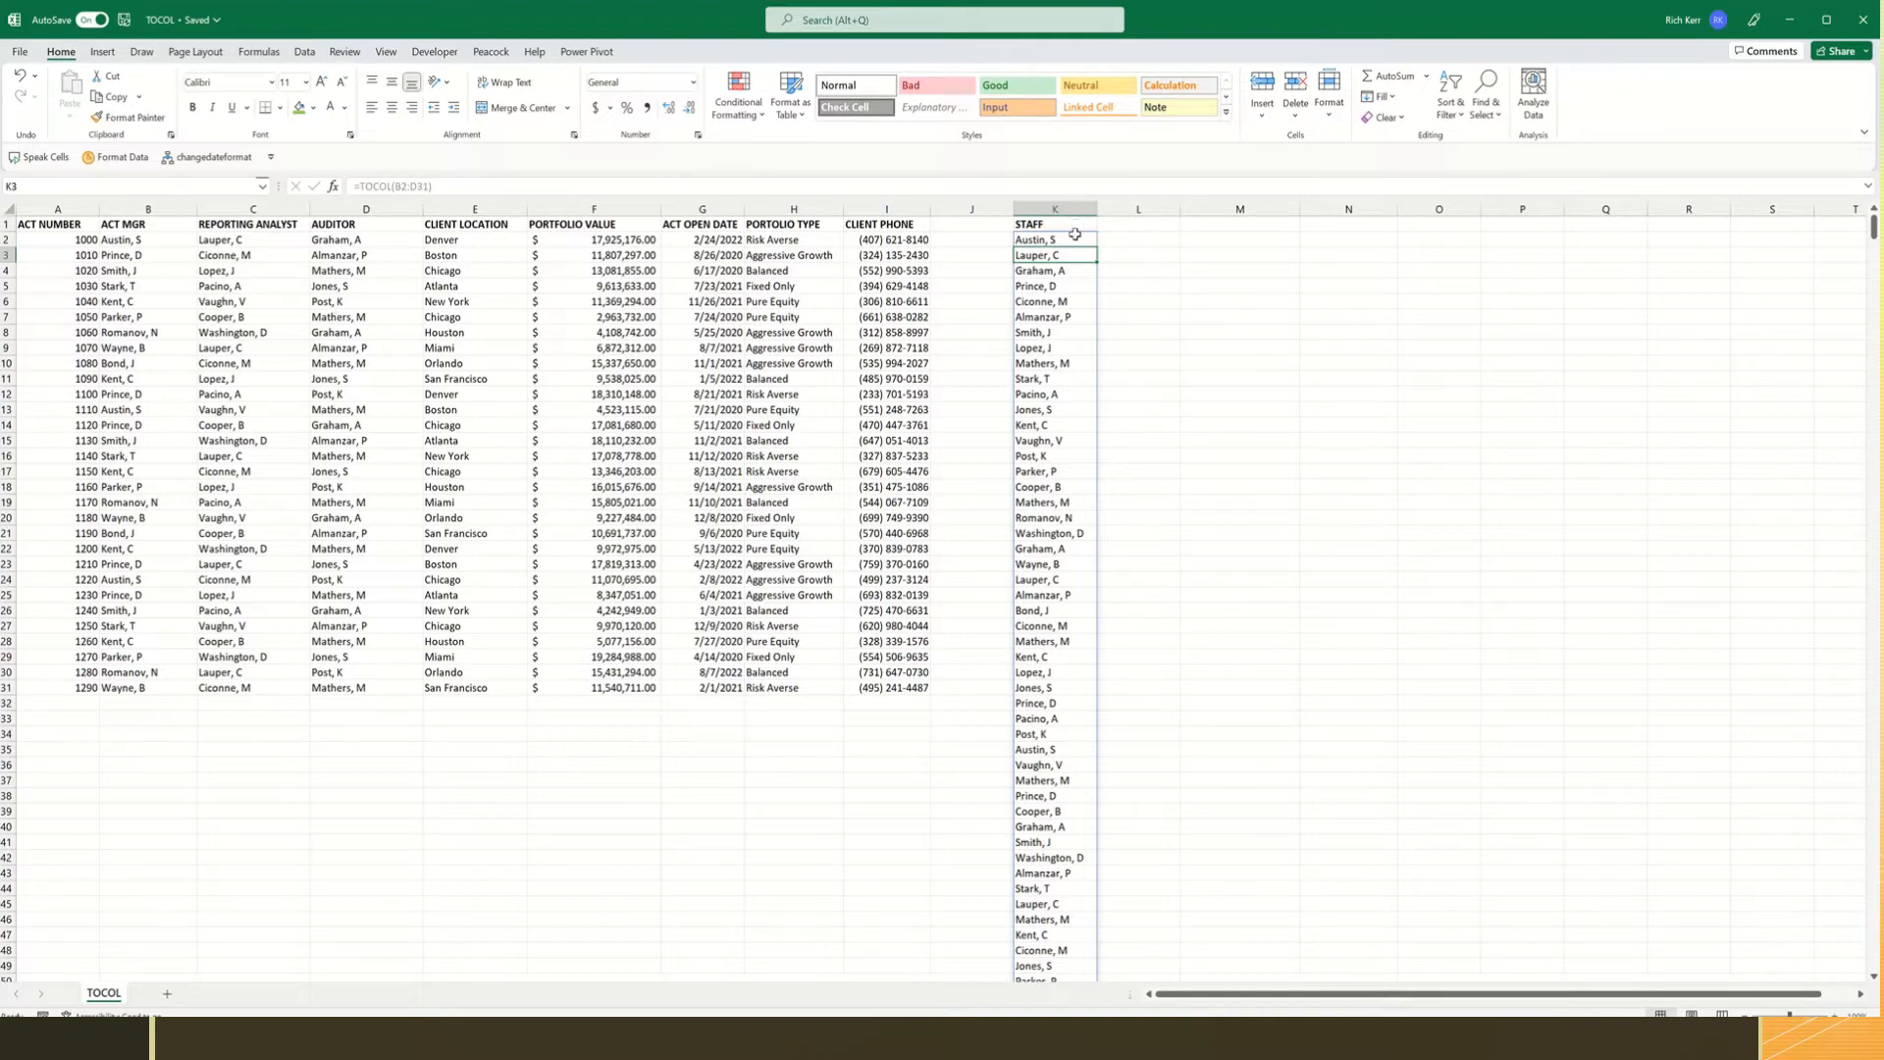
scroll(down, 3)
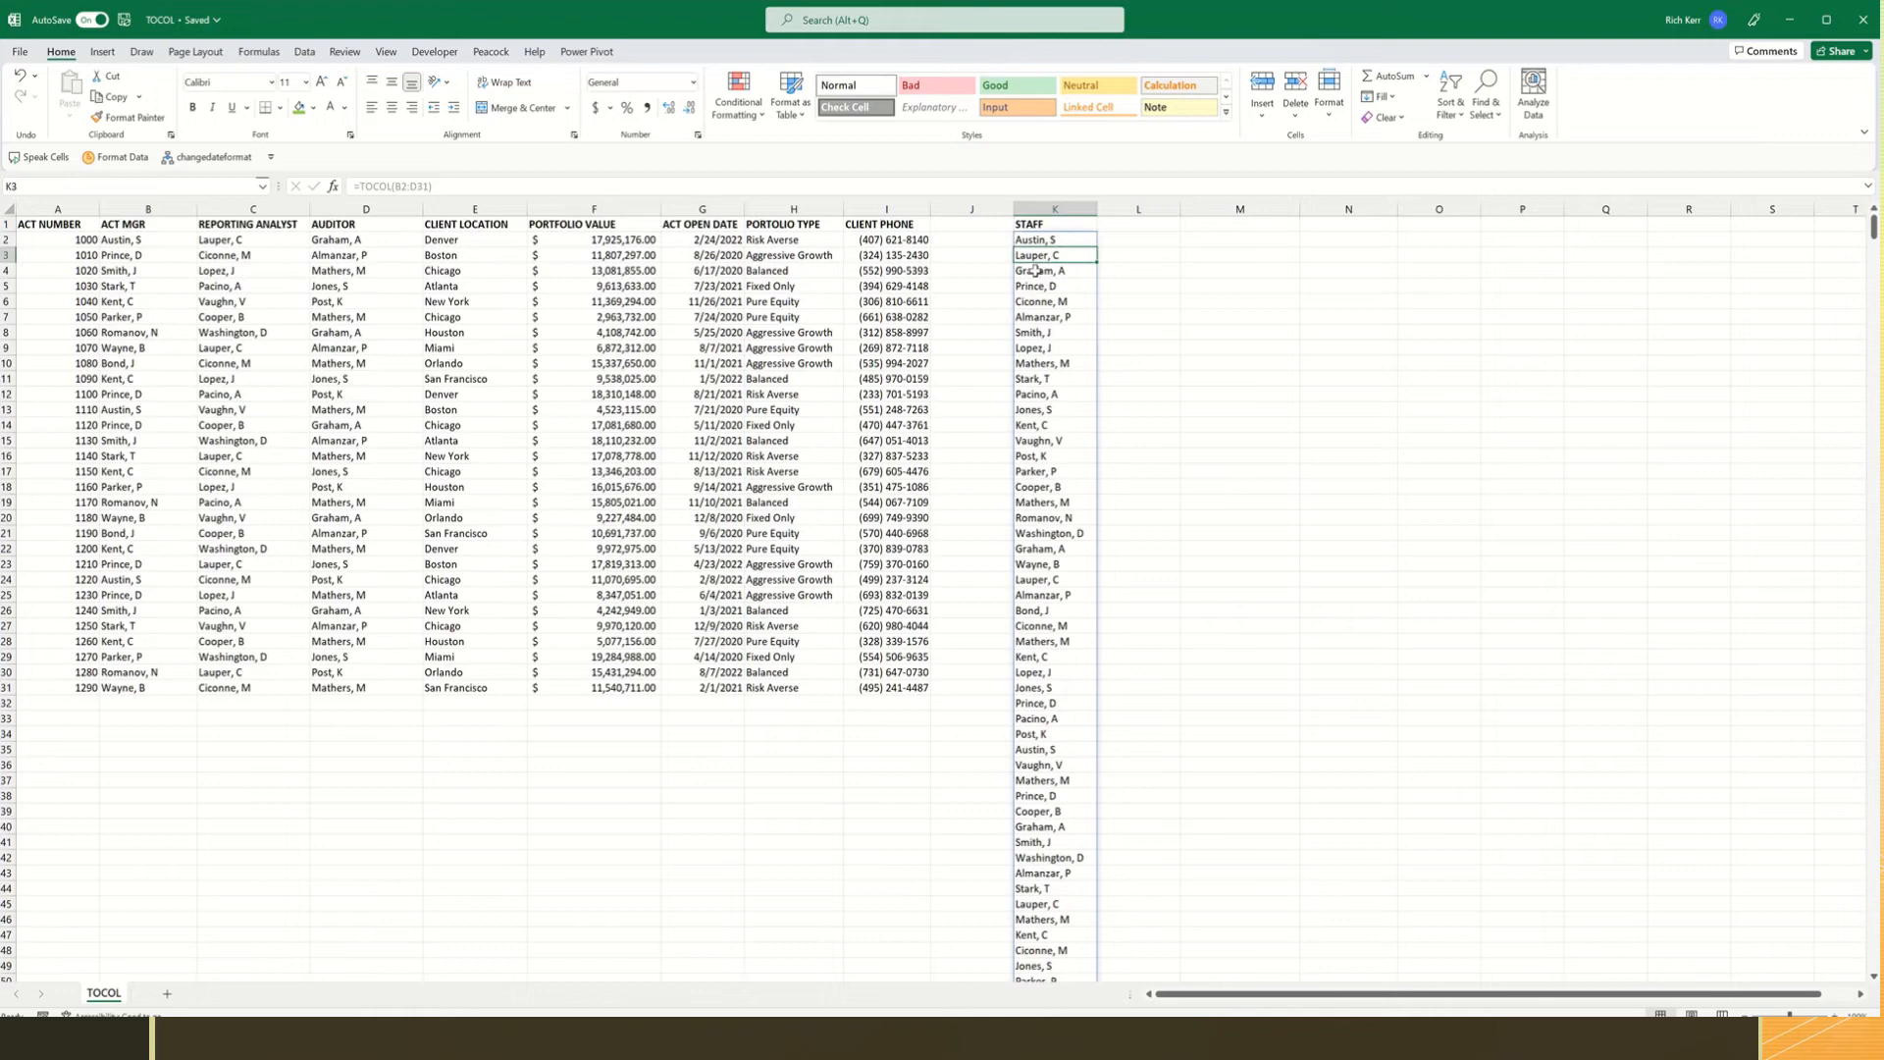
click(1055, 240)
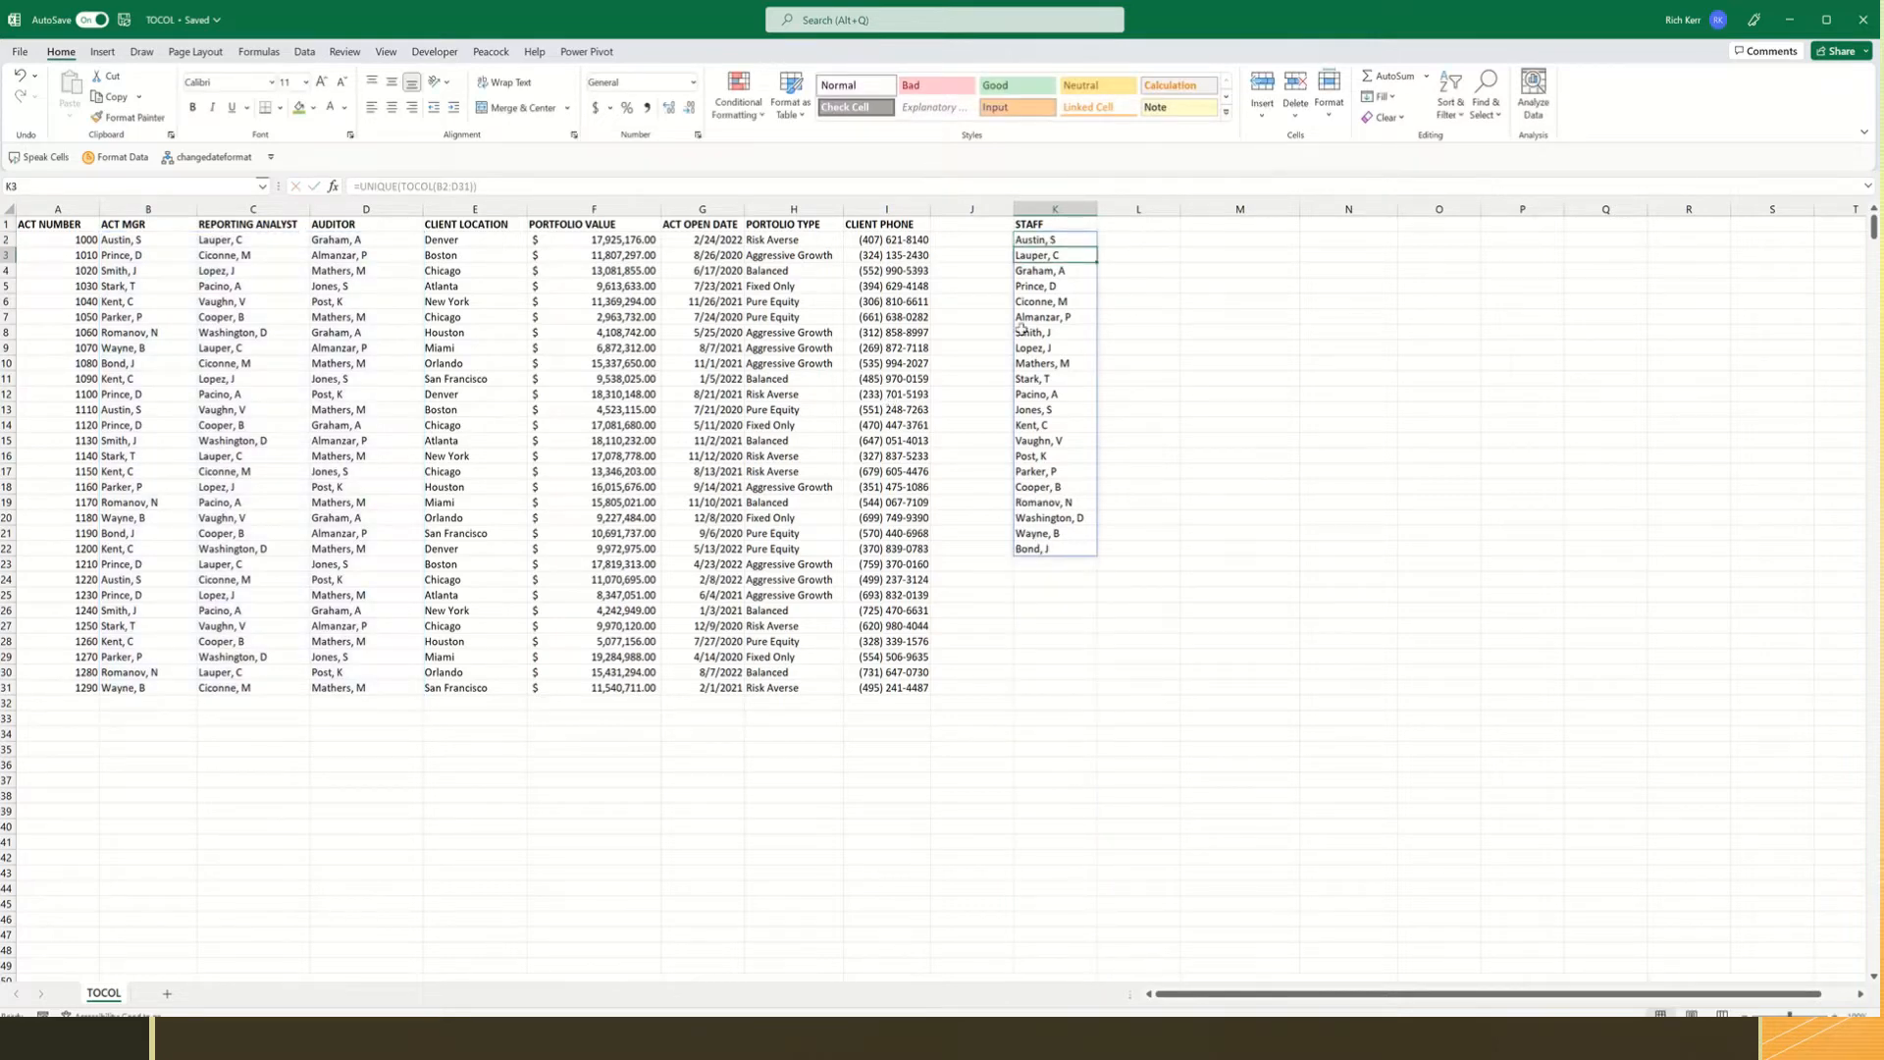
mouse_move(1120, 291)
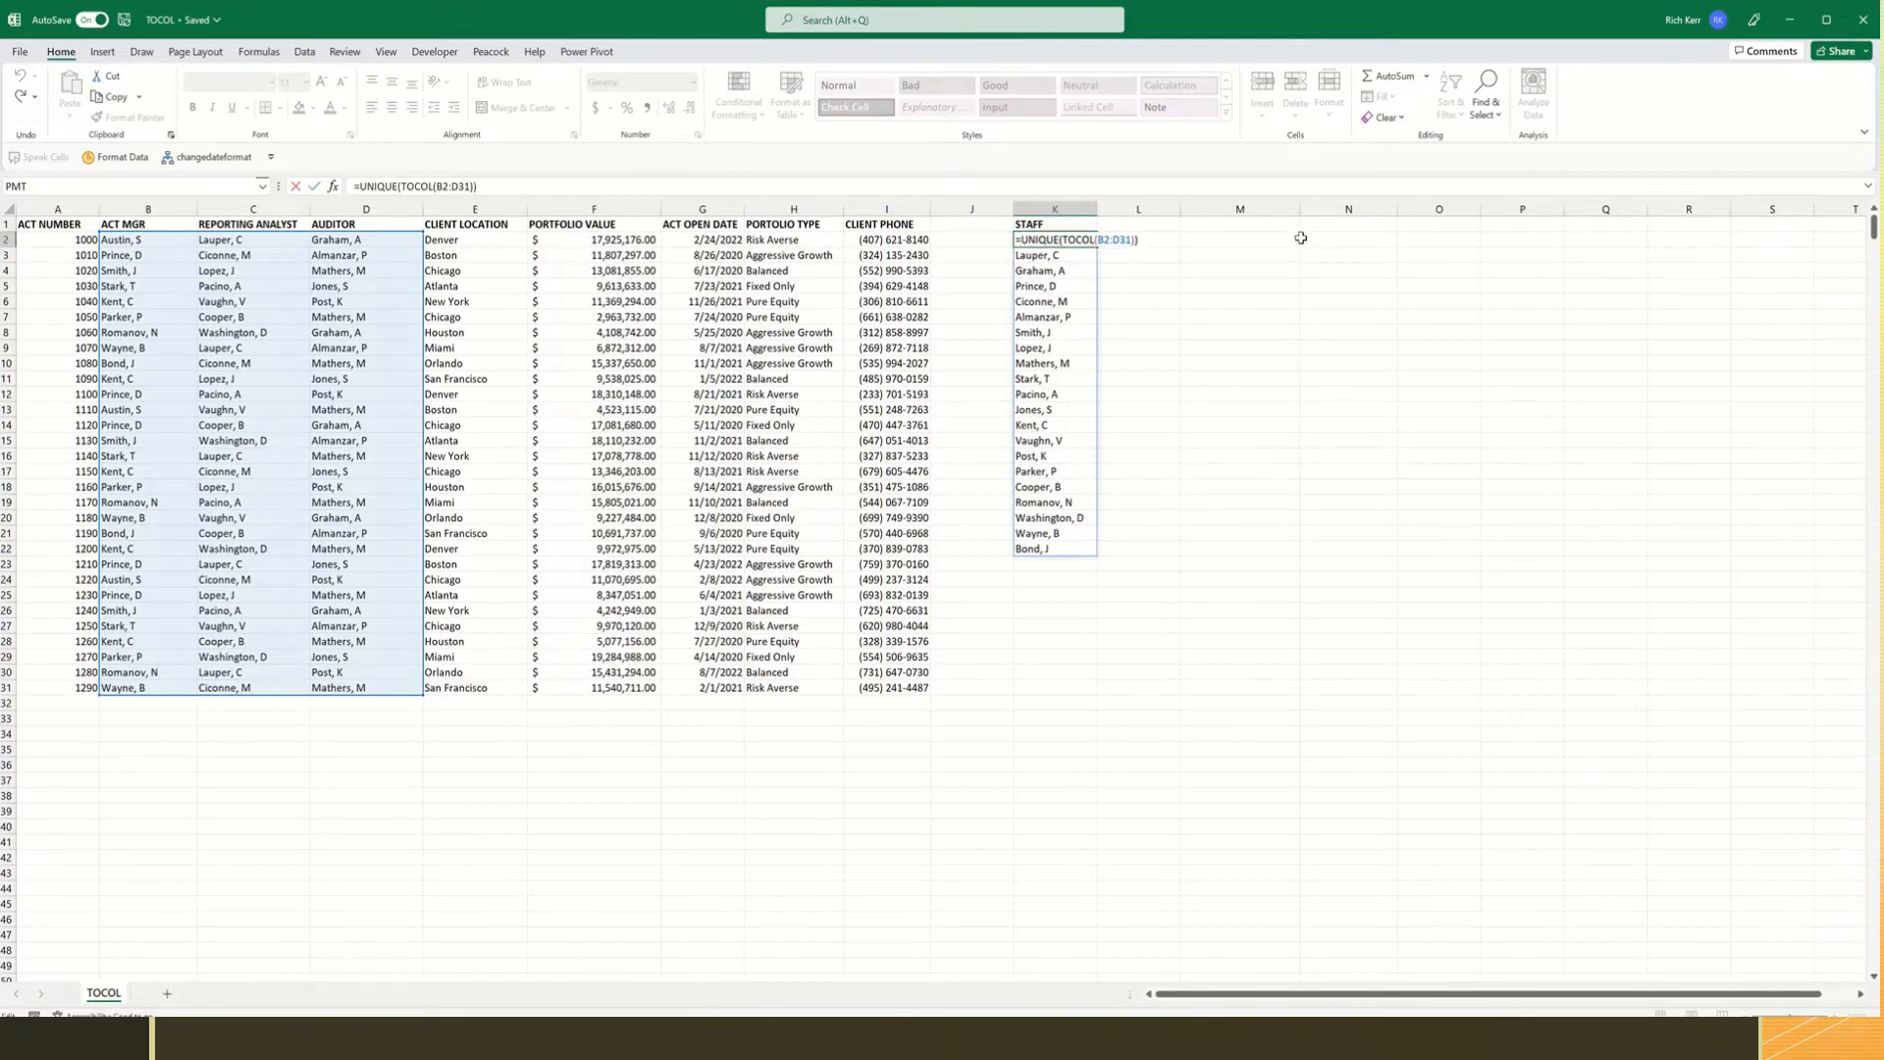
Wrap K2 as =SORT(UNIQUE(TOCOL(B2:D31))) so the unique names list alphabetically, then reopen it for editing.
text(sort()
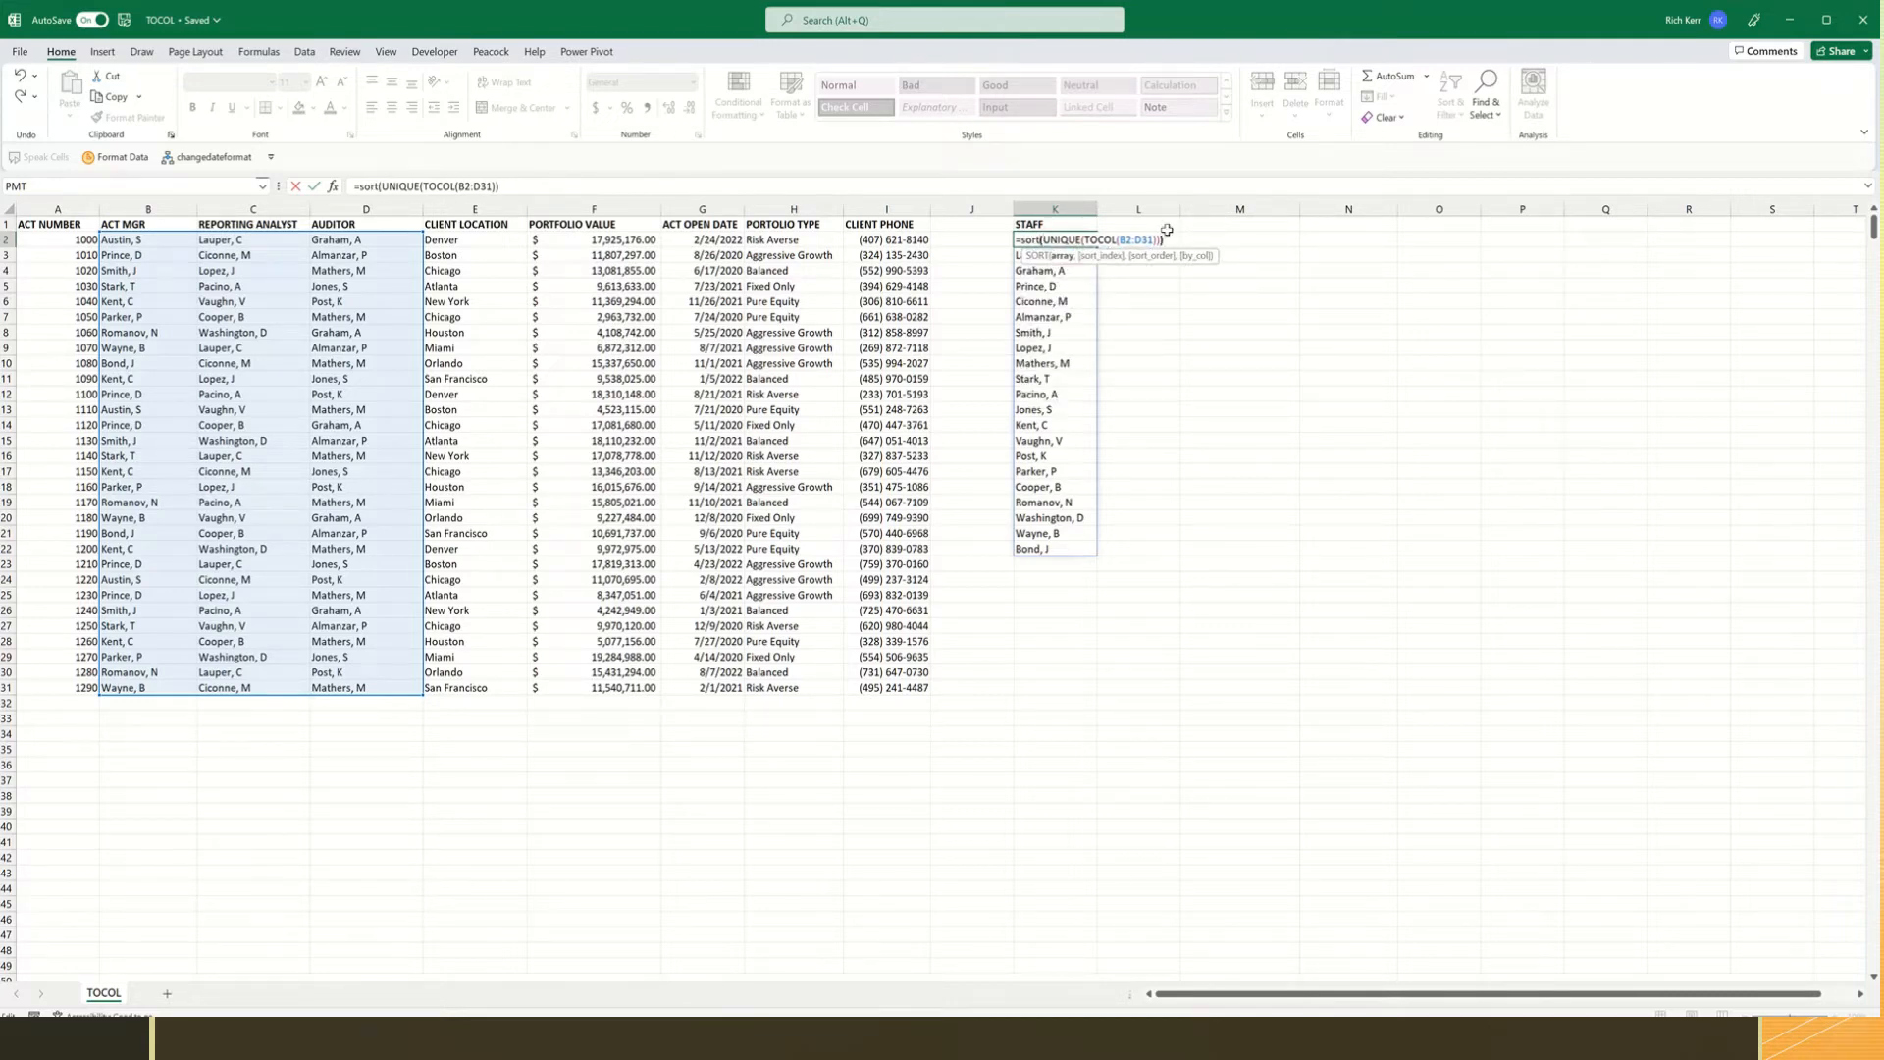
key(Enter)
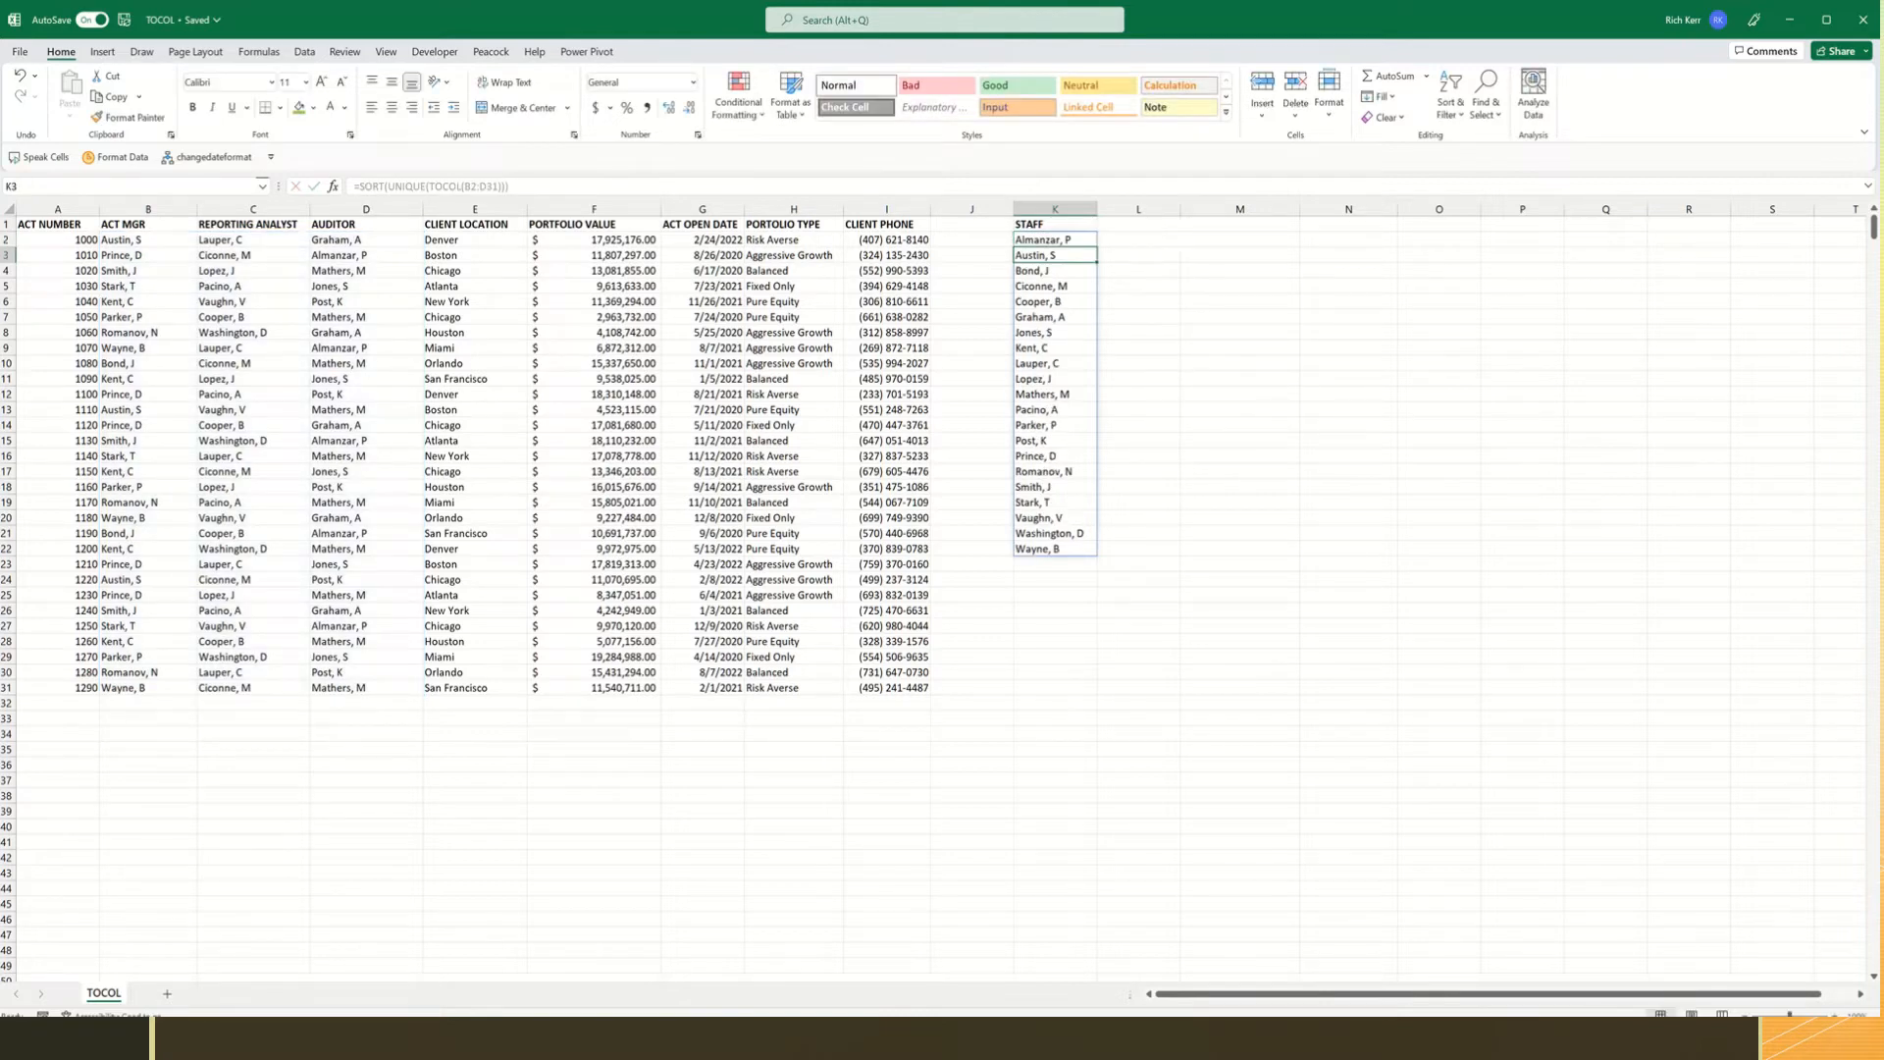
double_click(1054, 239)
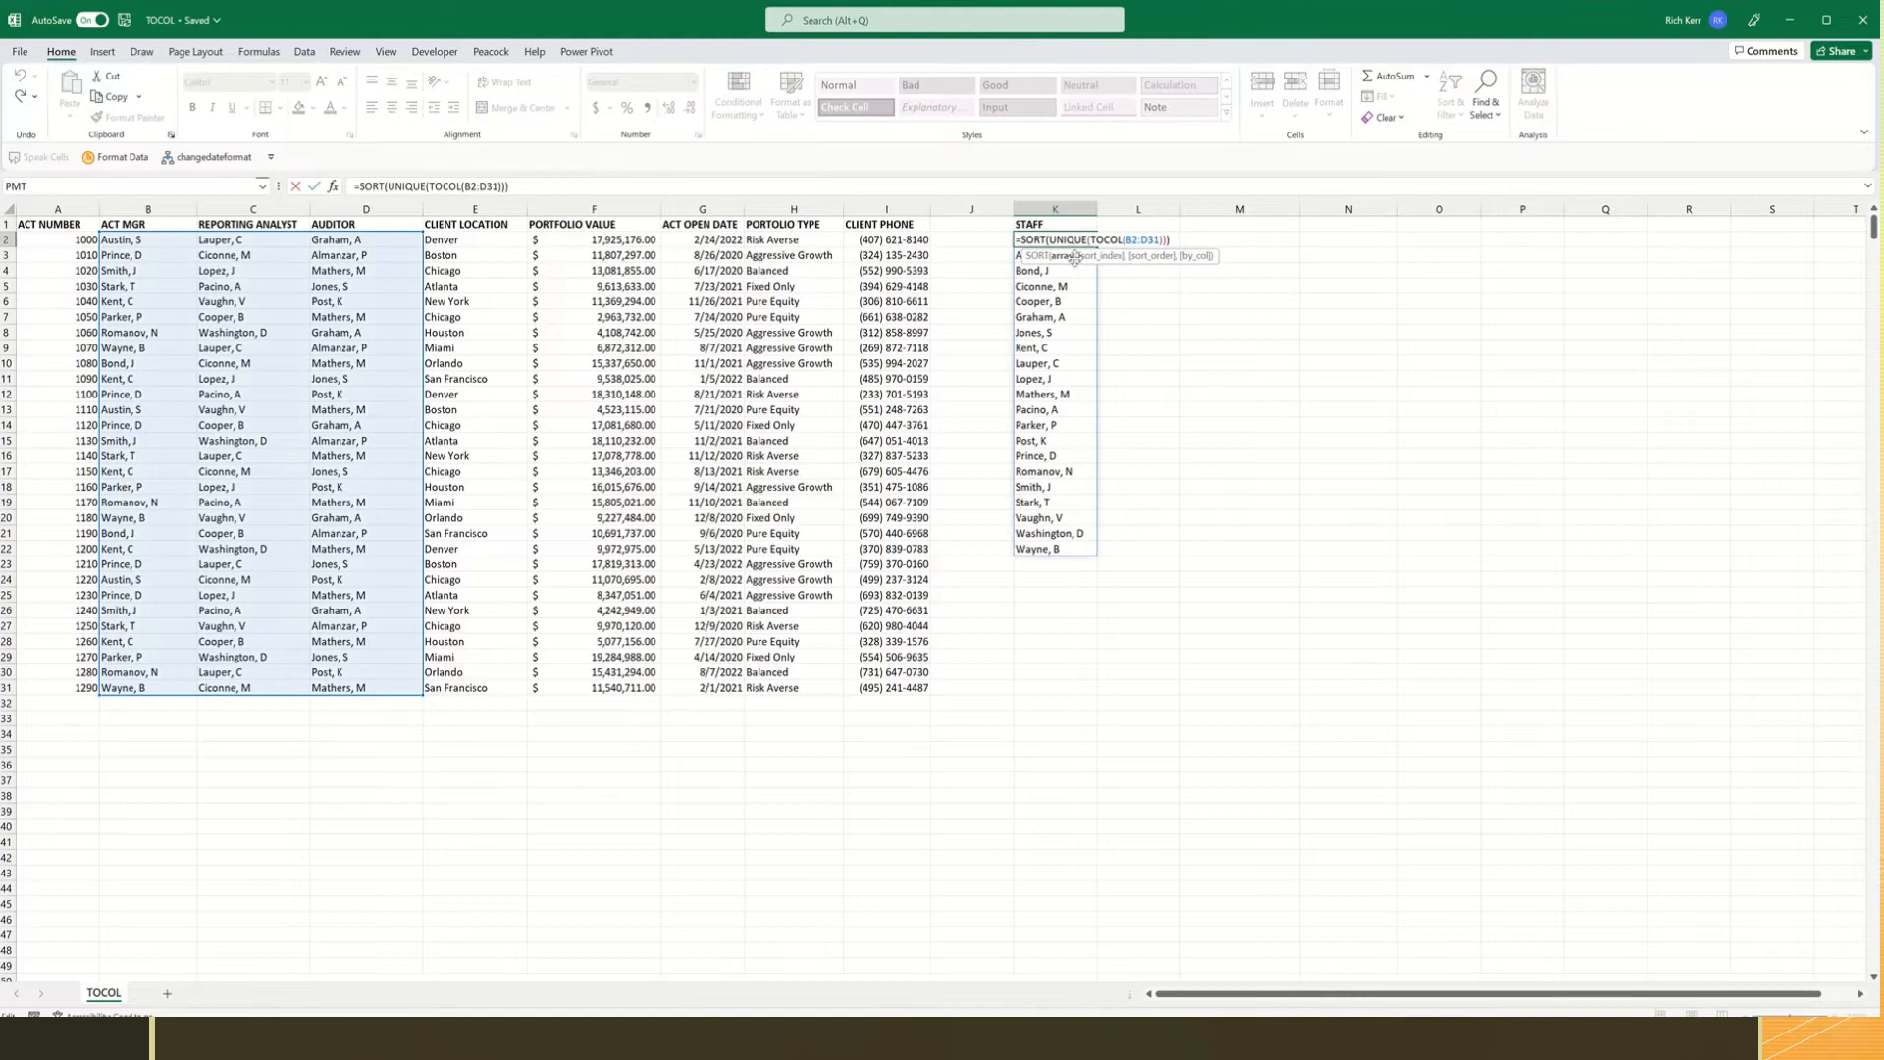
mouse_move(297, 290)
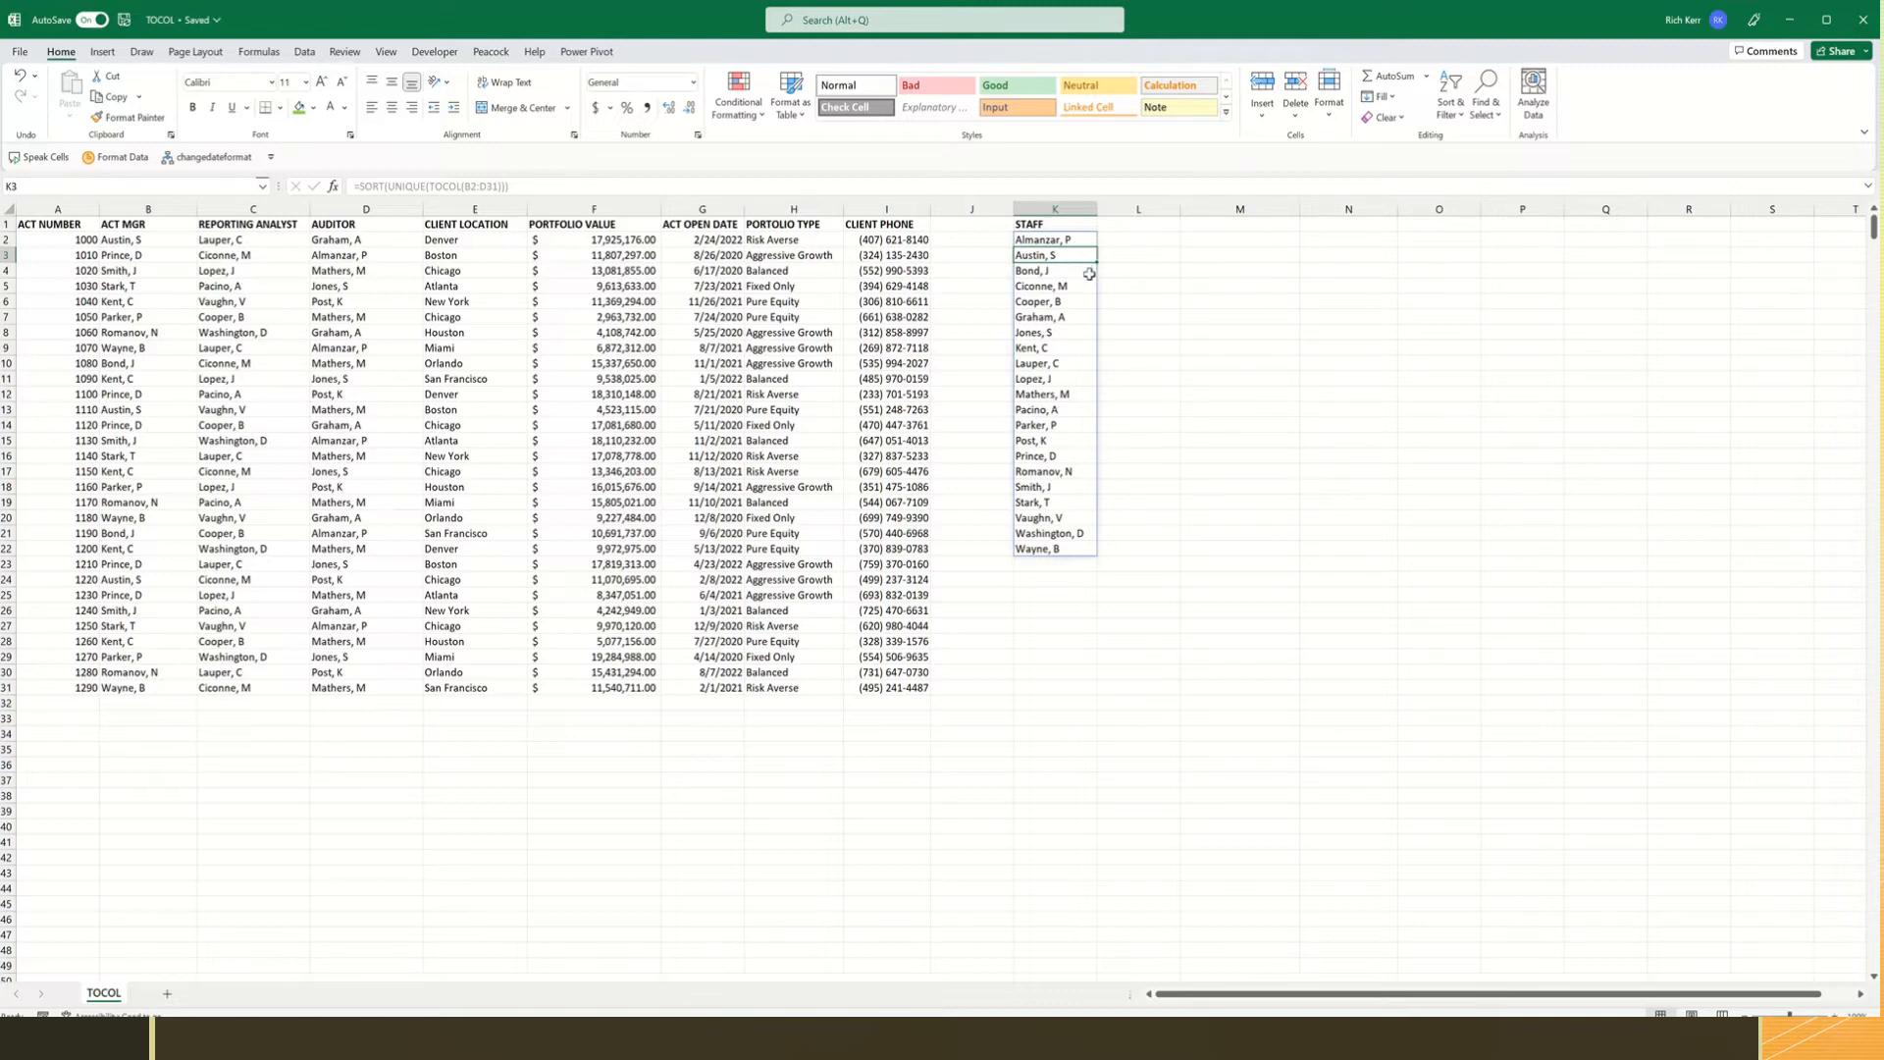
mouse_move(1199, 225)
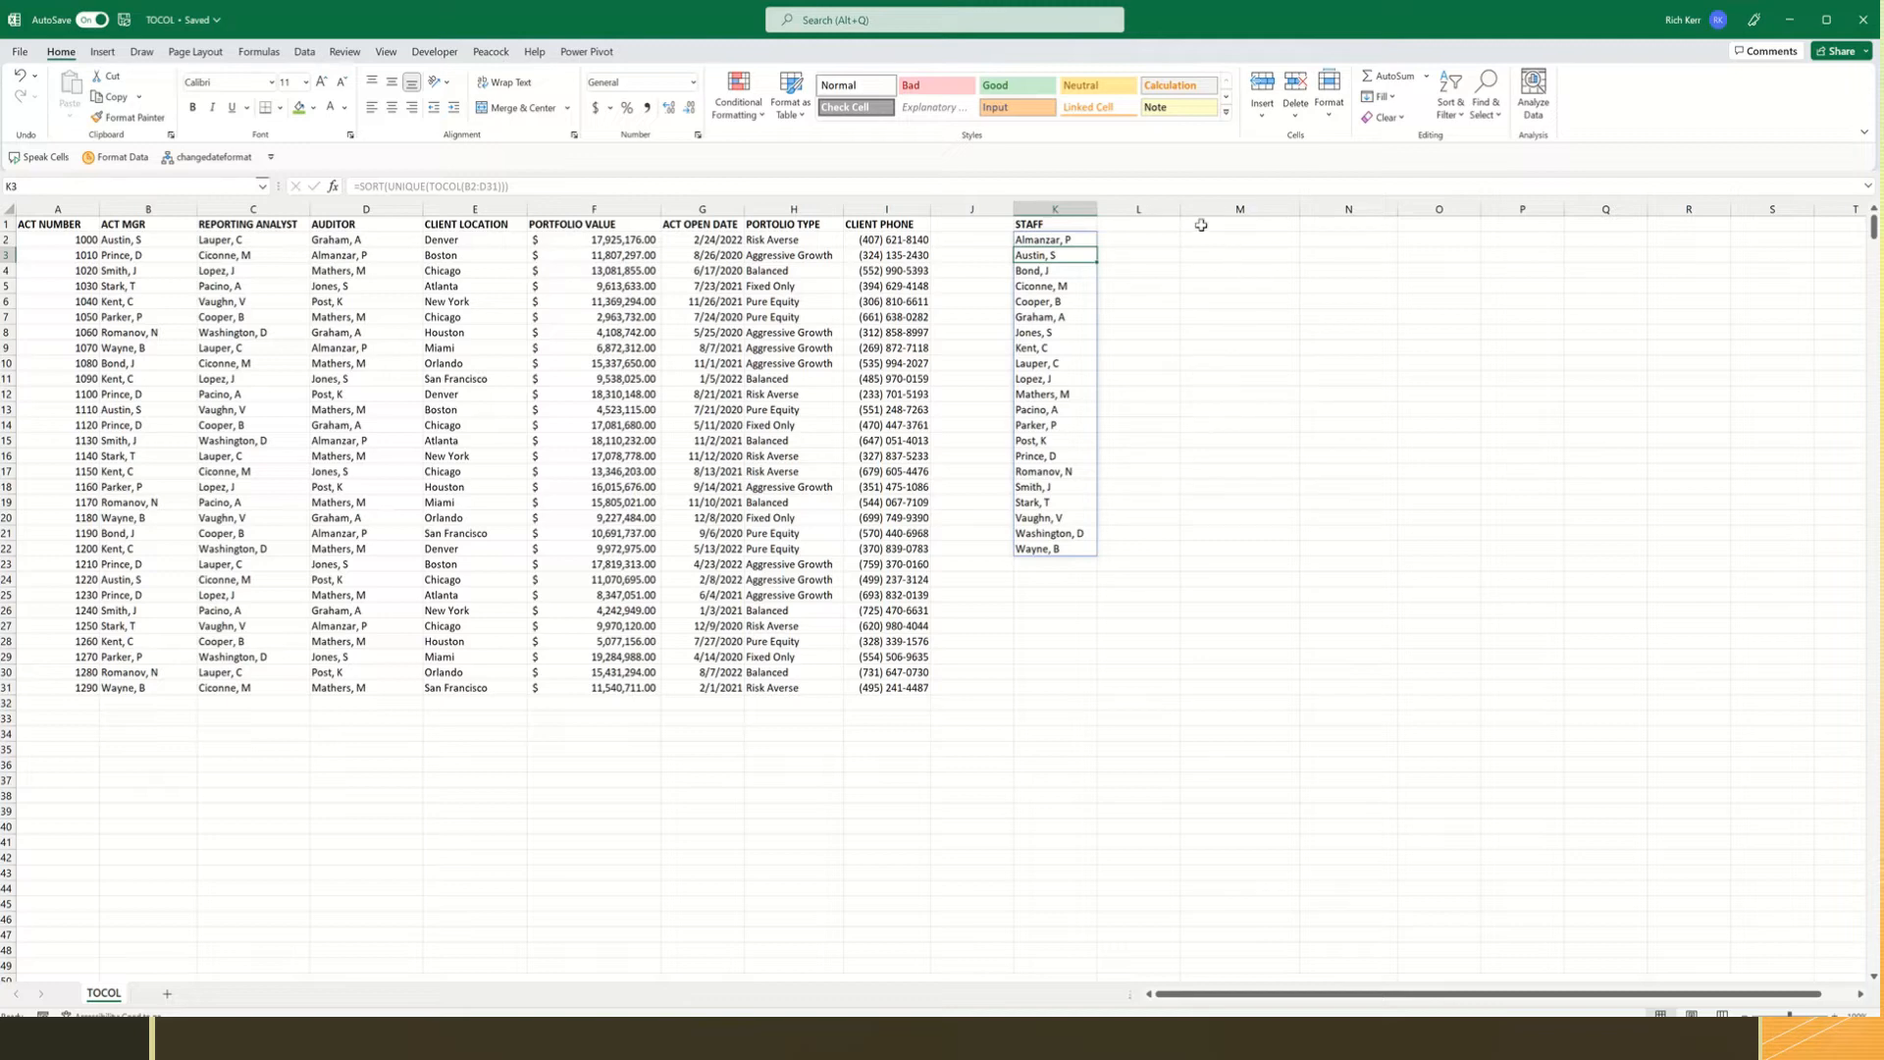
Restore the K2 formula =SORT(UNIQUE(TOCOL(B2:D31))) and add a STAFF ID heading in L1.
click(1136, 225)
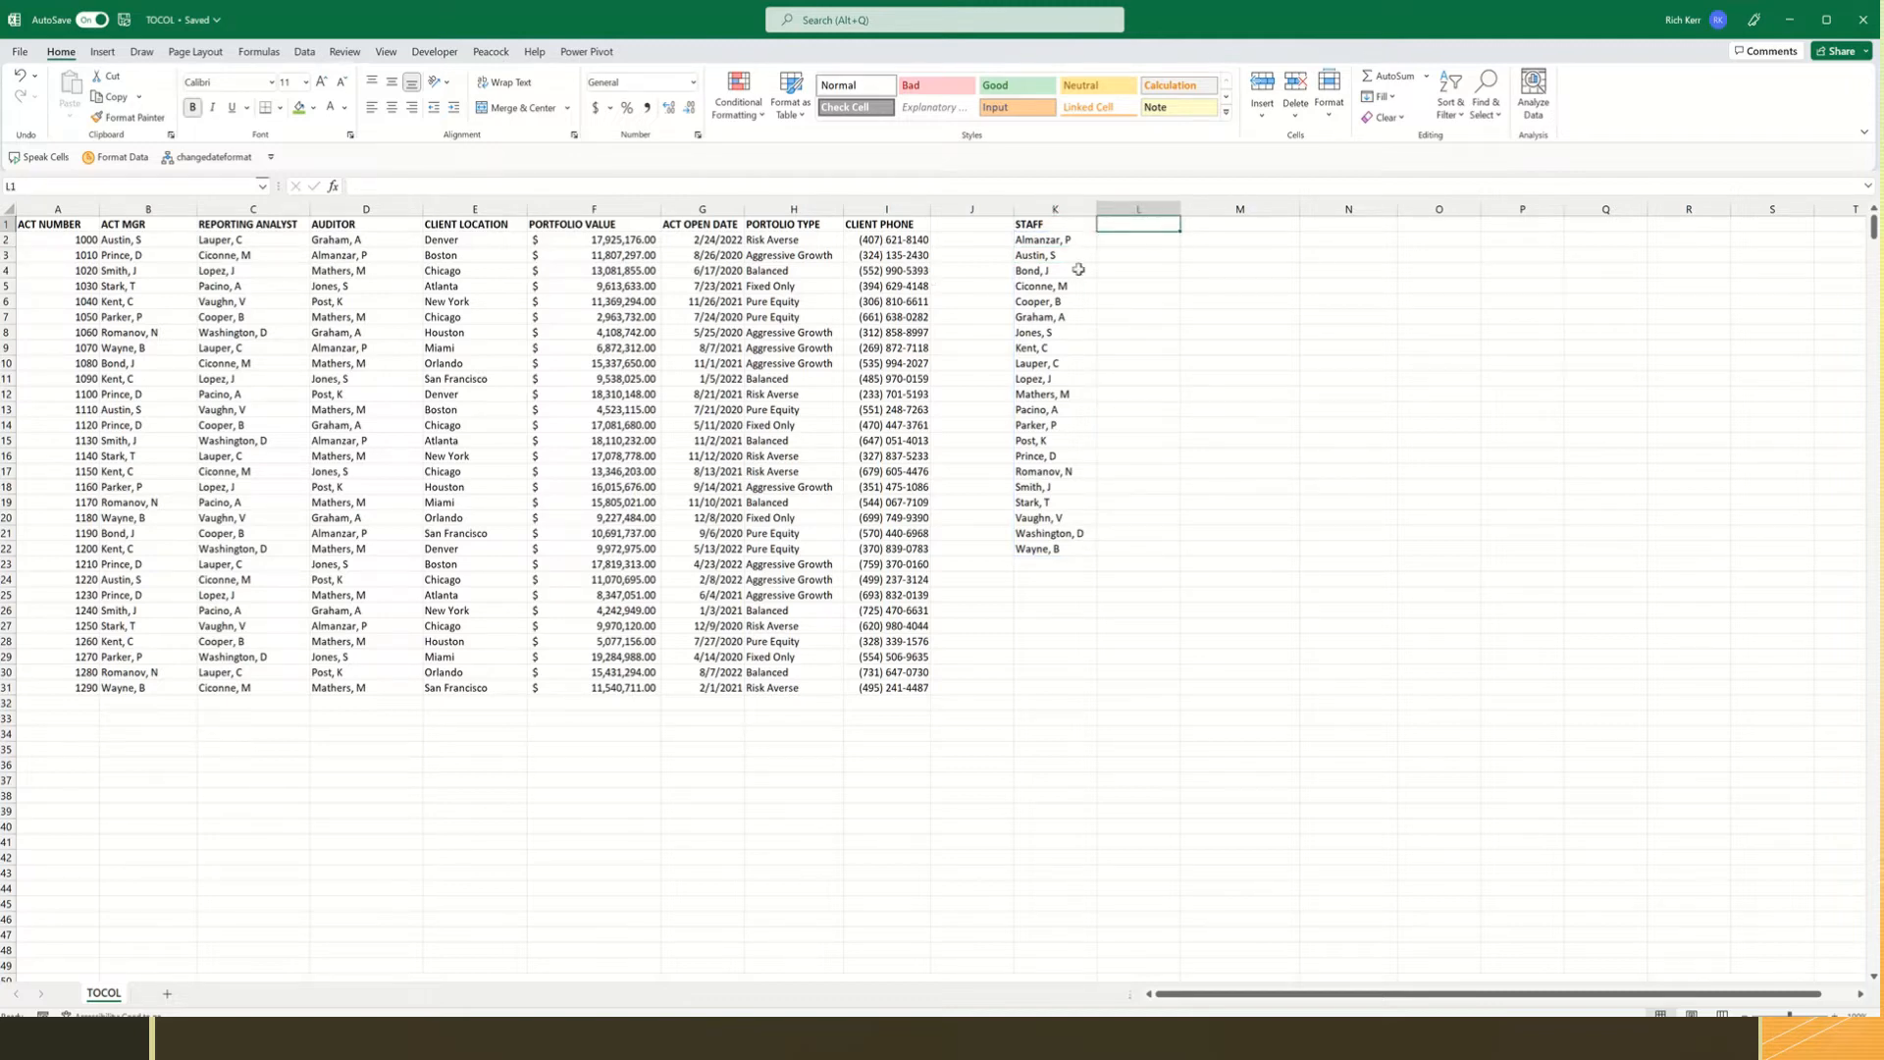
click(1054, 225)
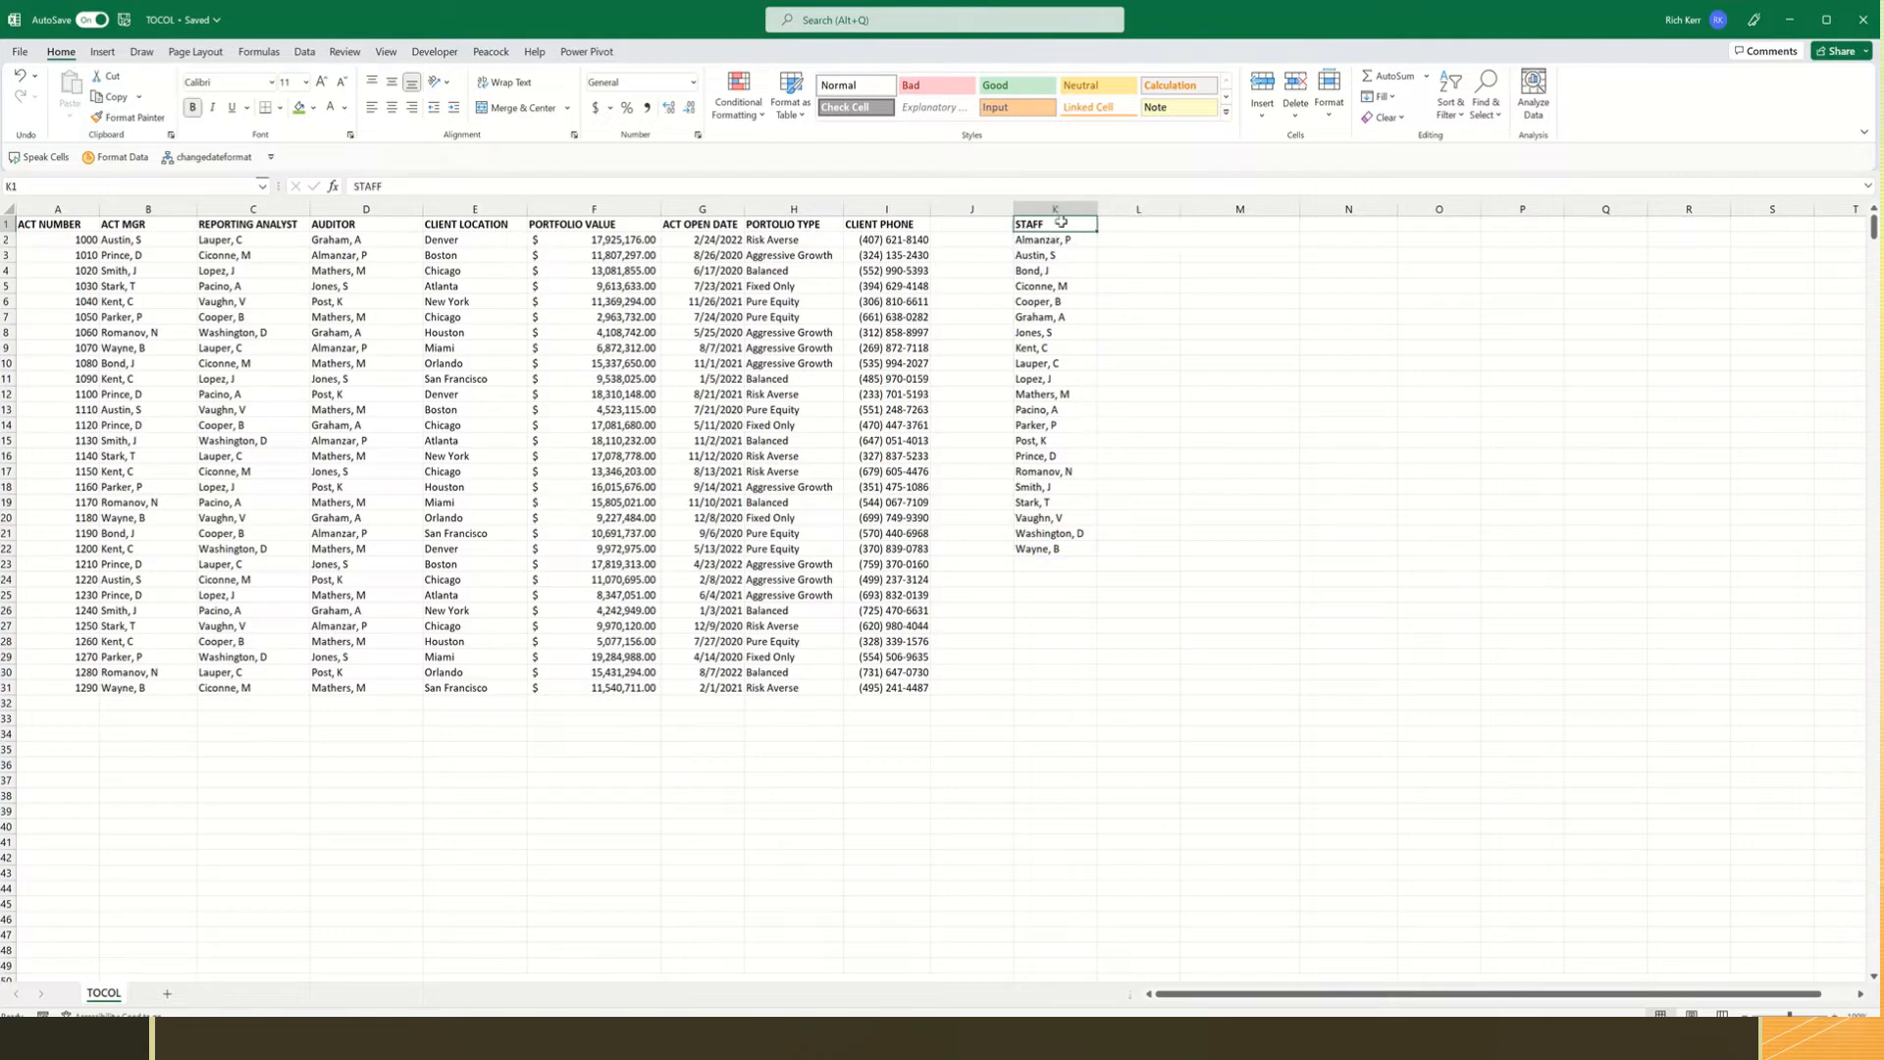
text(=SORT(UNIQUE(TOCOL(B2:D31))))
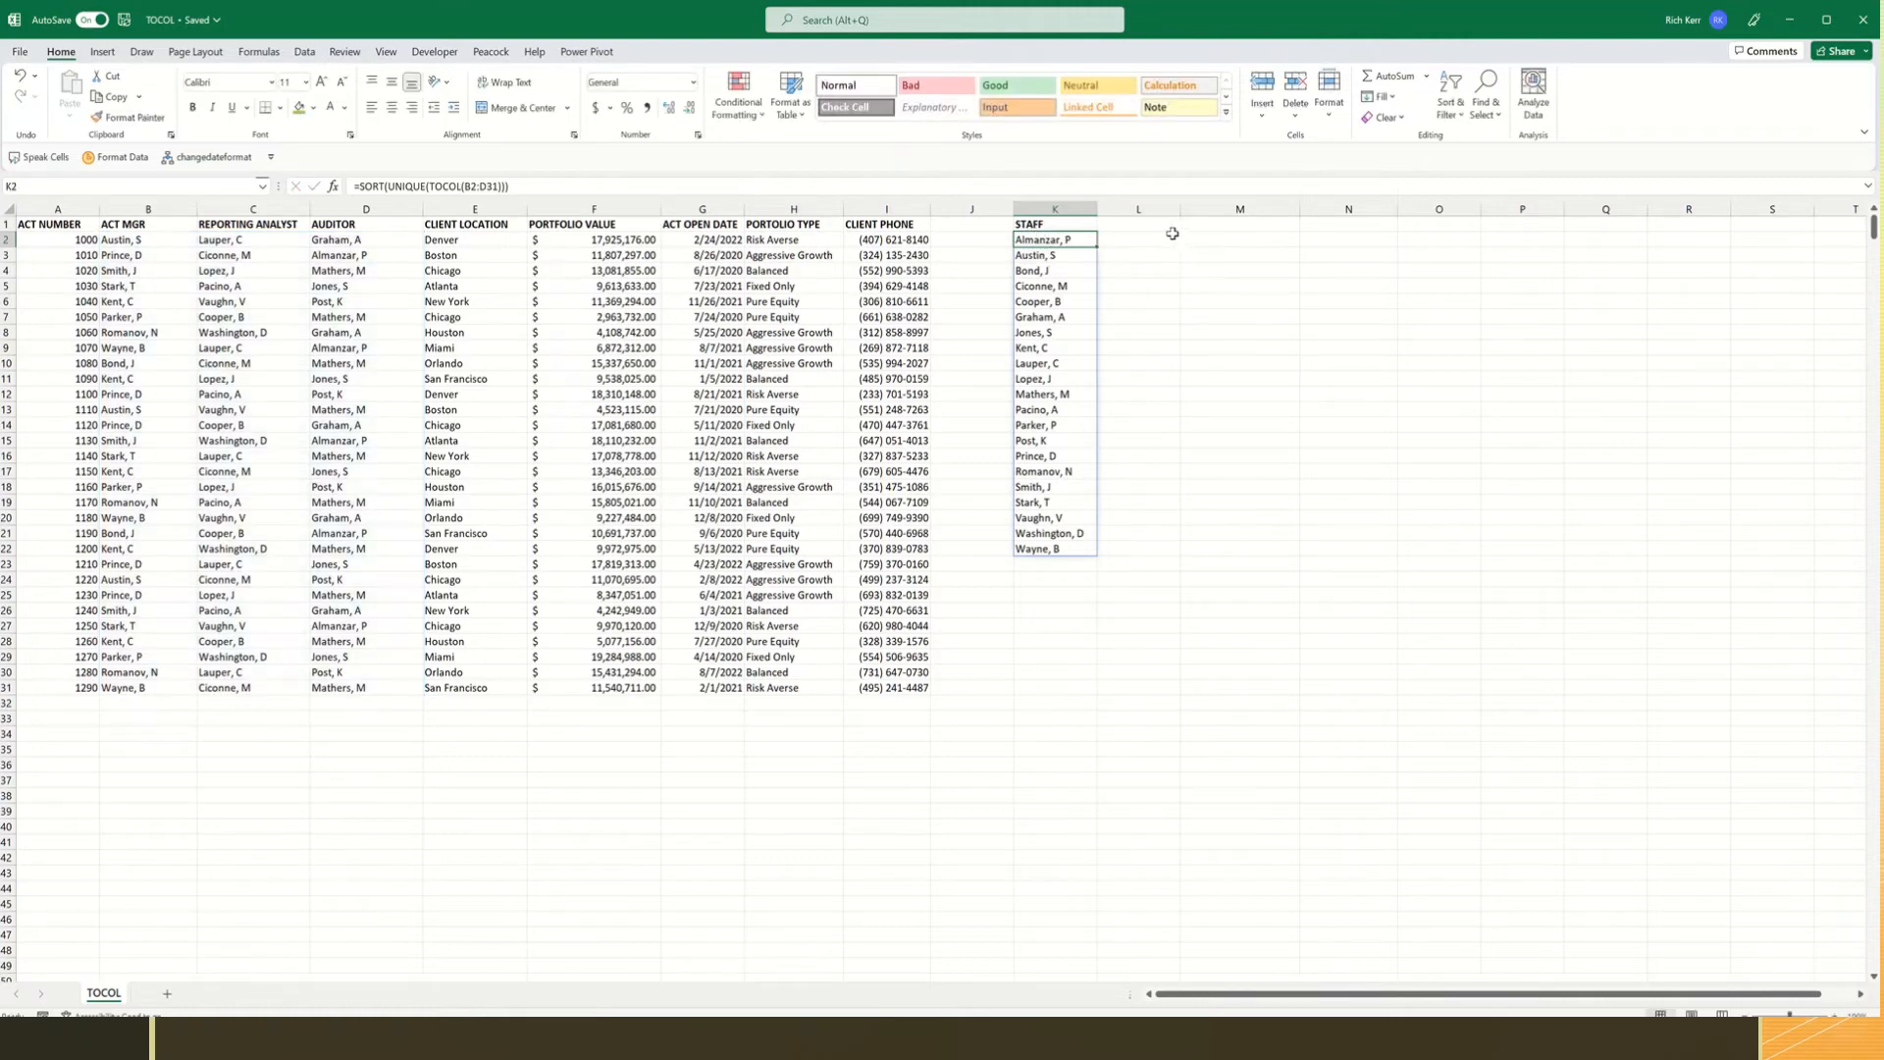
click(1136, 224)
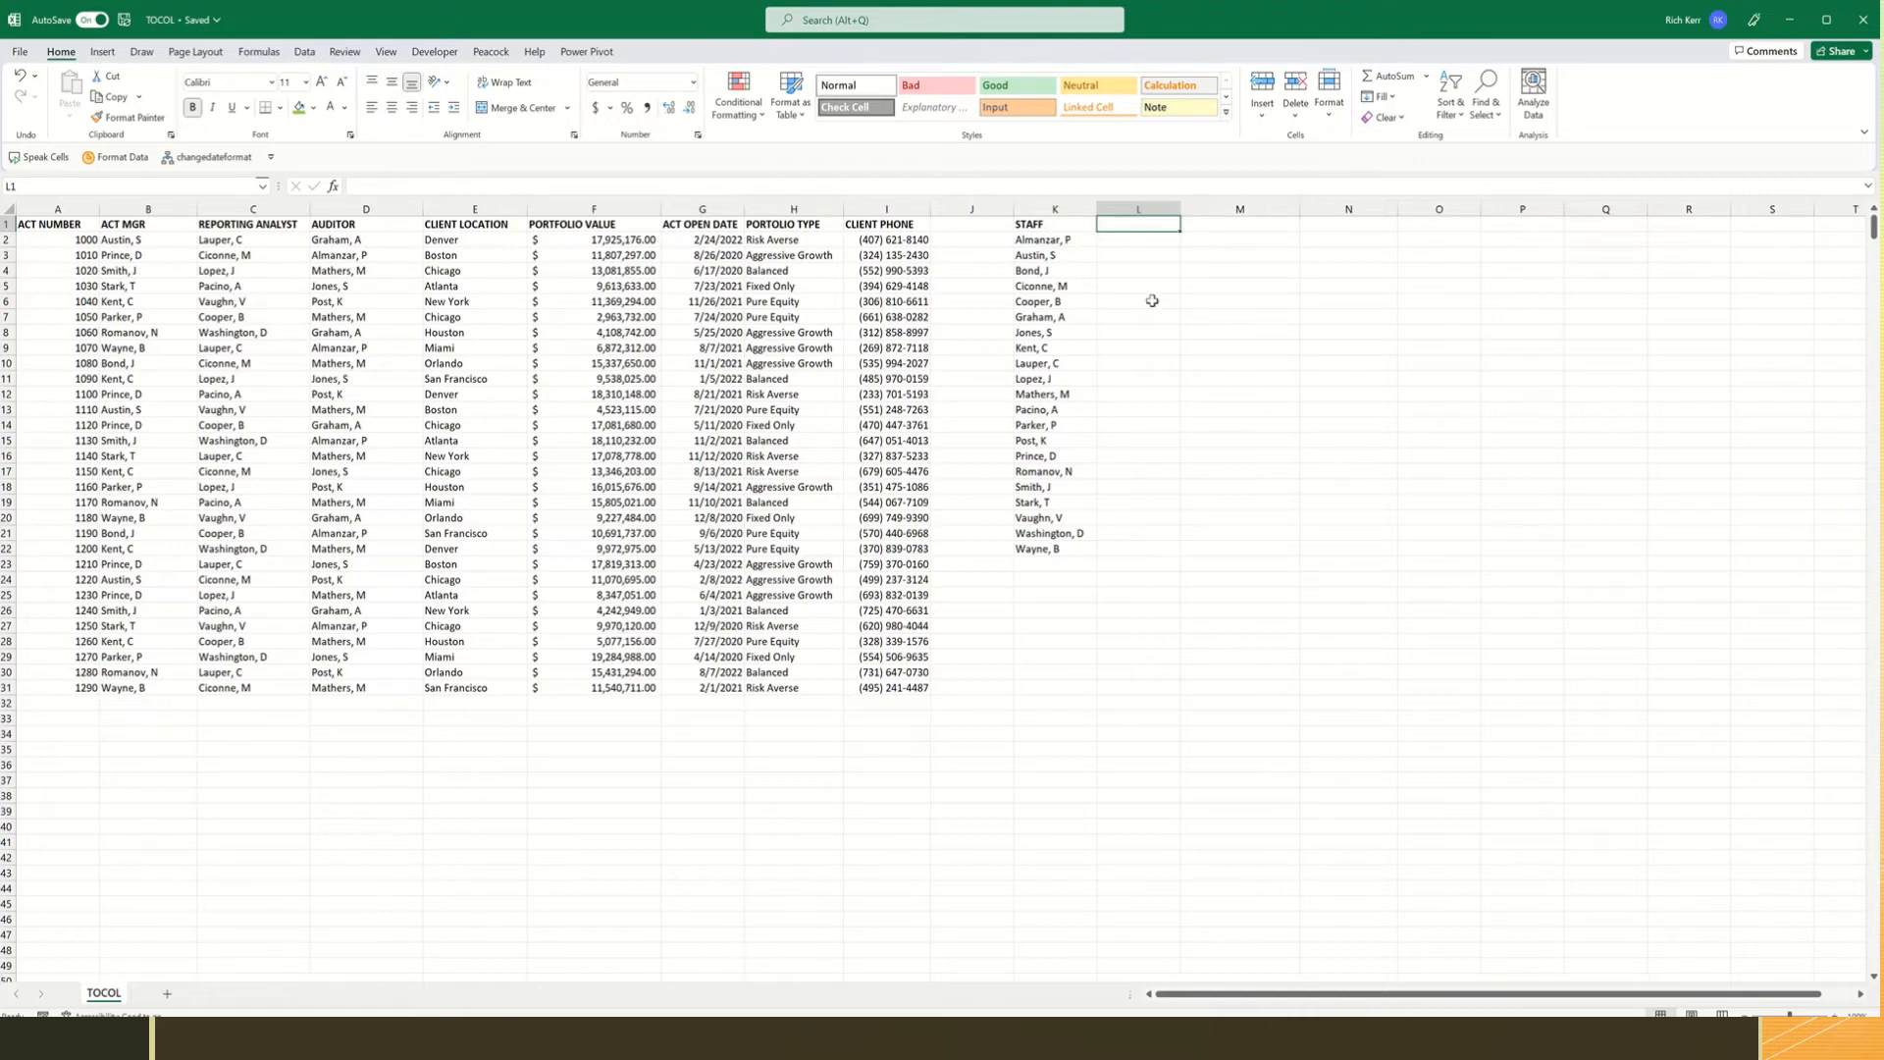
mouse_move(1265, 269)
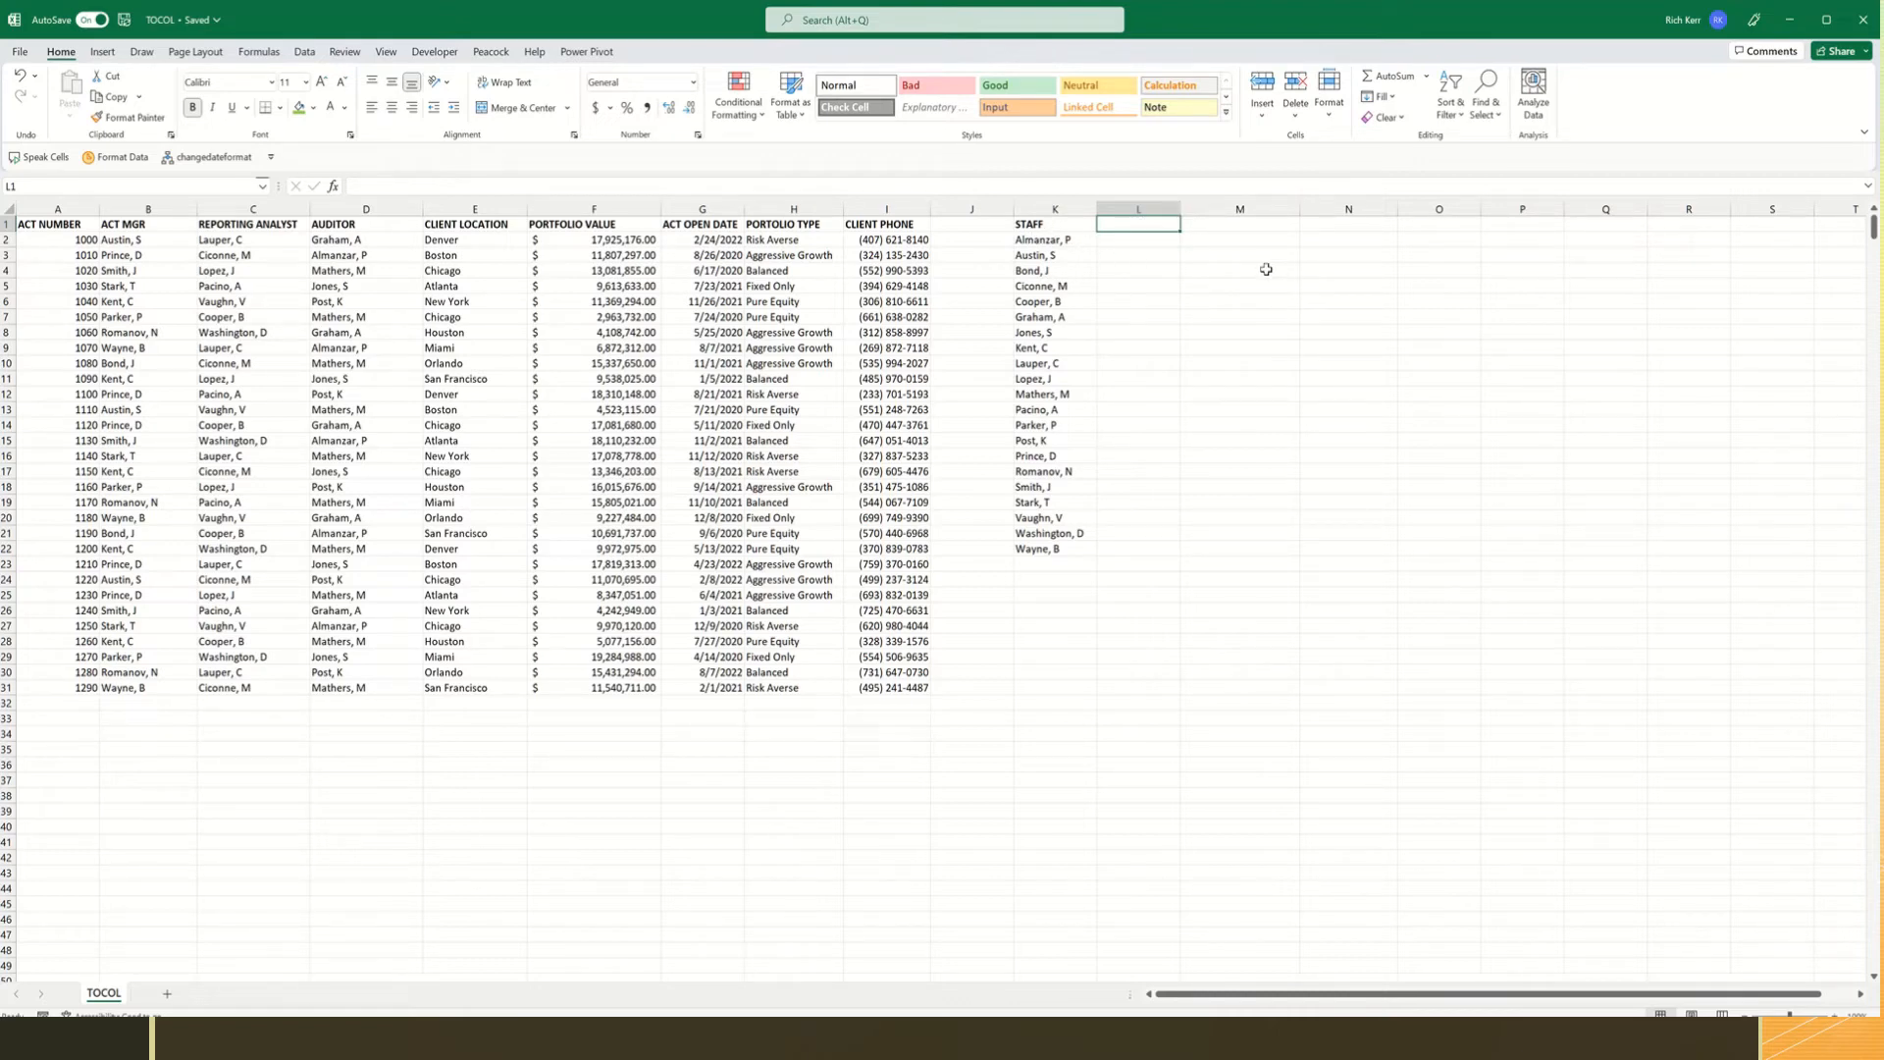
text(STAFF ID)
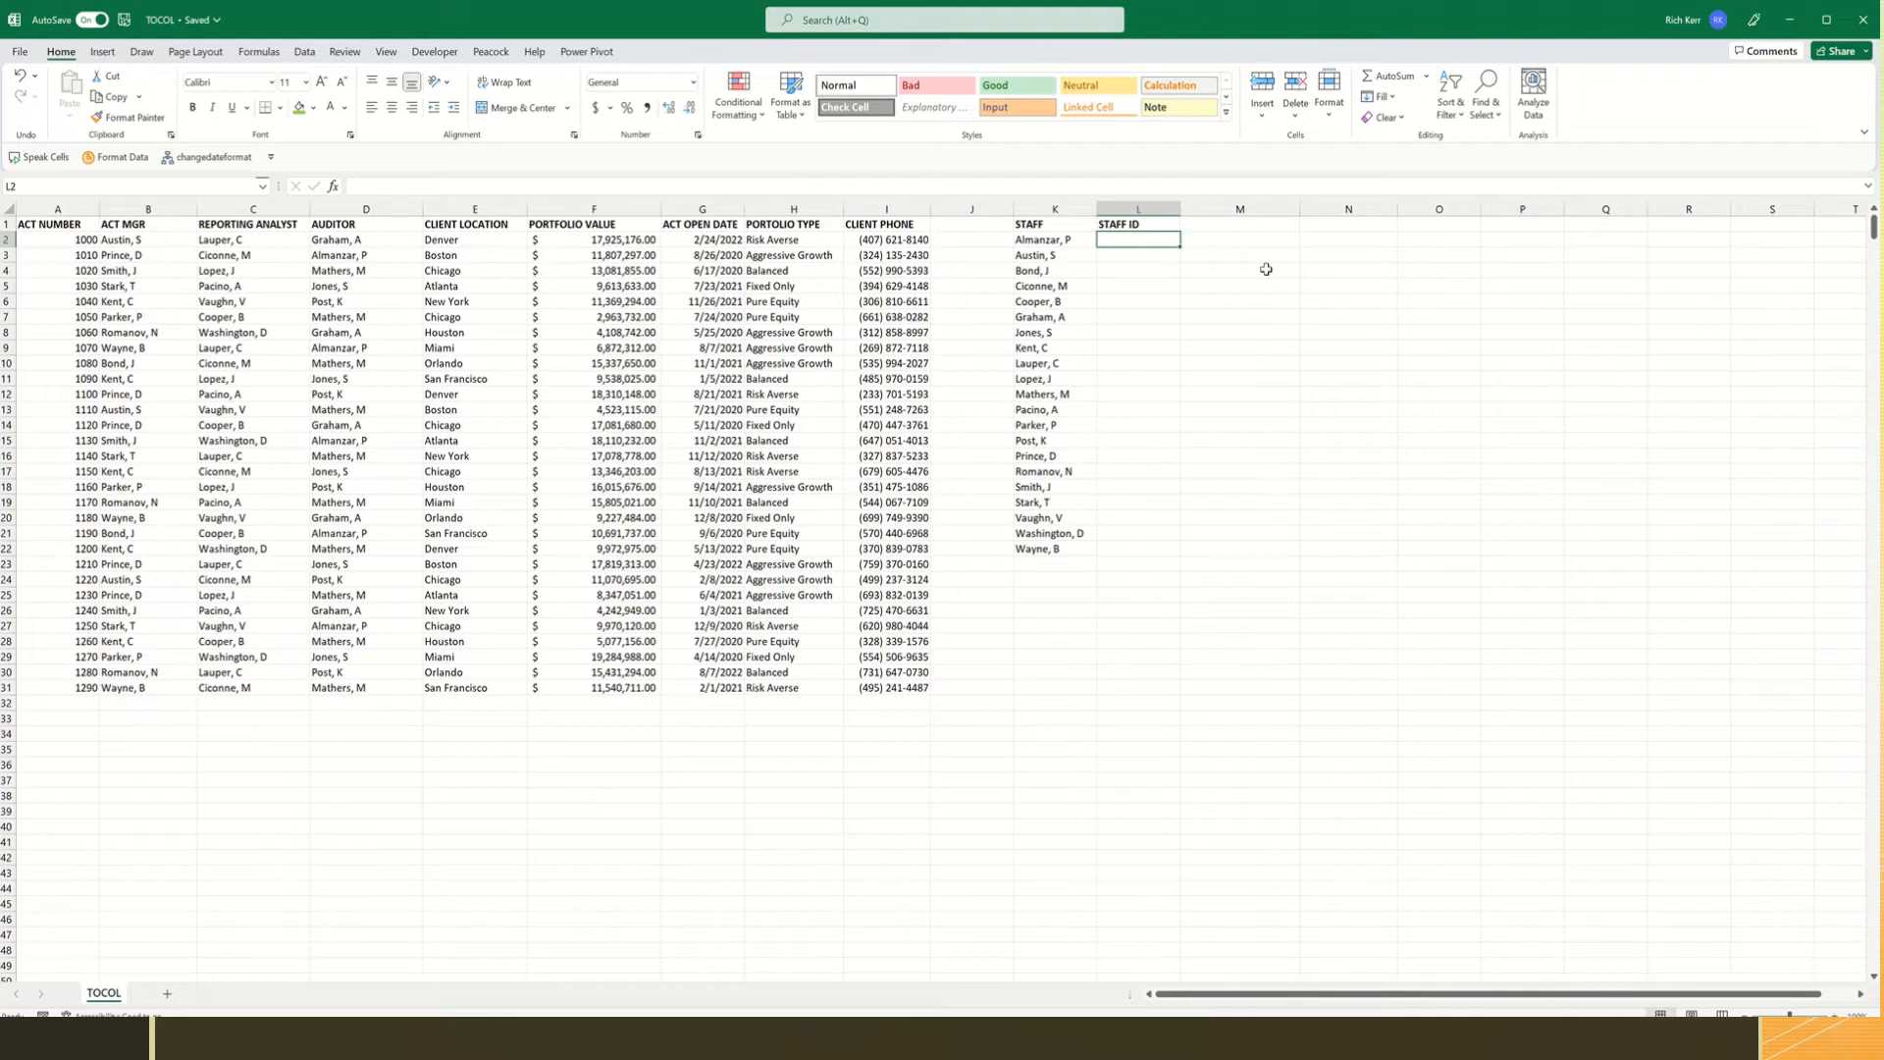
Enter =ROW(K2)-1 in L2 so the first staff name gets ID 1.
text(=)
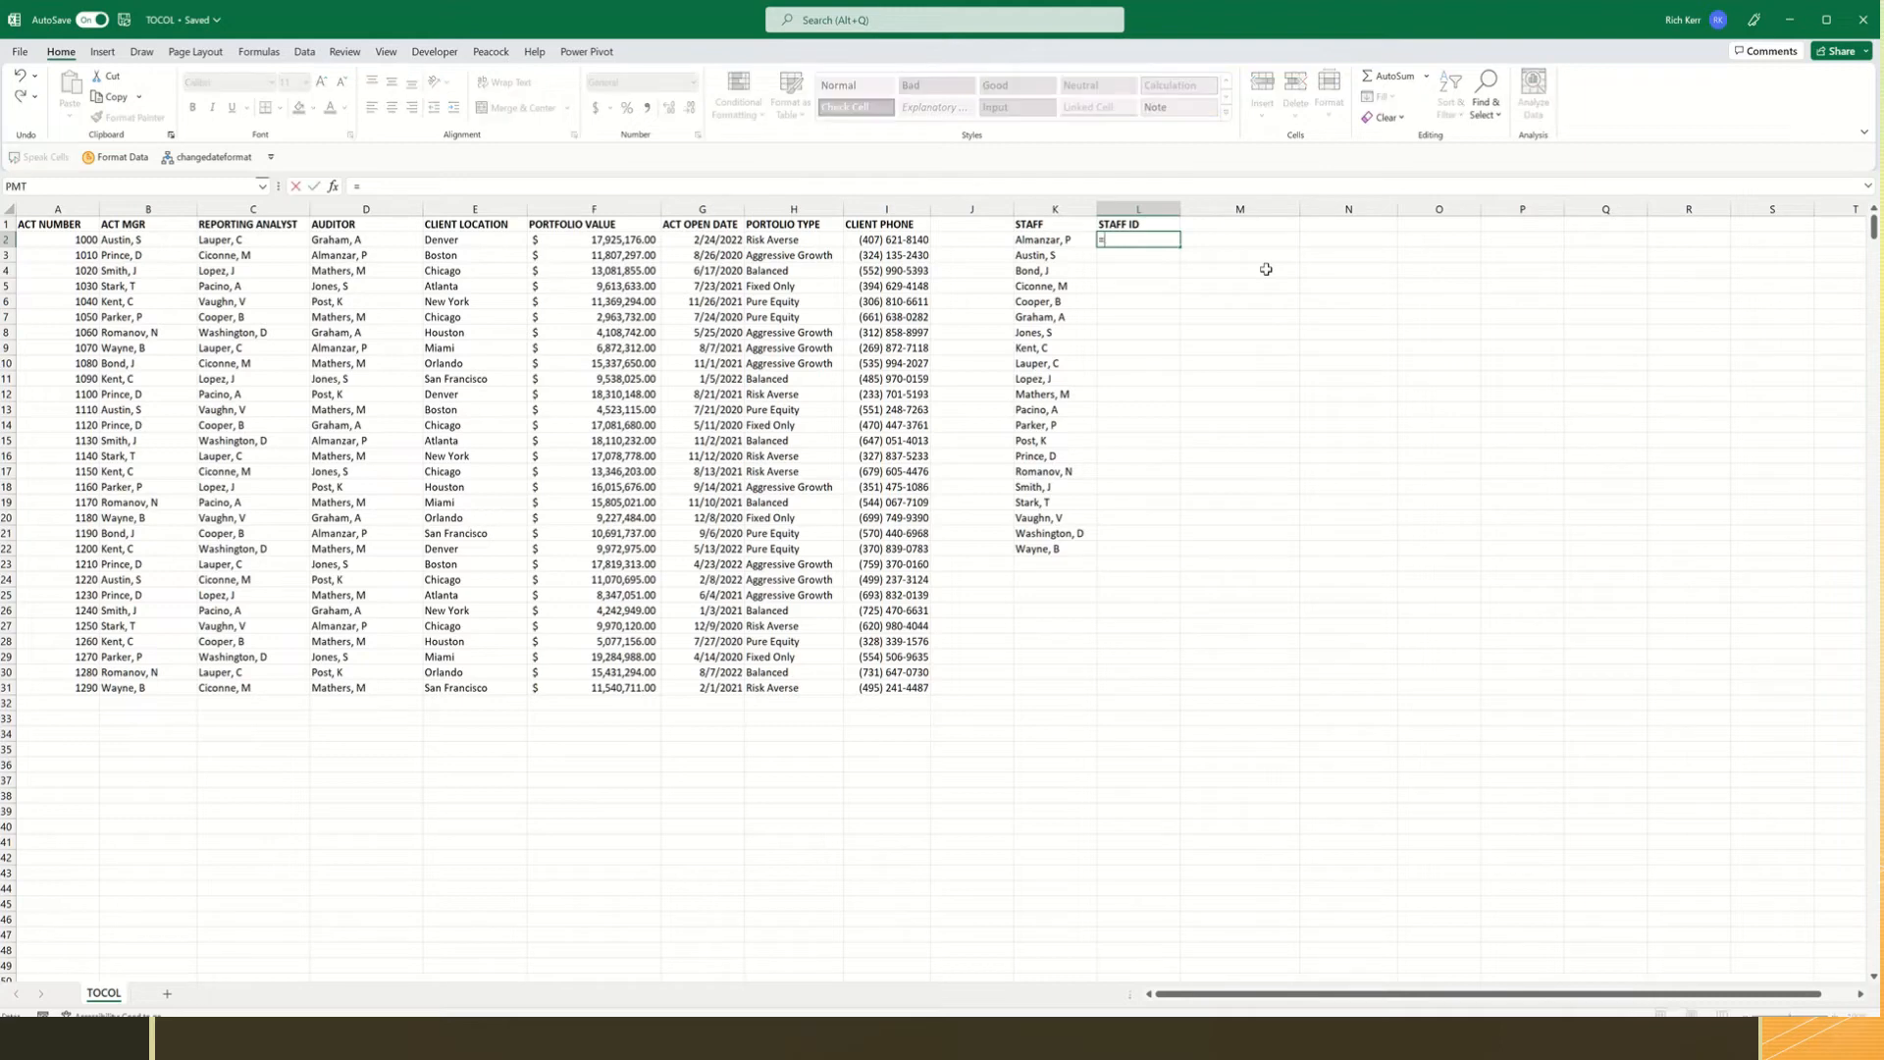
text(r)
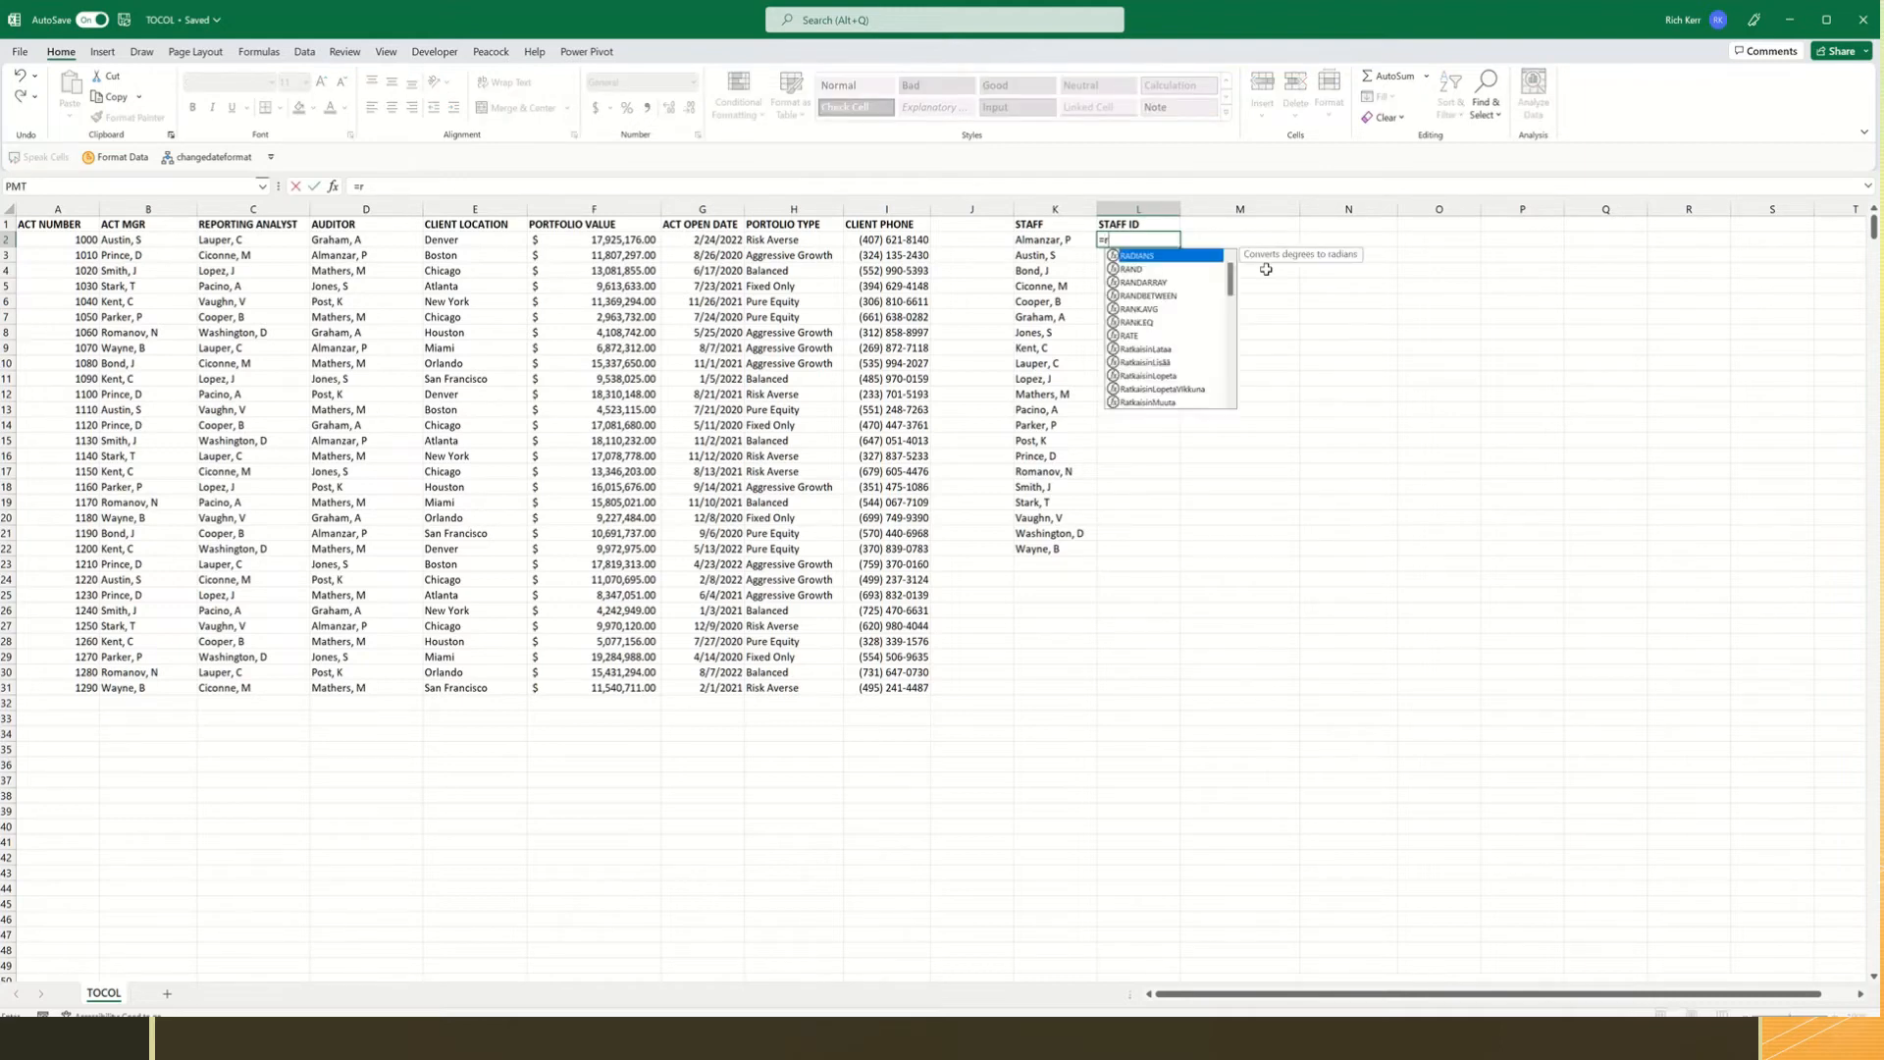
text(ow)
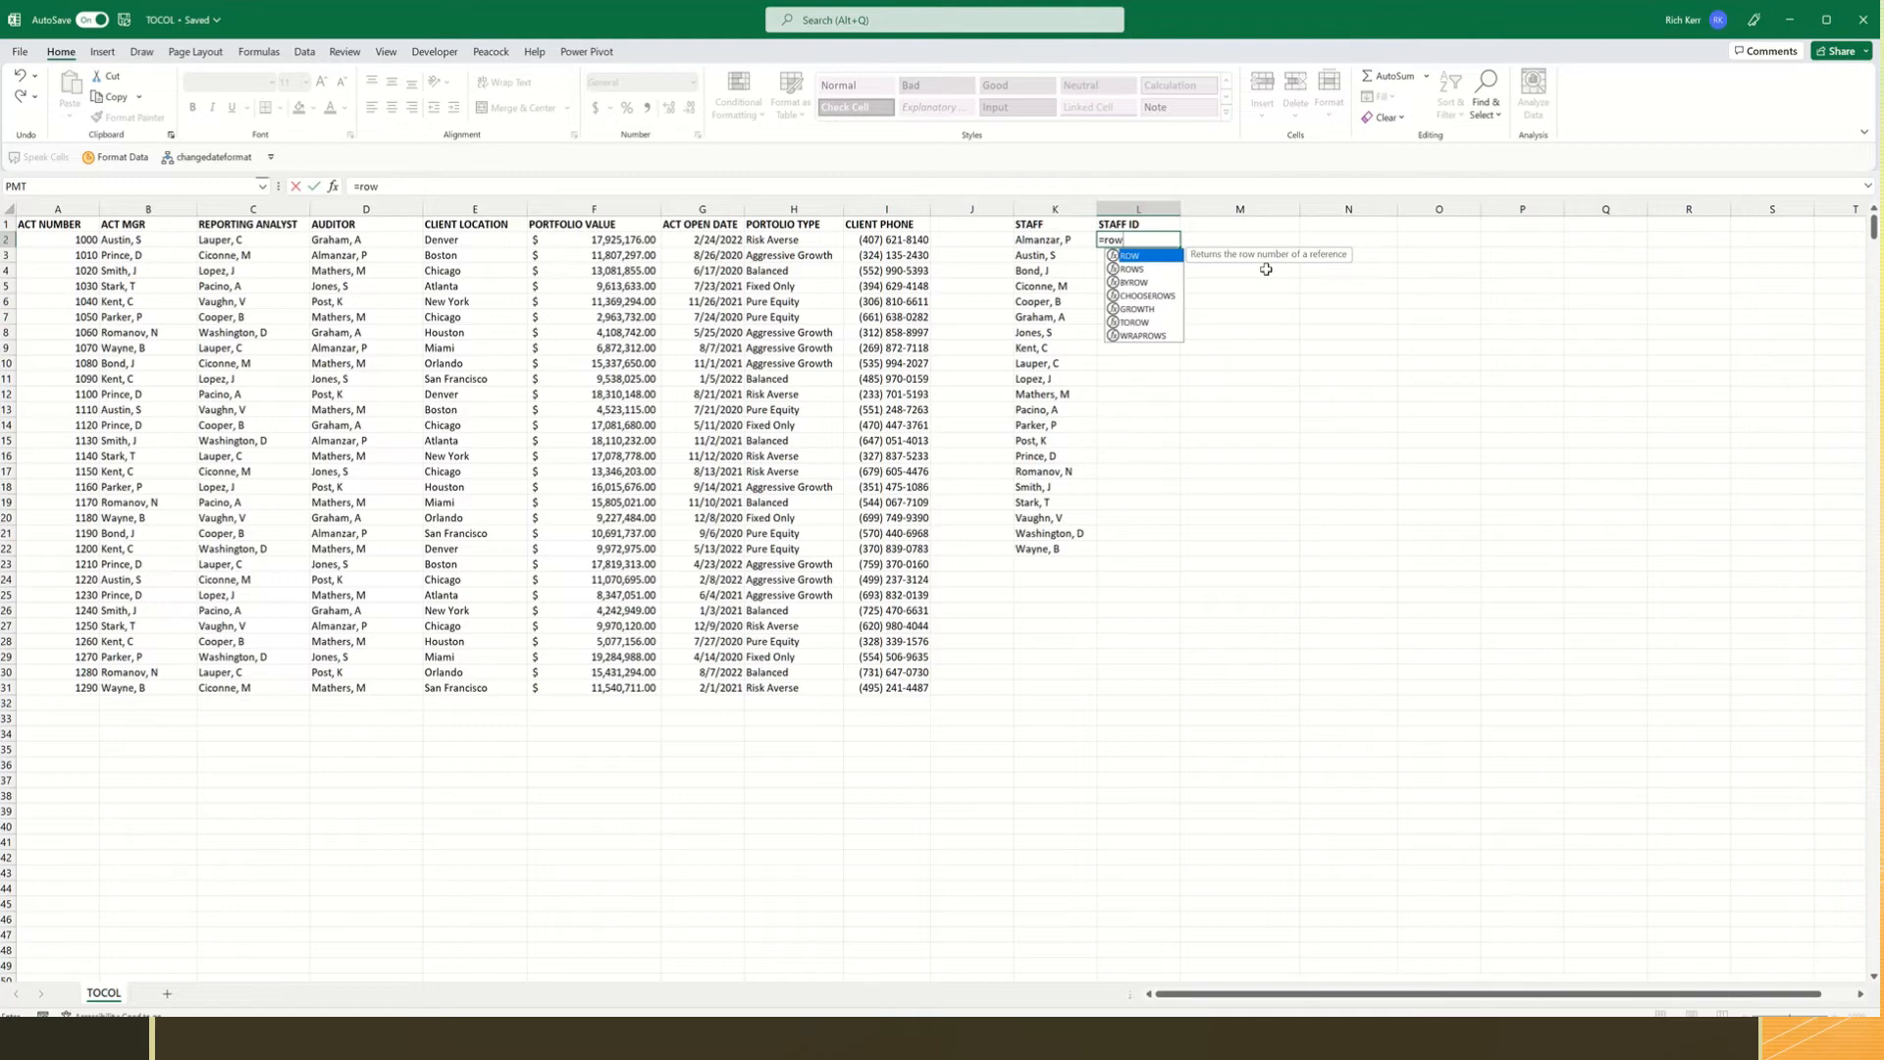
text(()
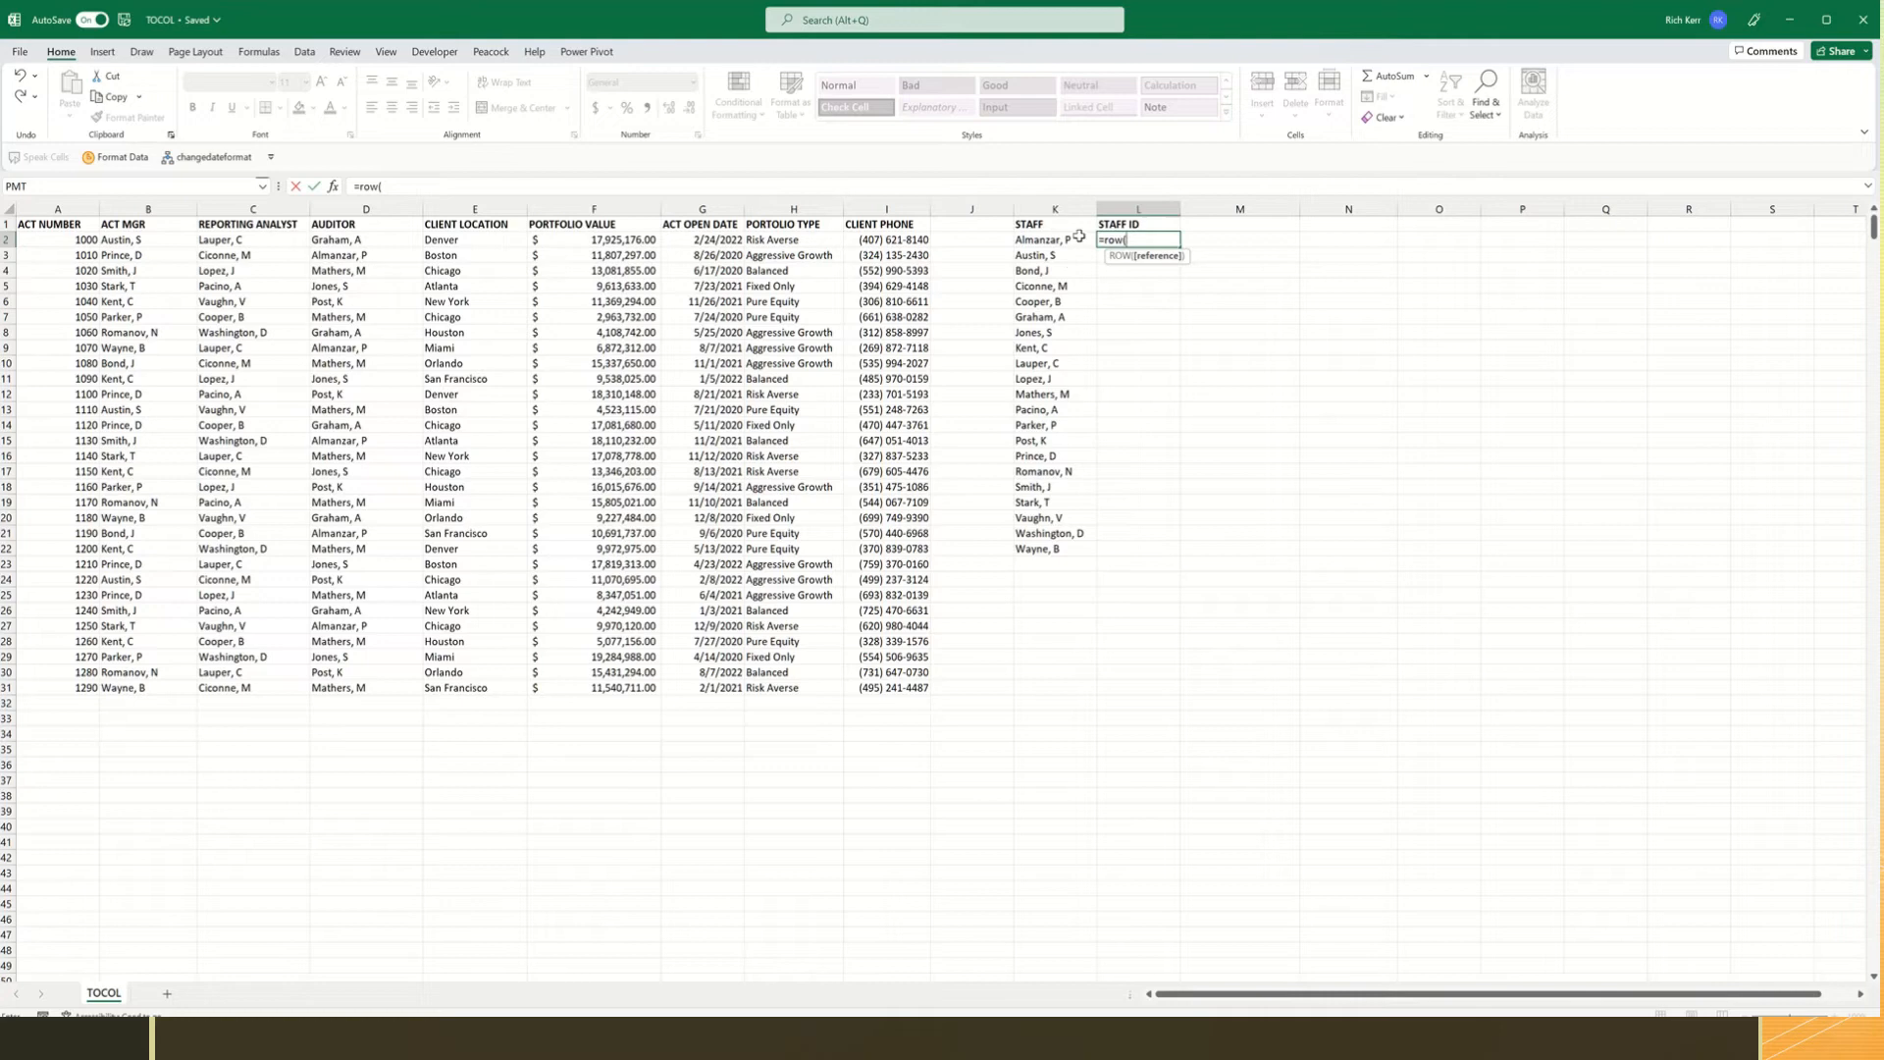
click(1054, 239)
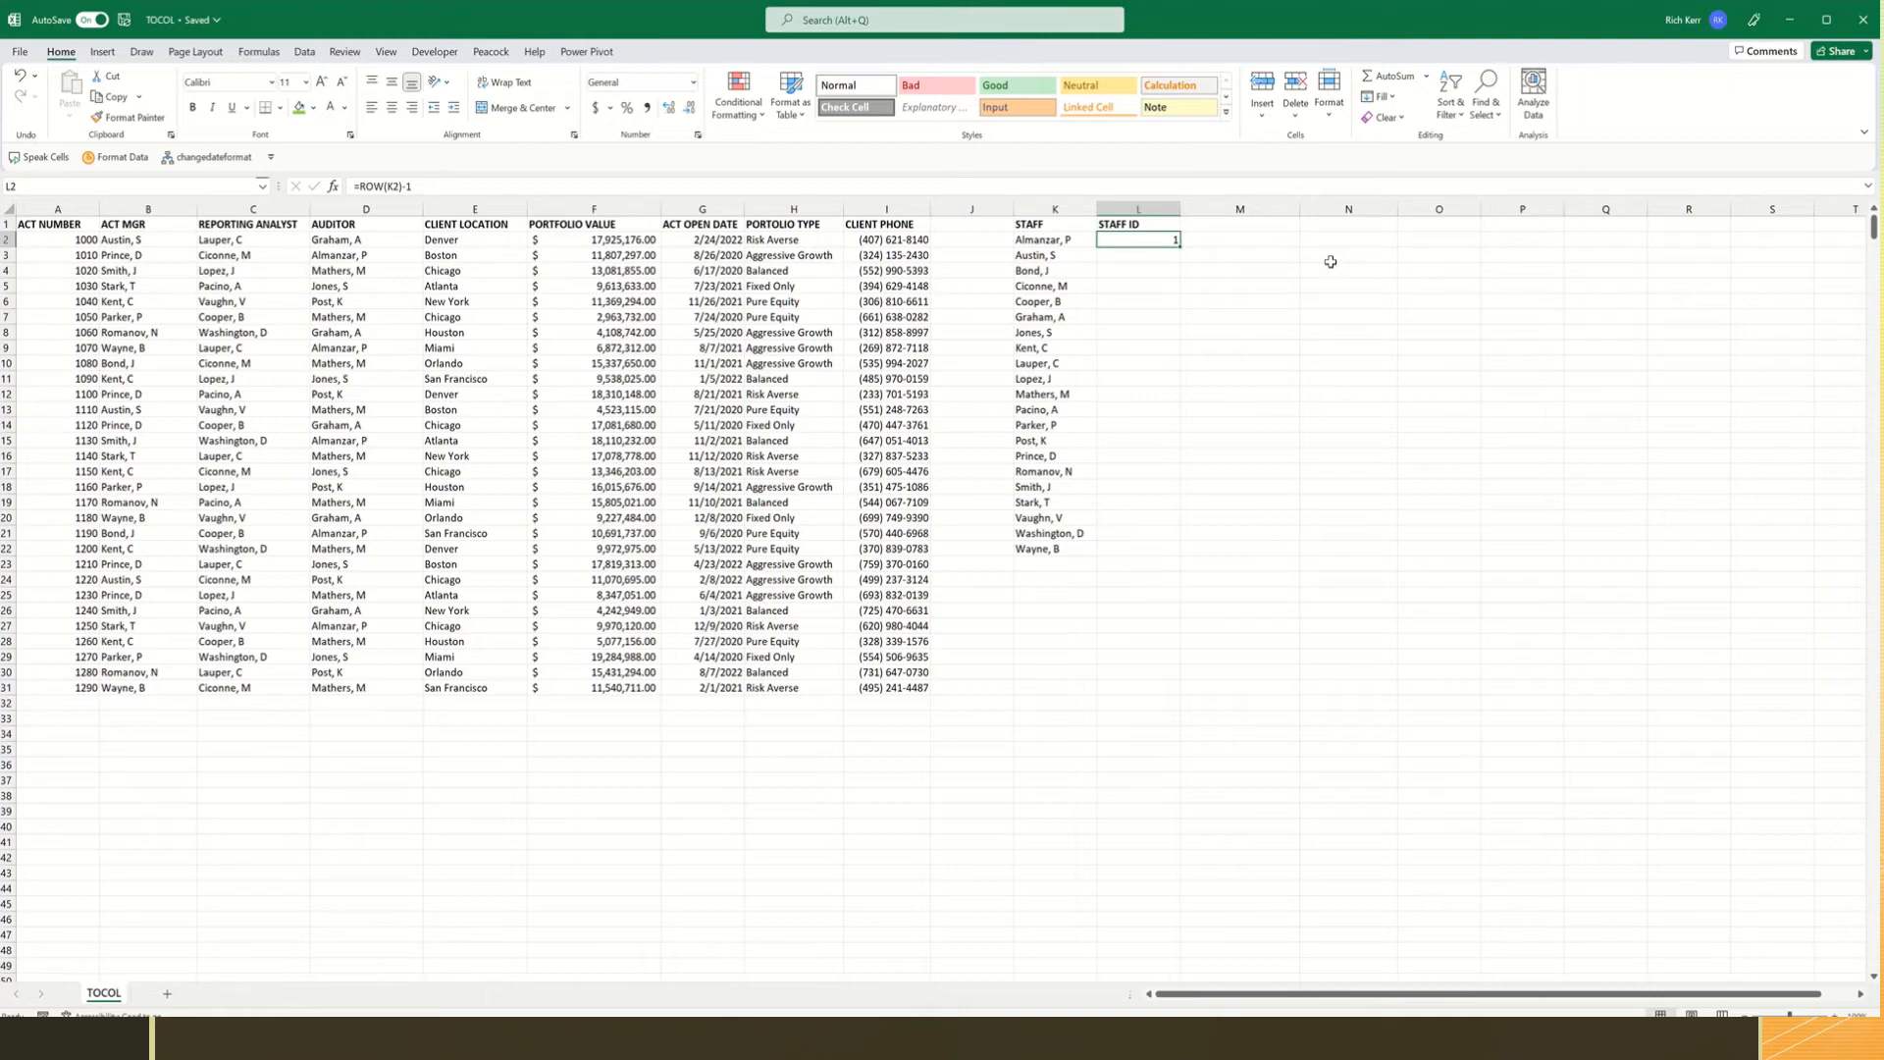
mouse_move(1688, 410)
text(#)
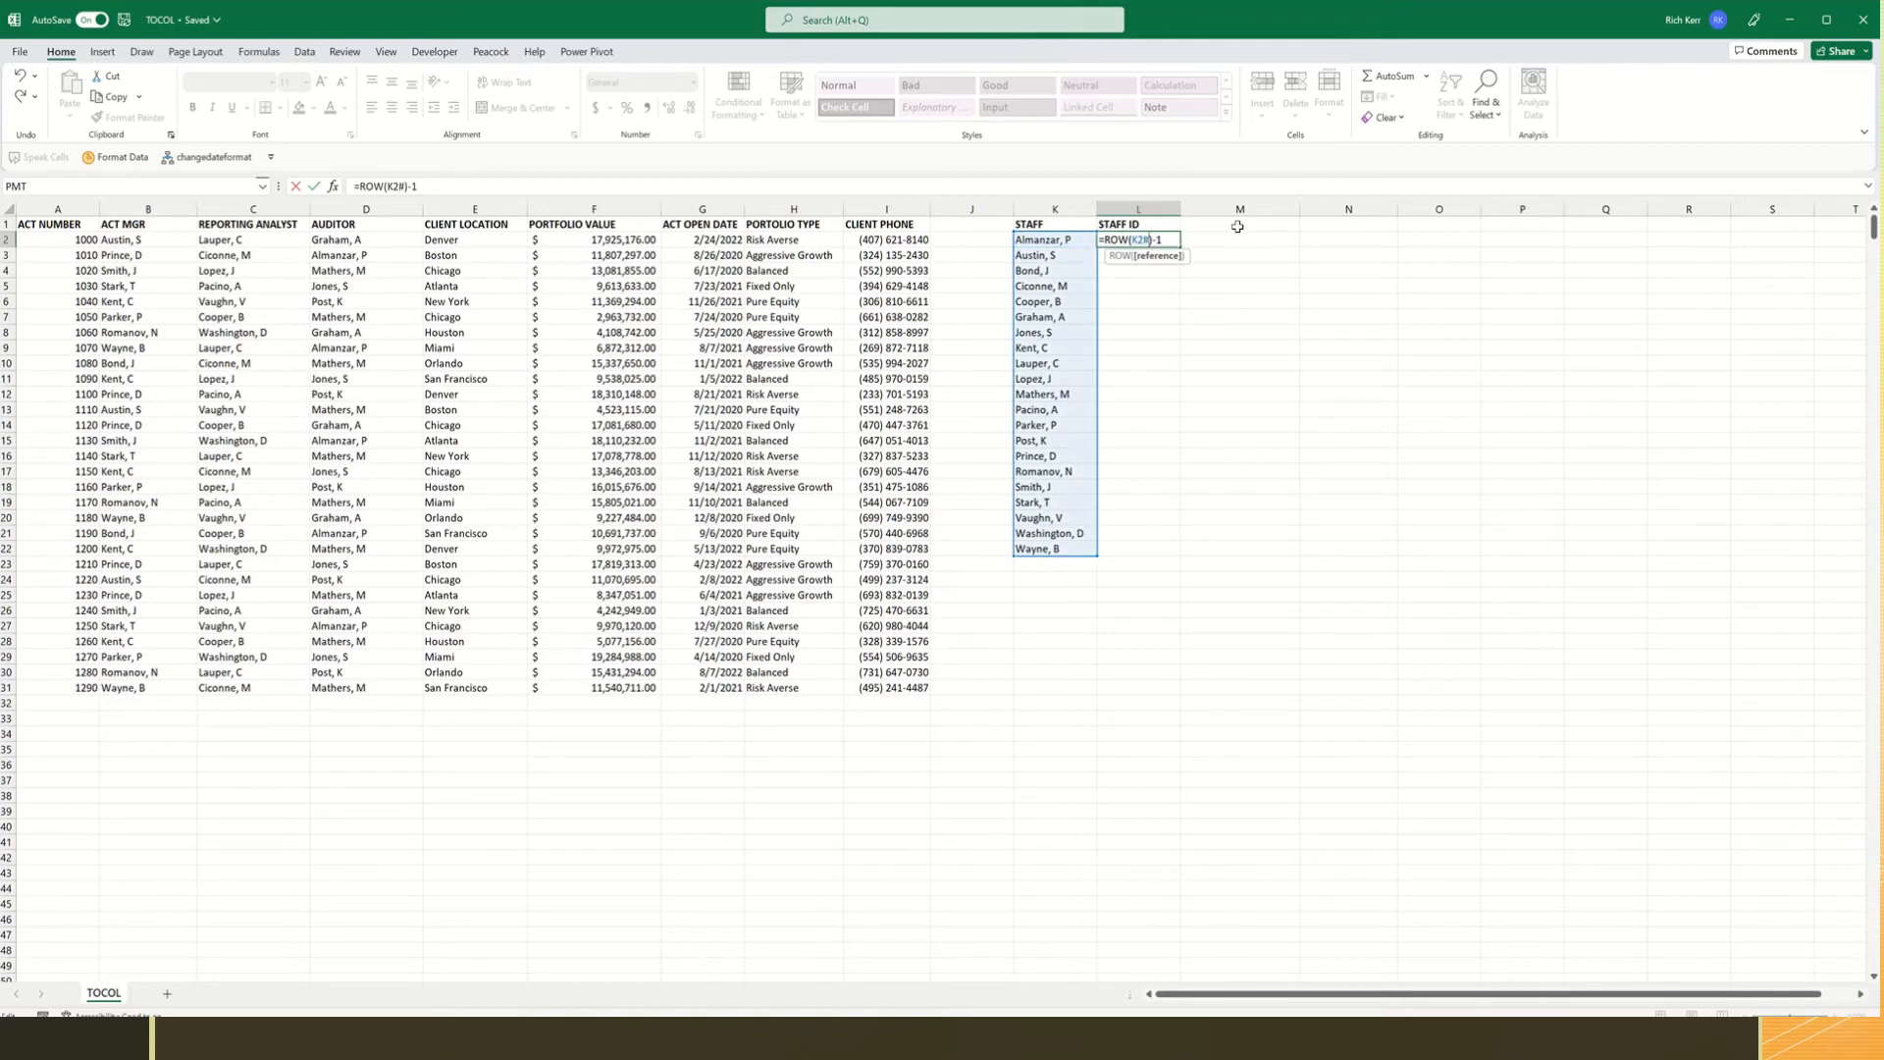
Commit =ROW(K2#)-1 in L2 so IDs 1 through 21 spill beside every staff name.
key(Enter)
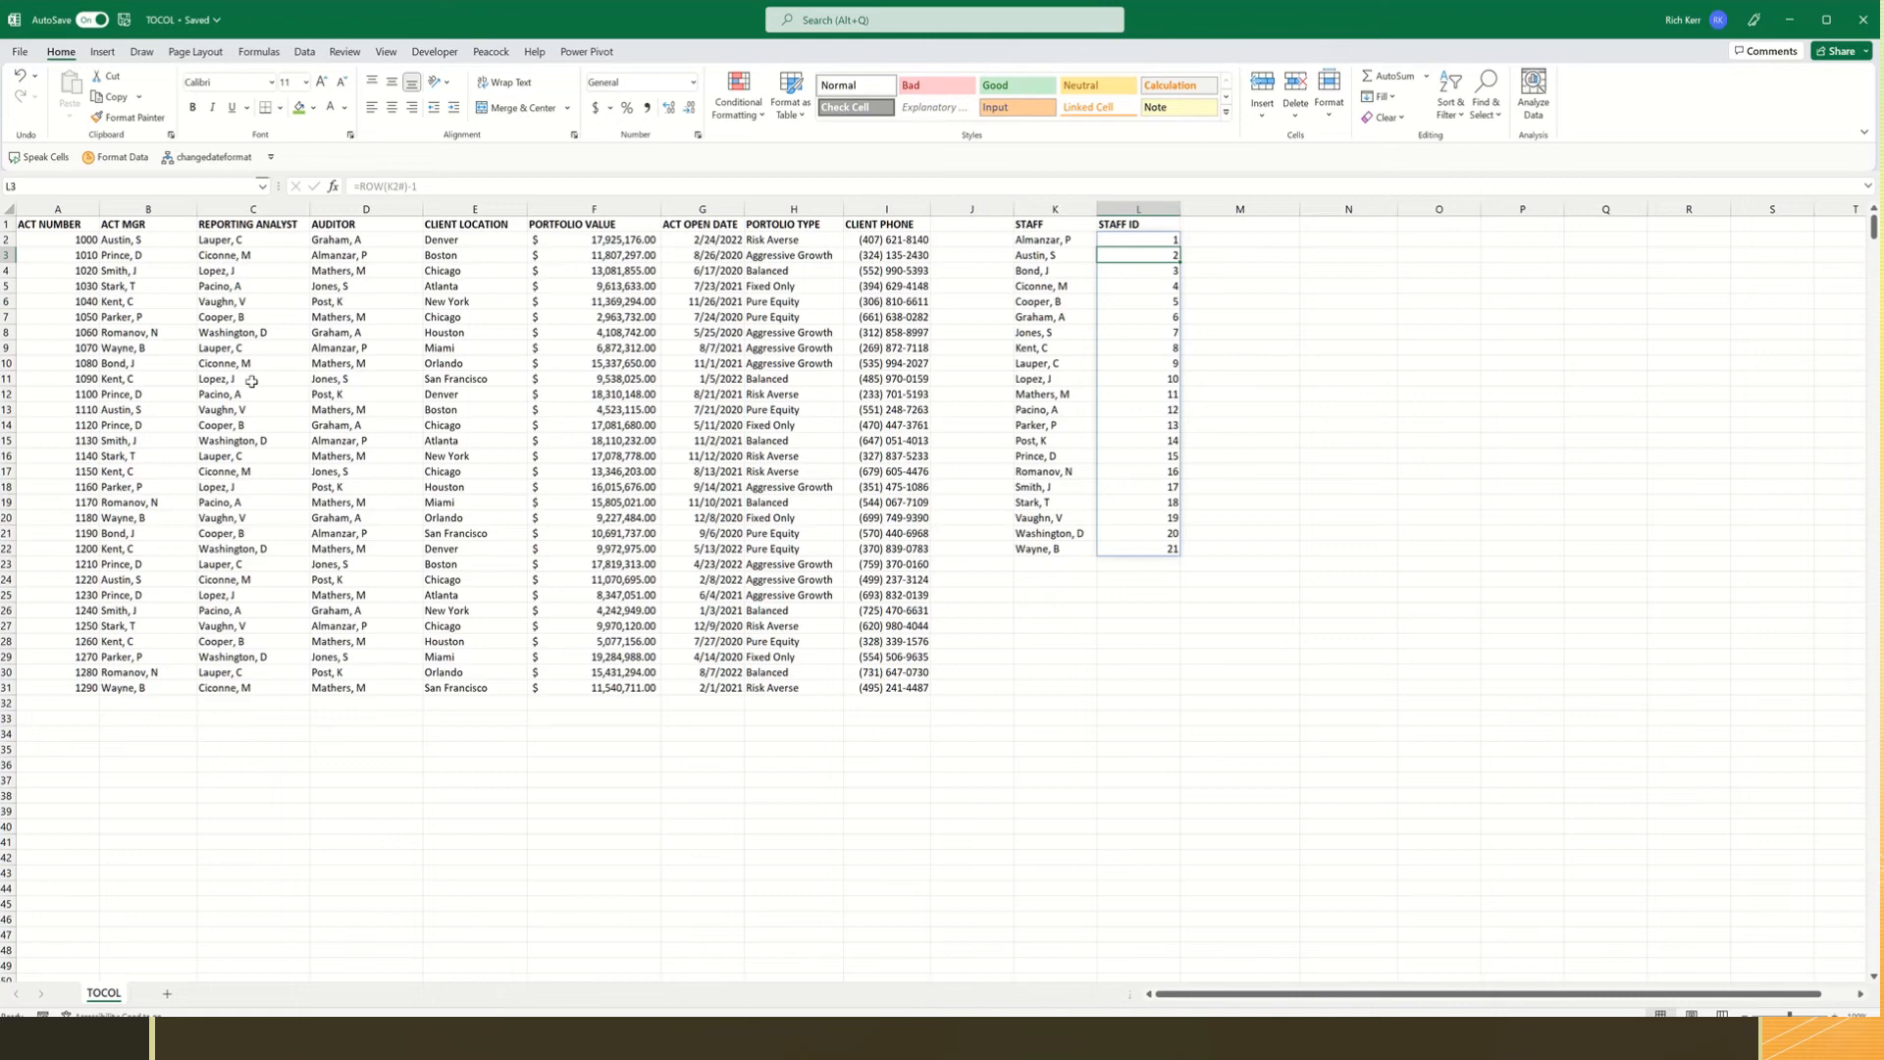
mouse_move(248, 406)
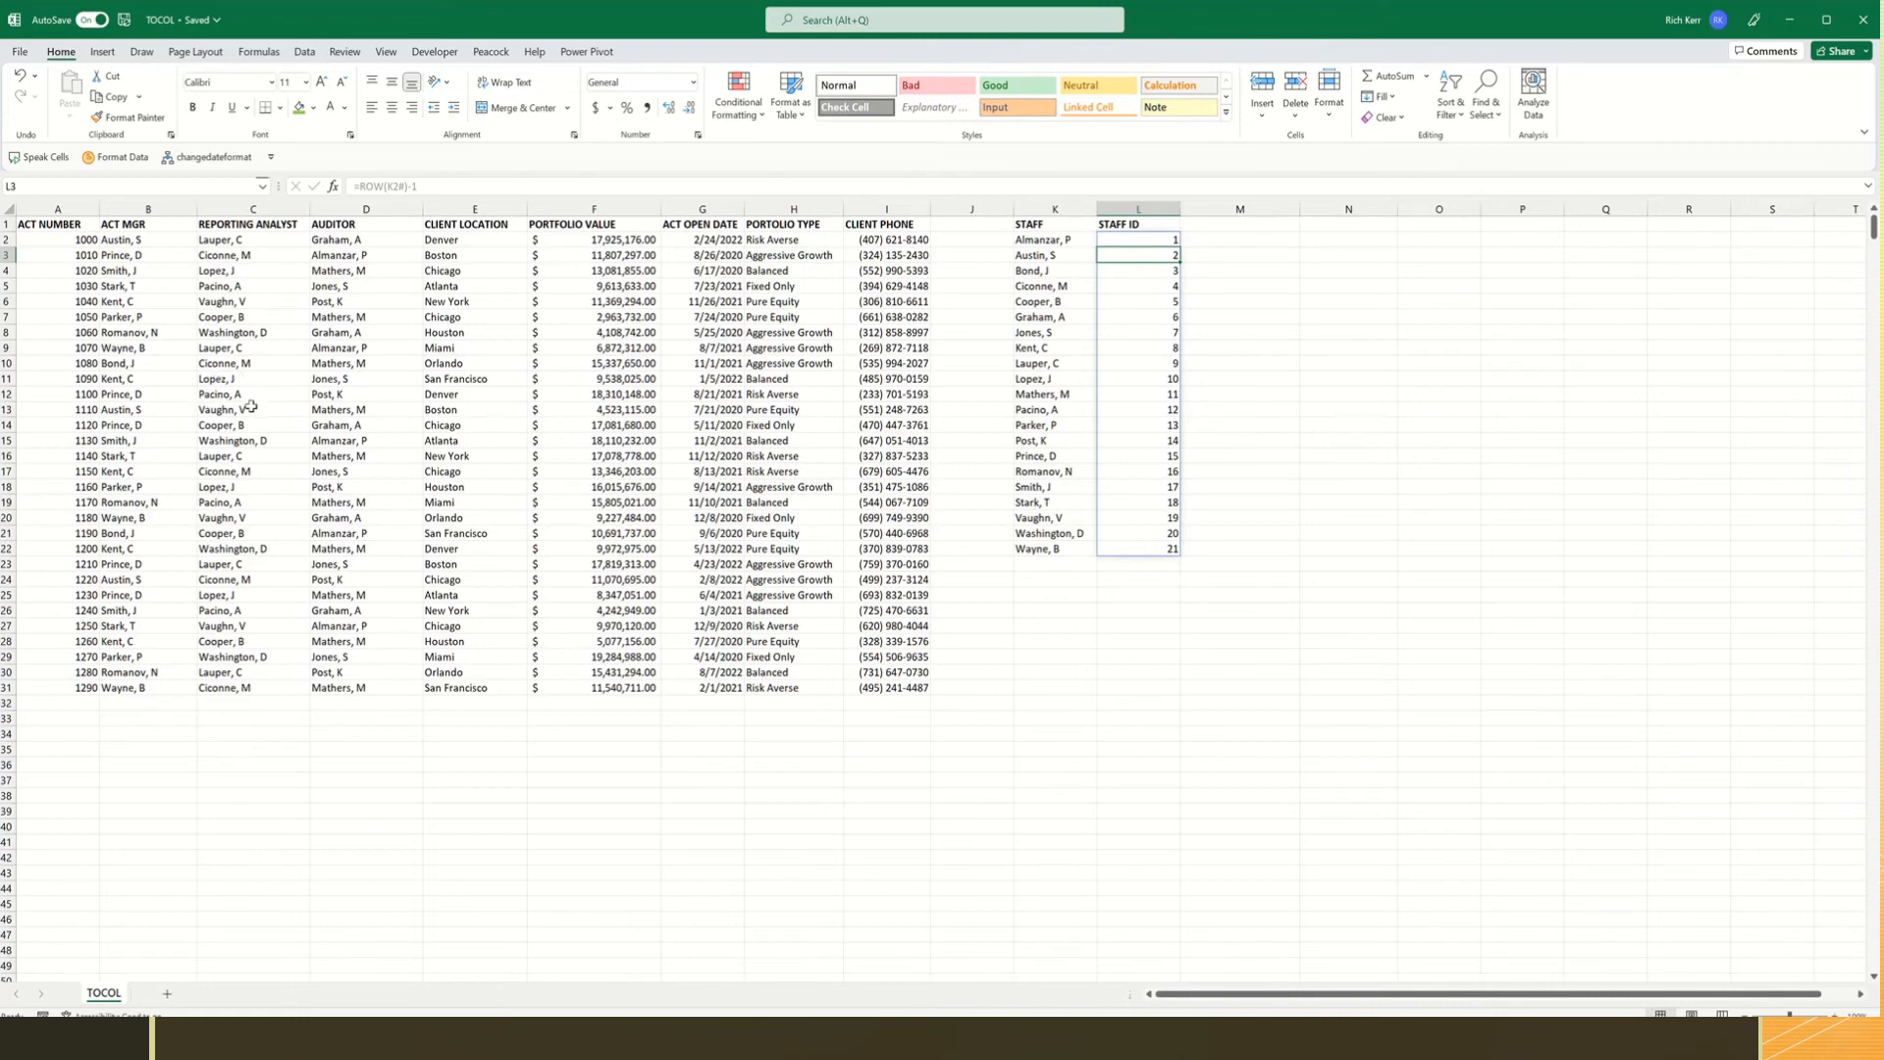
click(251, 408)
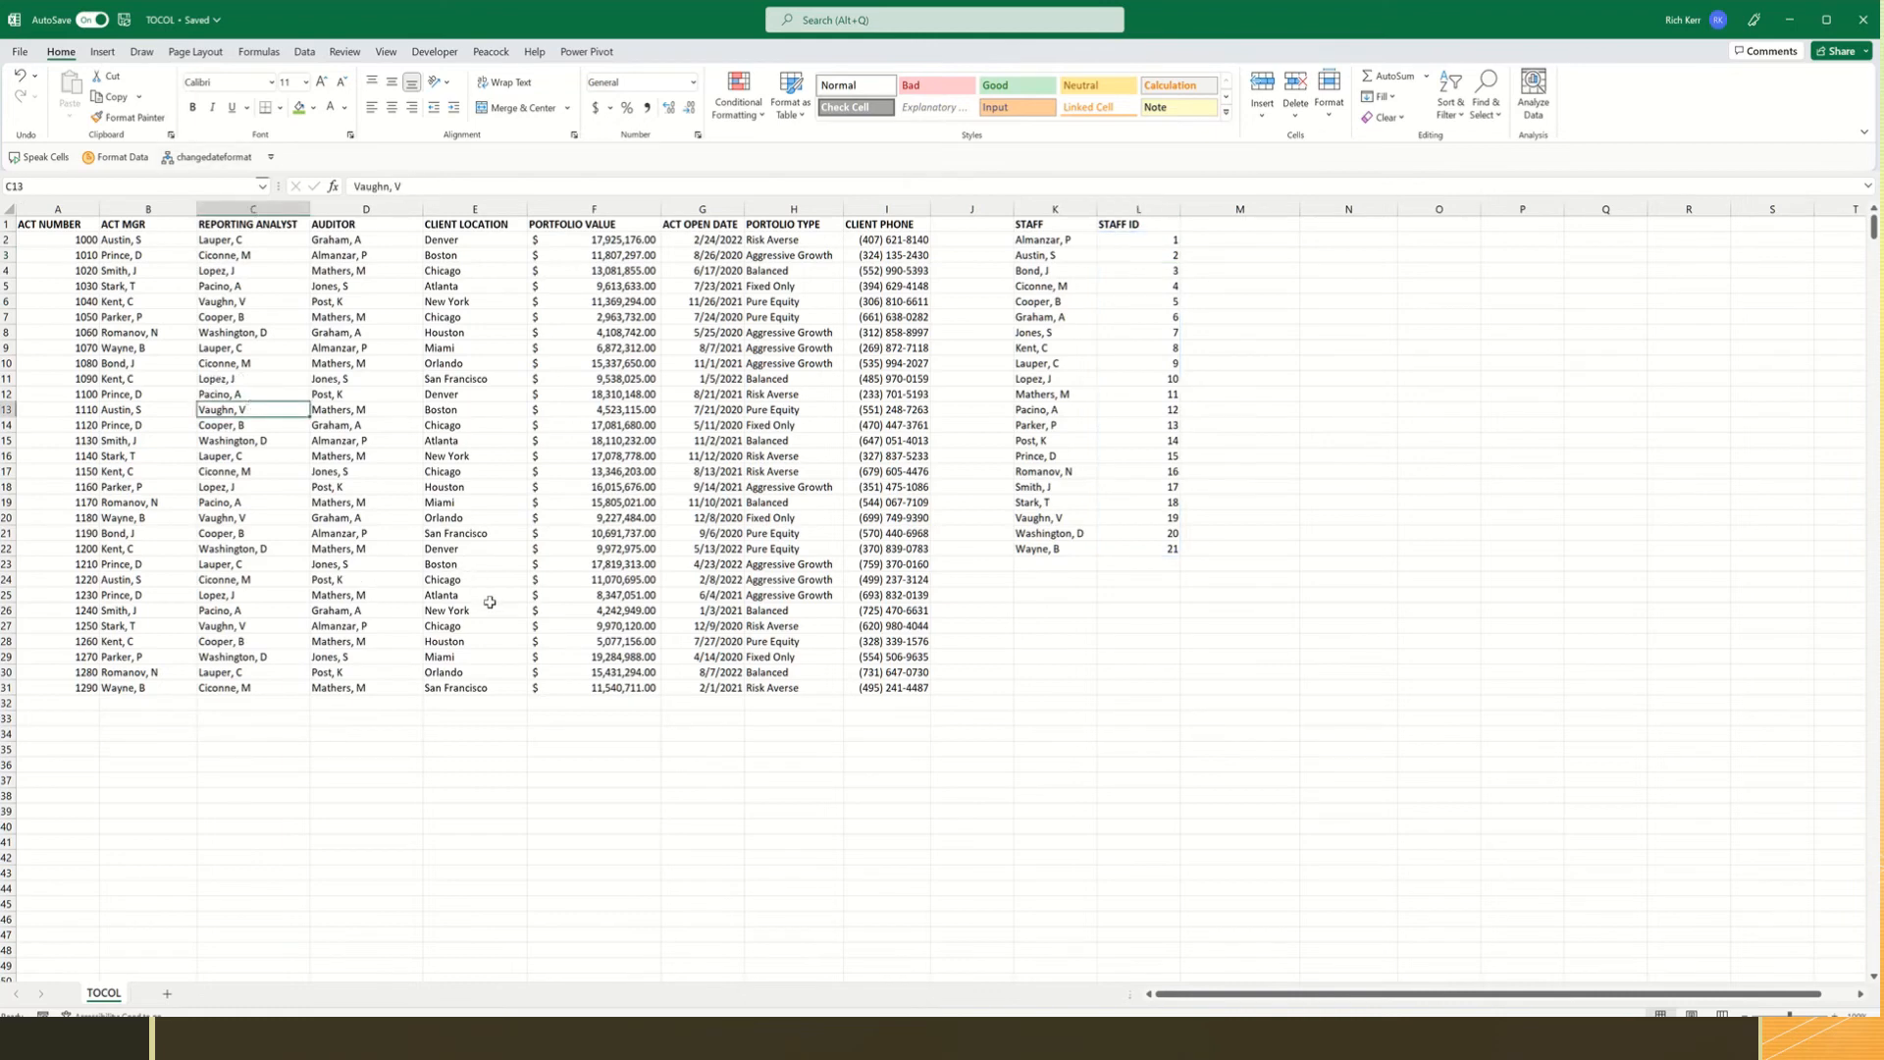
text(Erving, J)
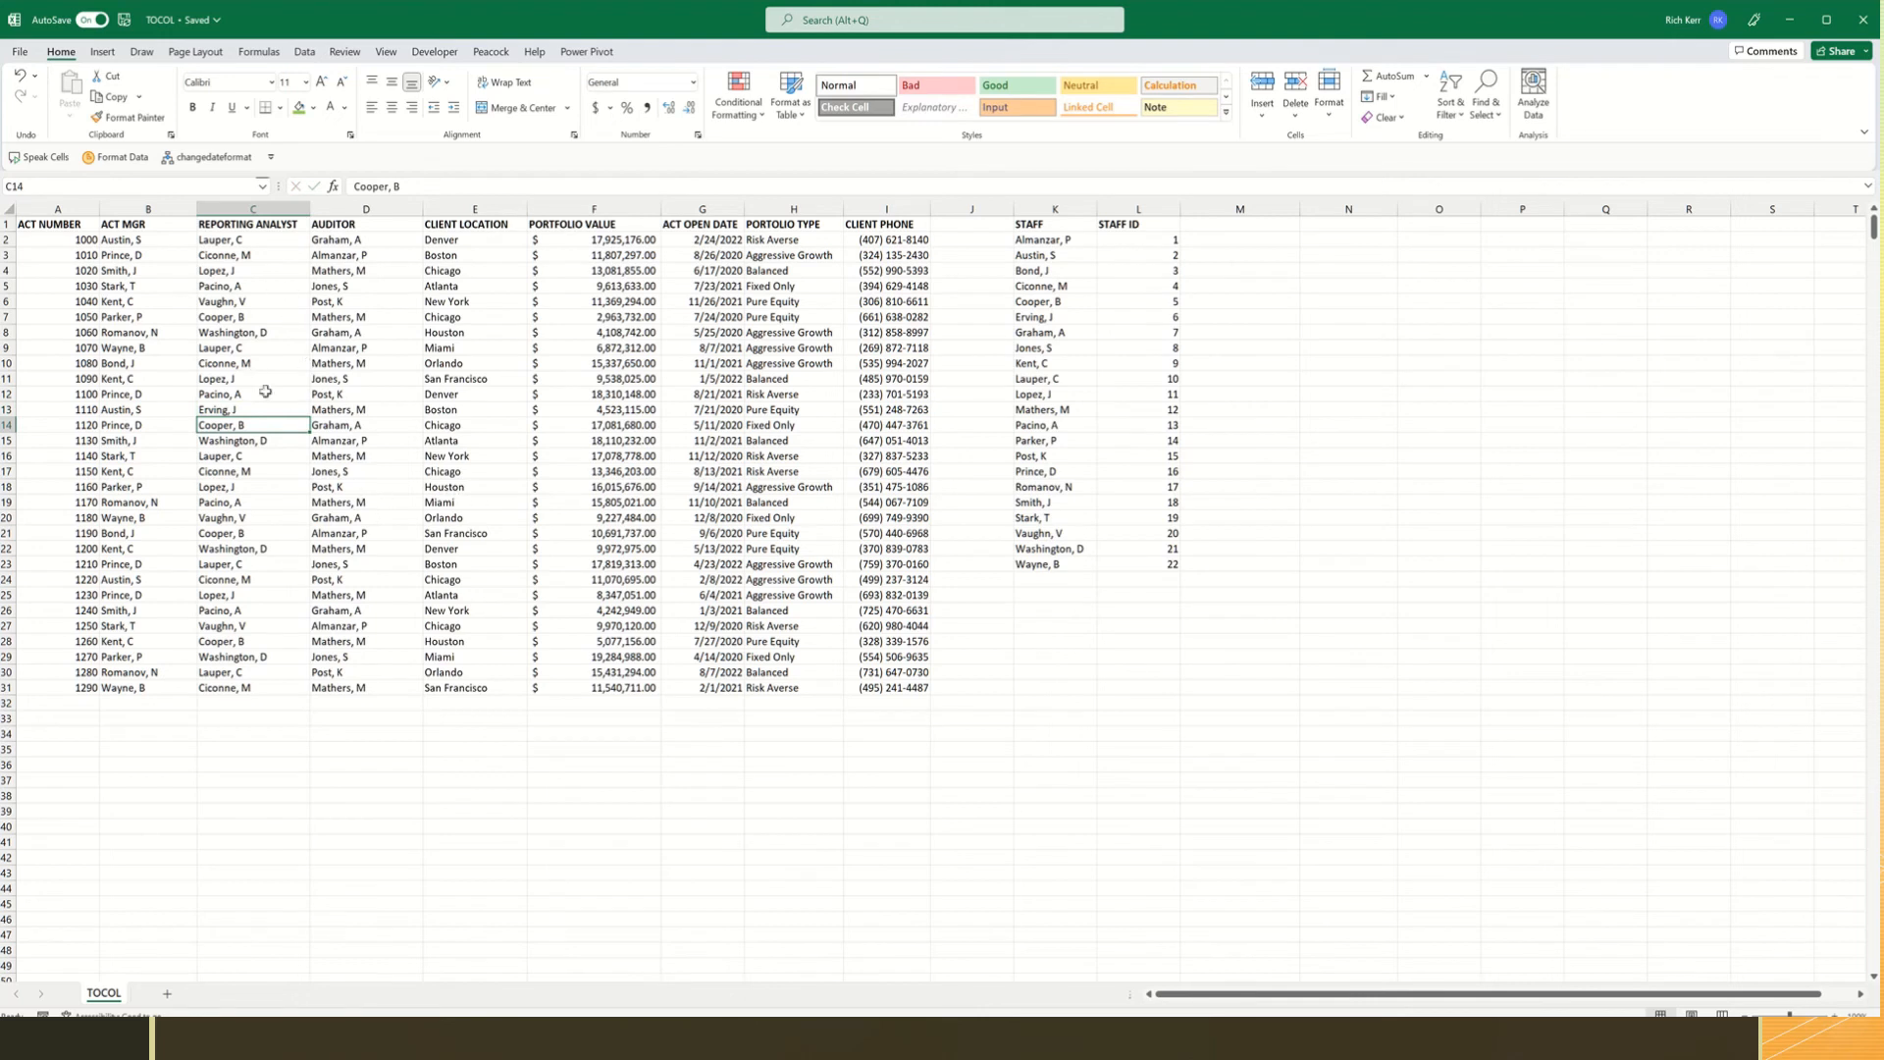
mouse_move(1032, 253)
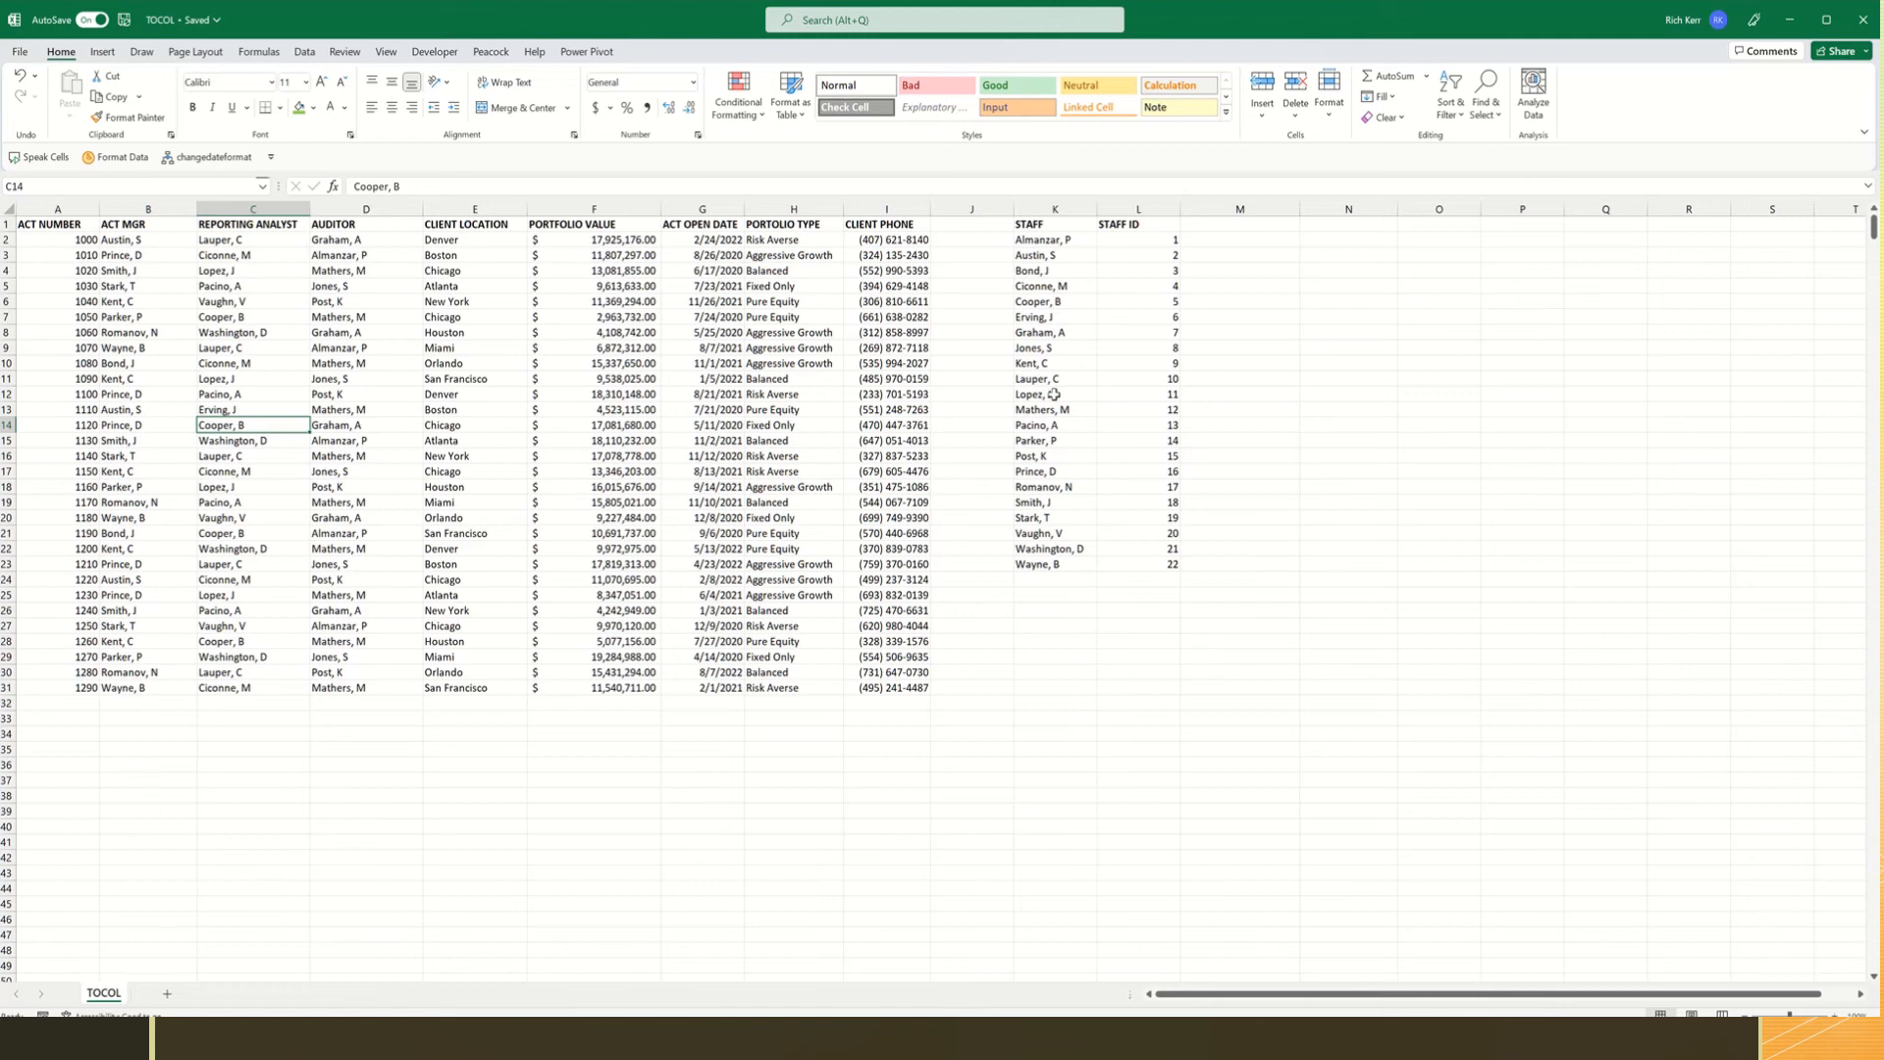
mouse_move(1101, 495)
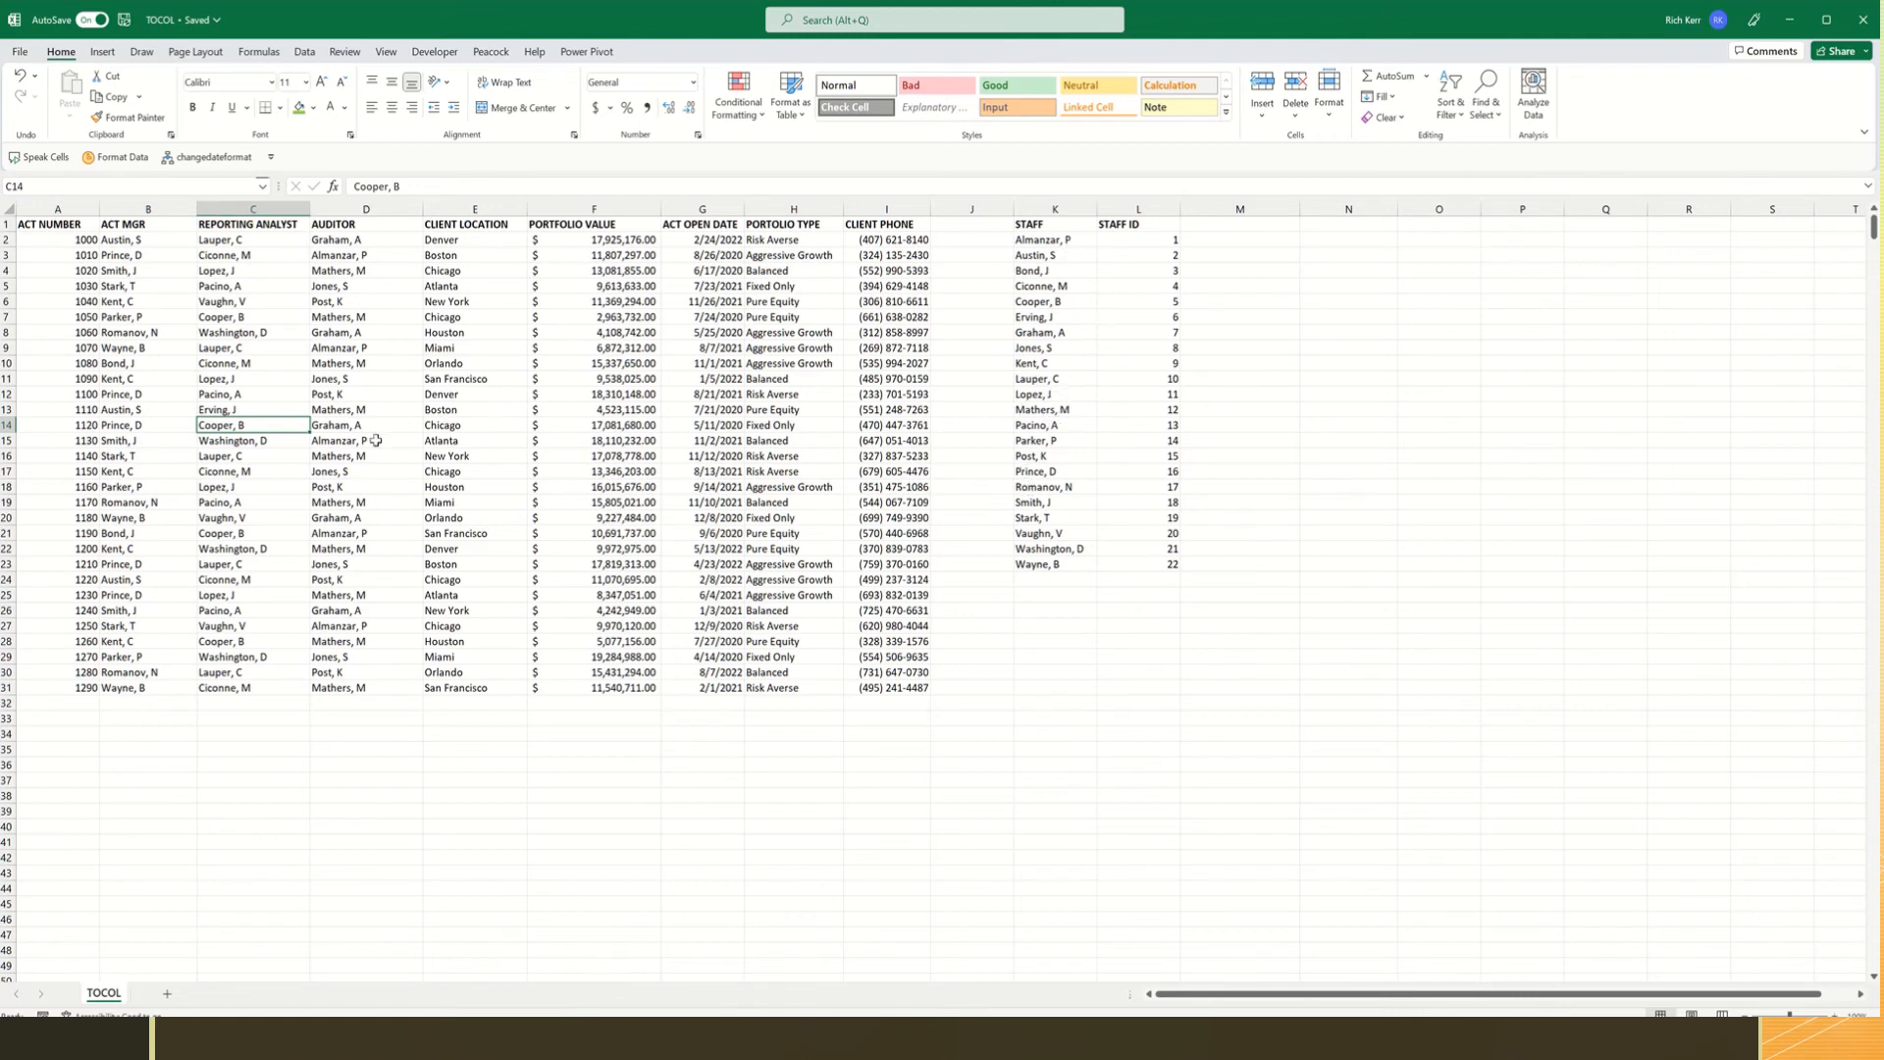
click(252, 532)
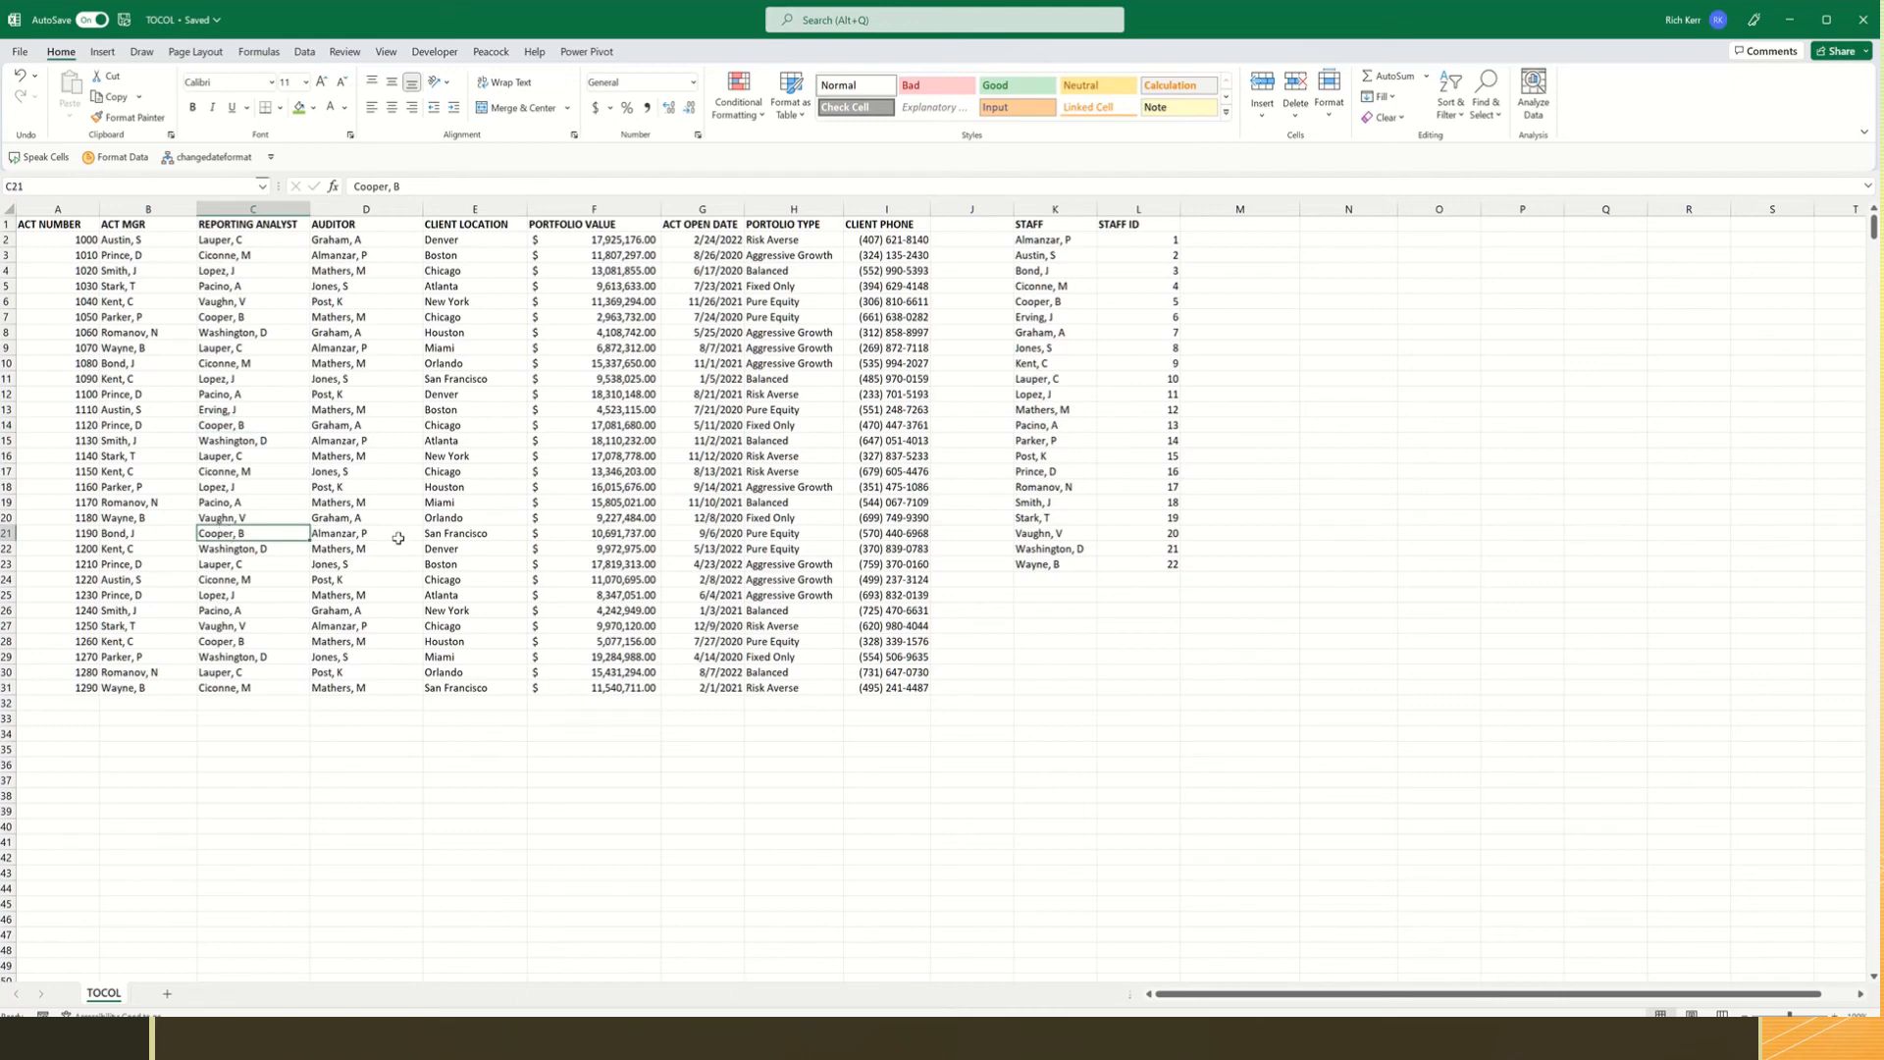
text(Erving, J)
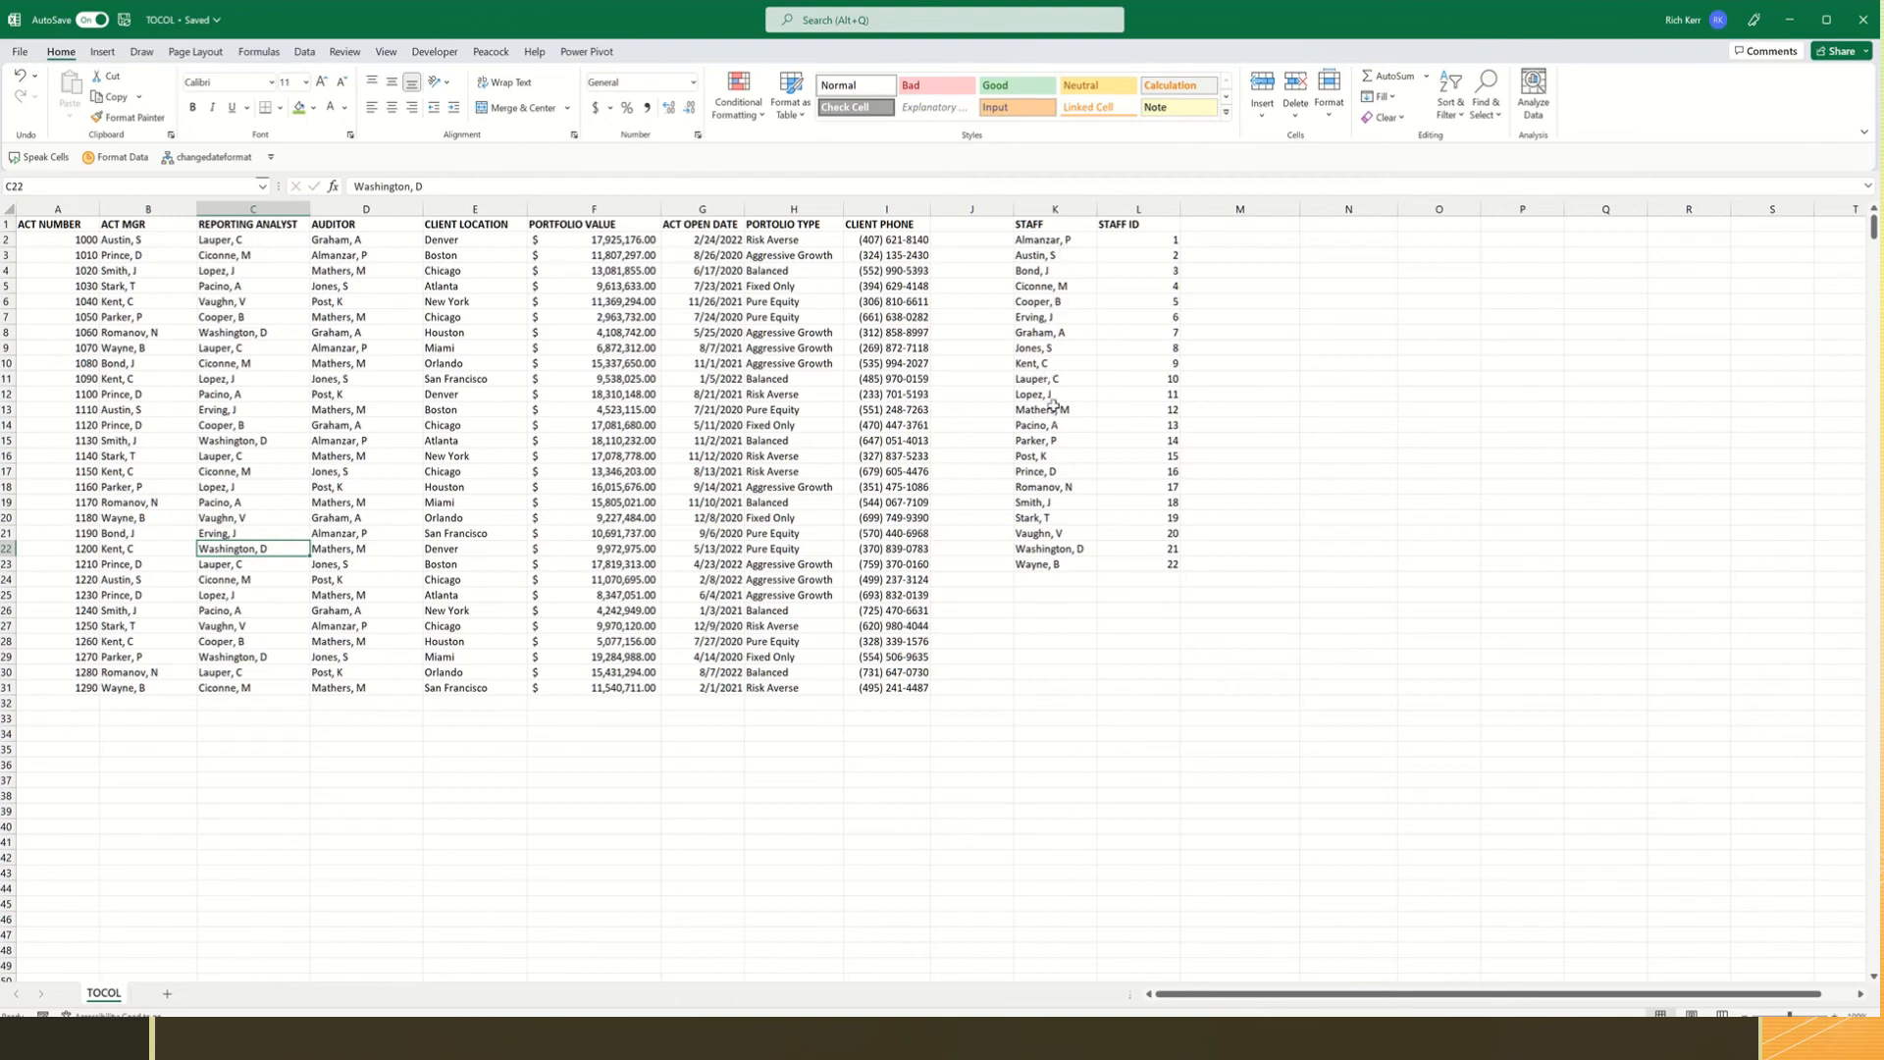
mouse_move(1031, 398)
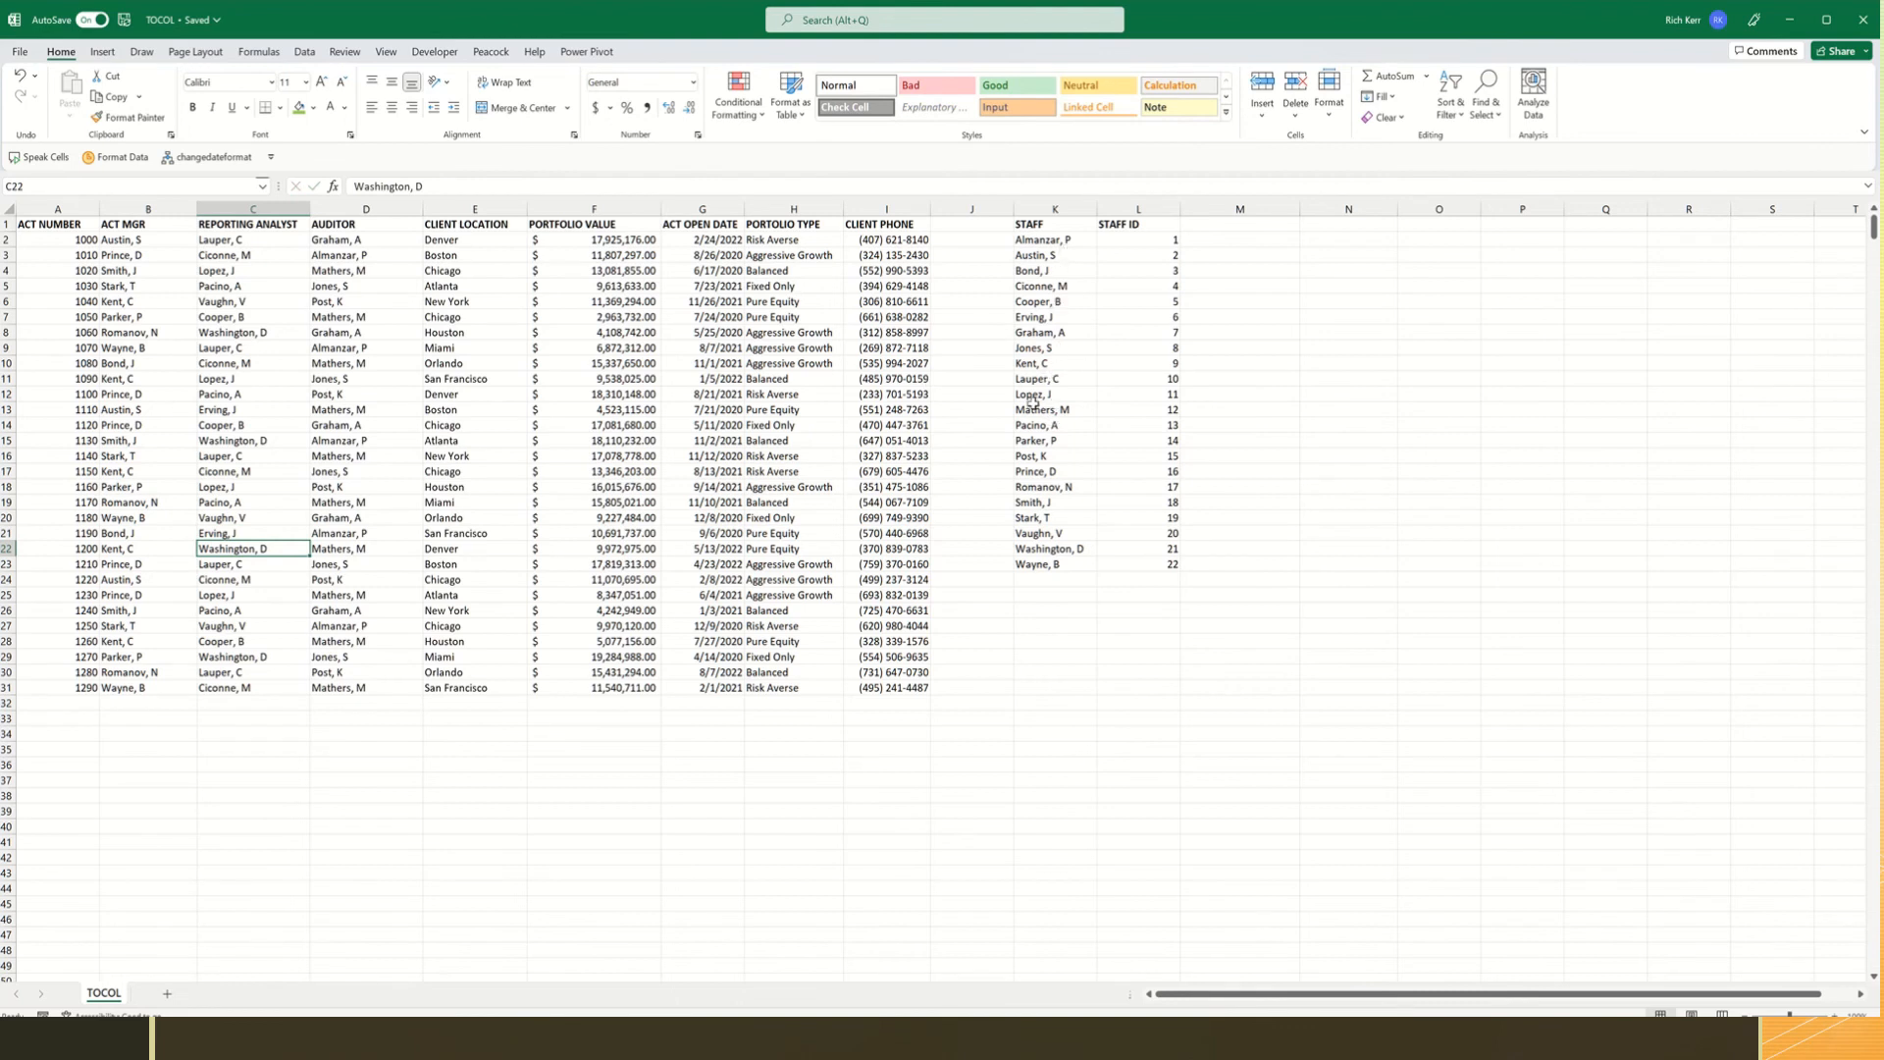